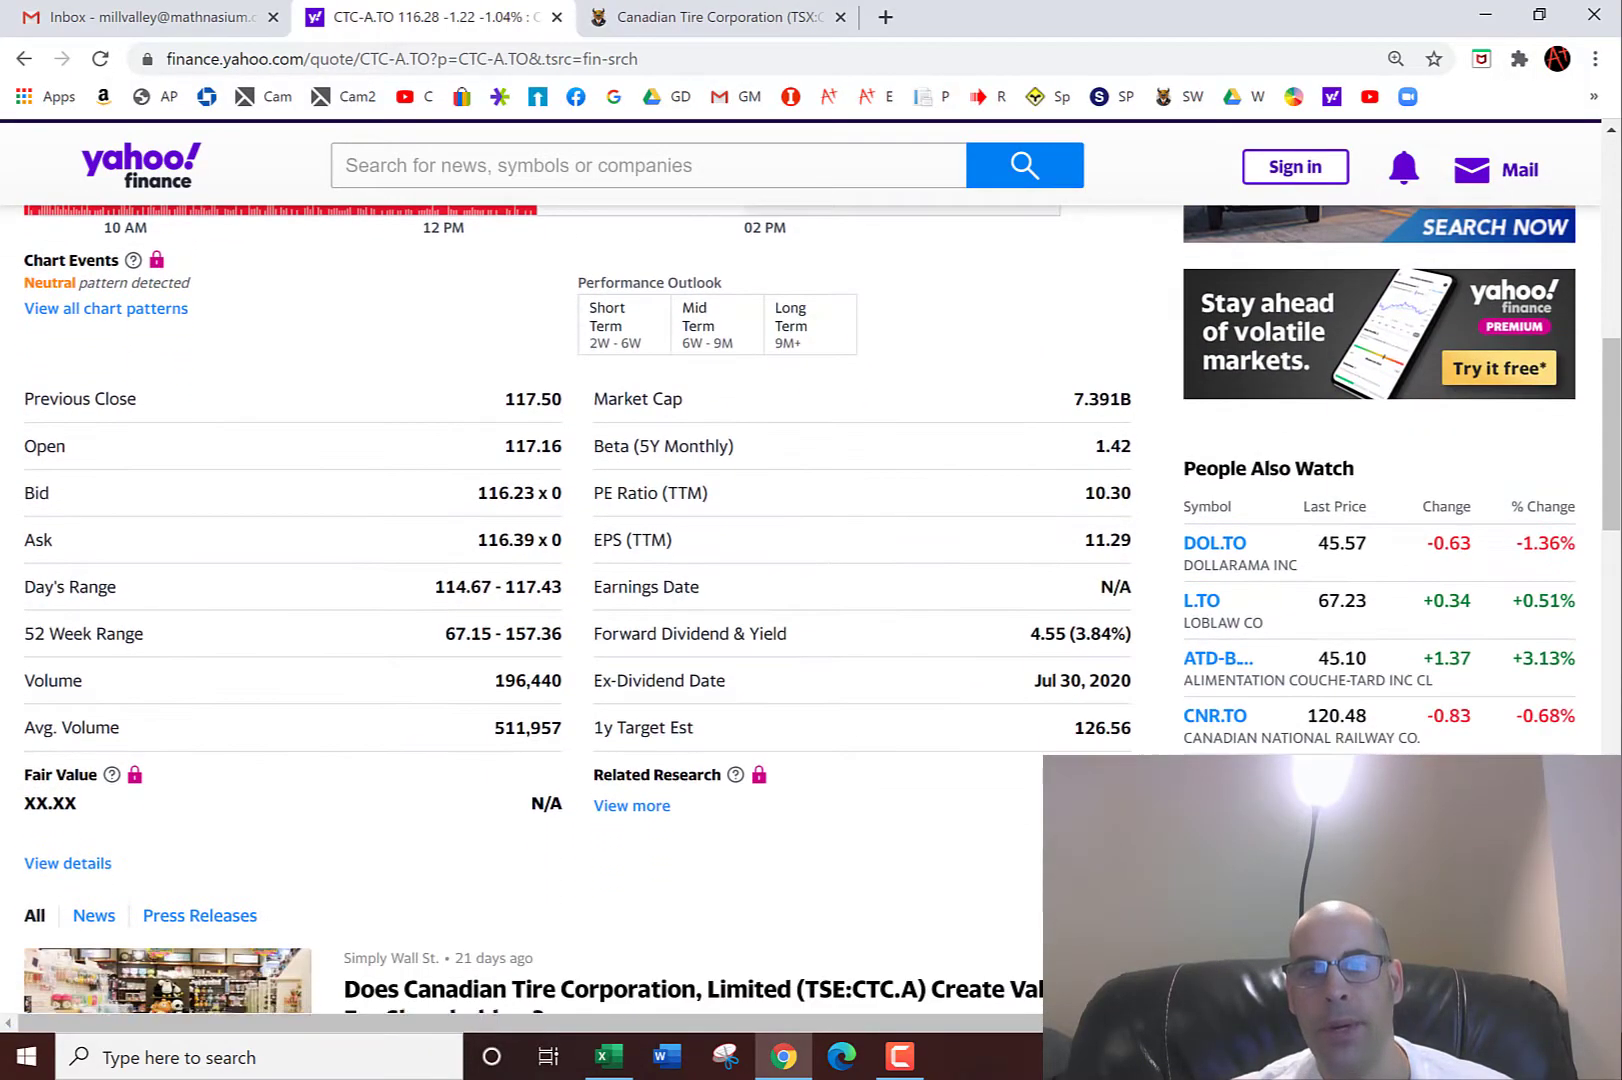
Record Canadian Tire's market cap and copy the 116.28 share price into the DCF sheet
click(608, 1056)
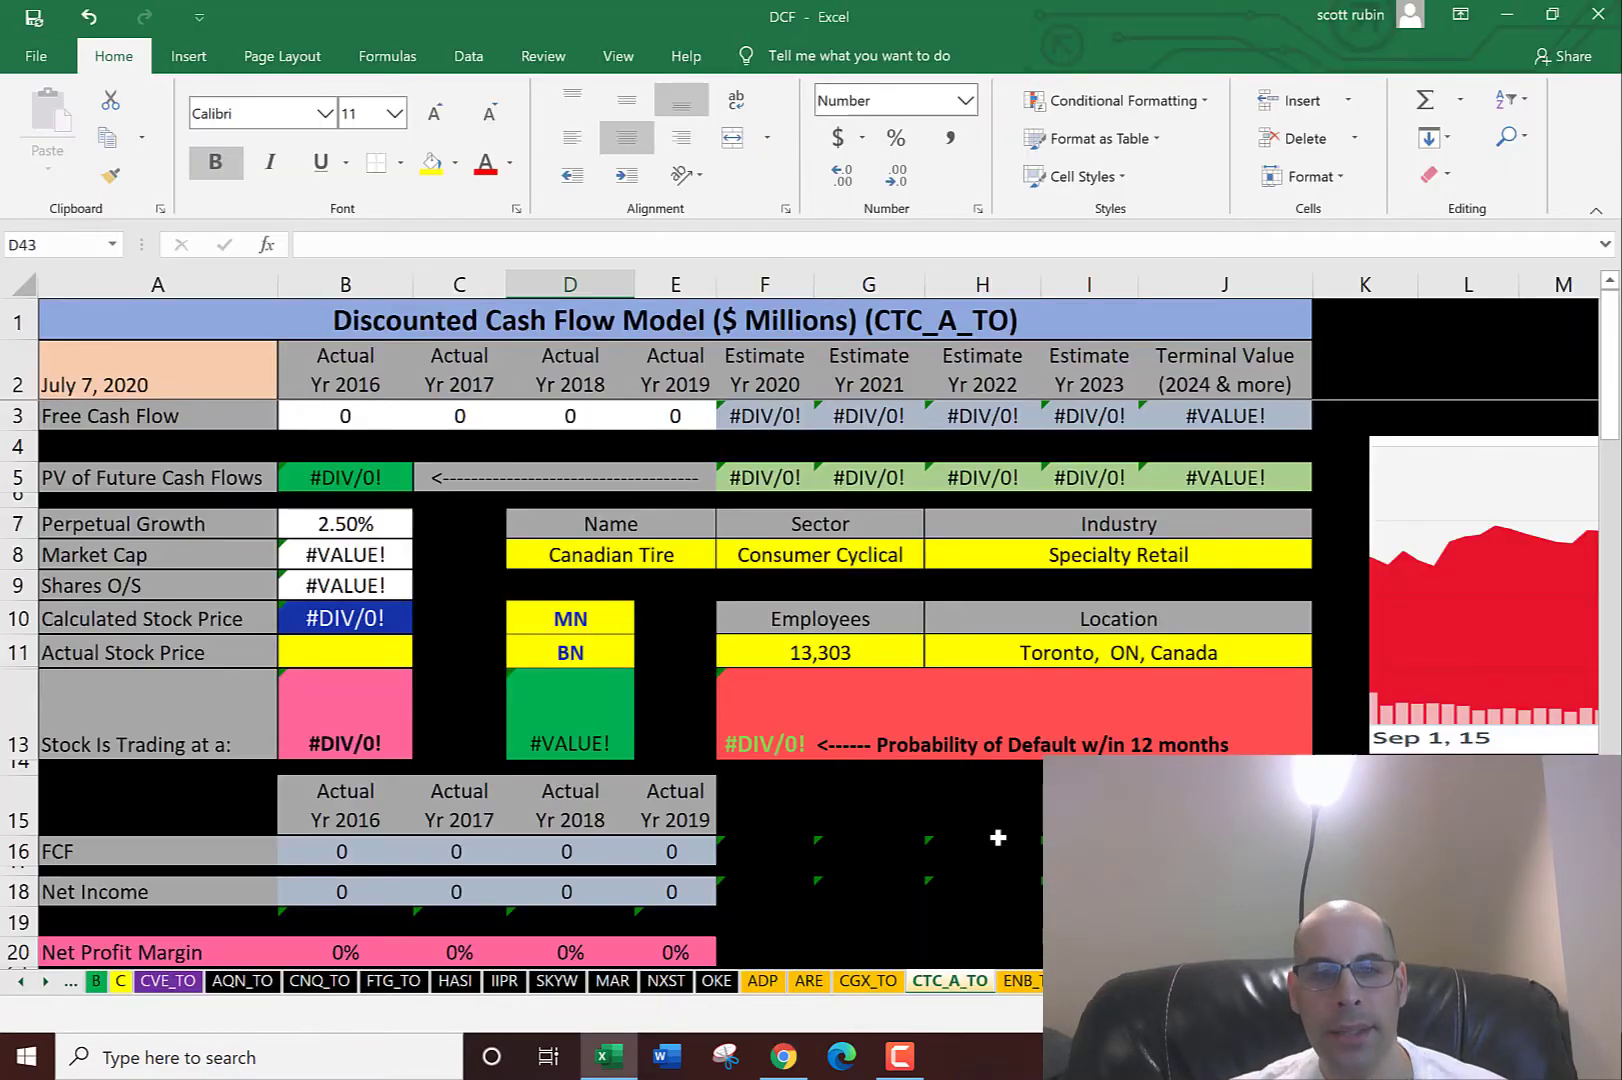
text(7.)
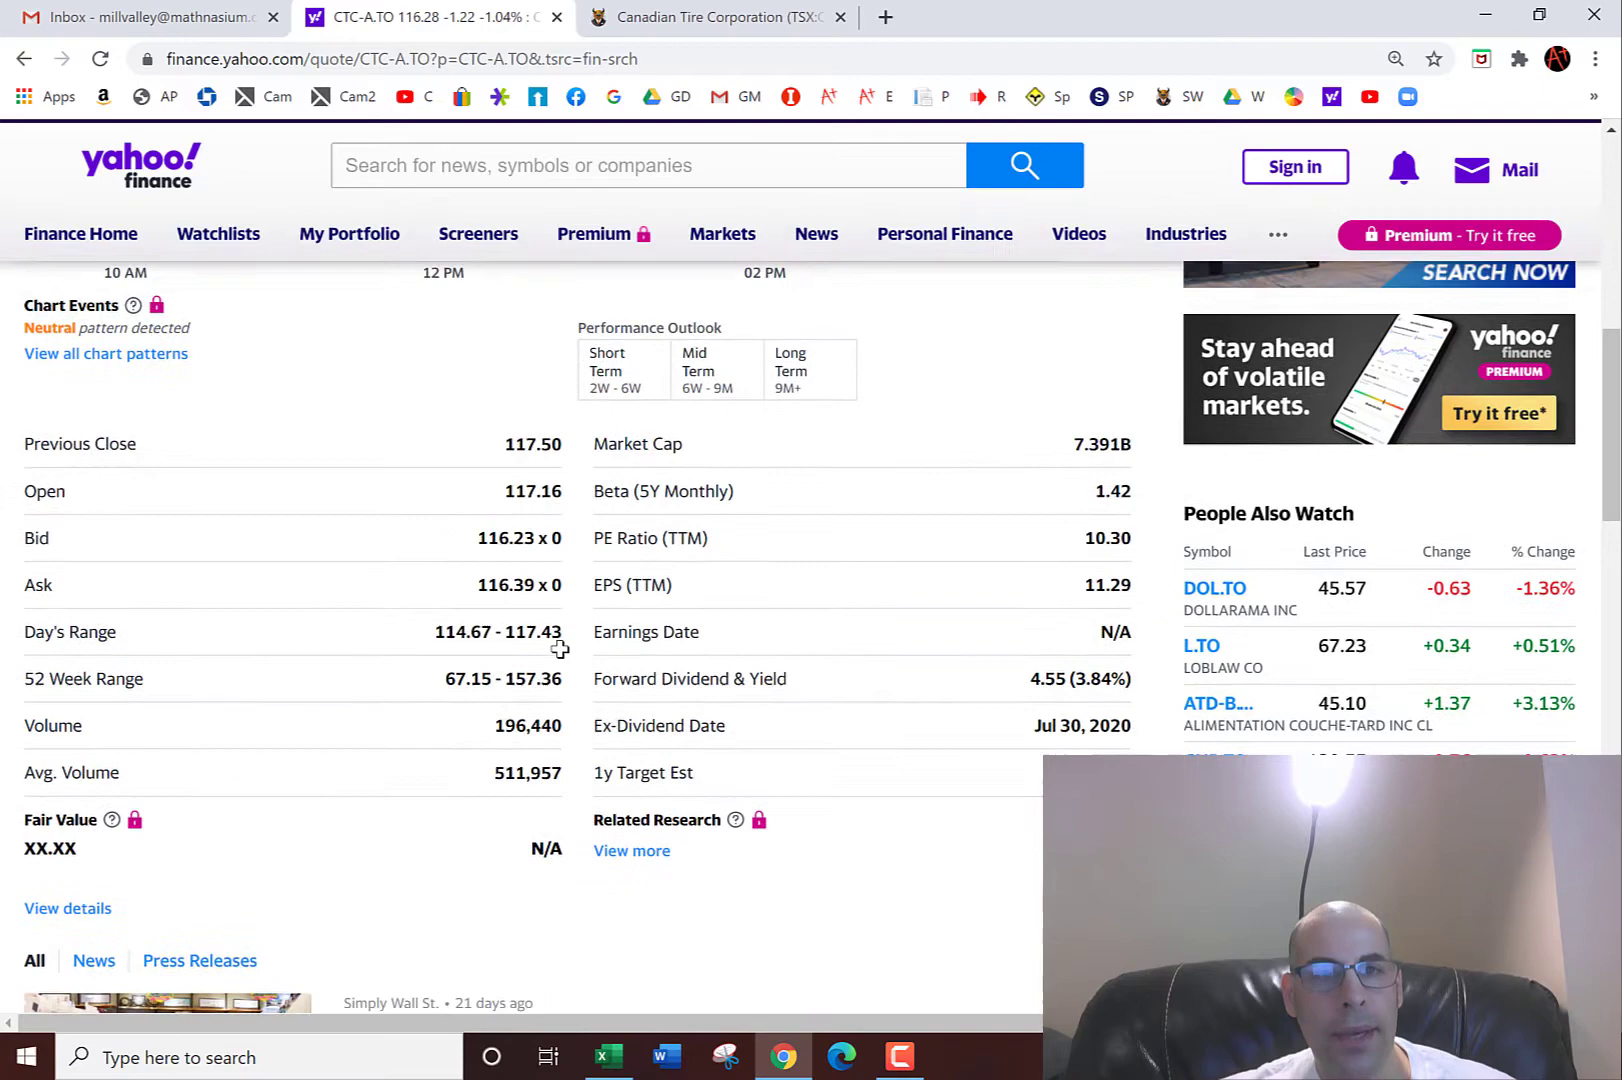
scroll(up, 3)
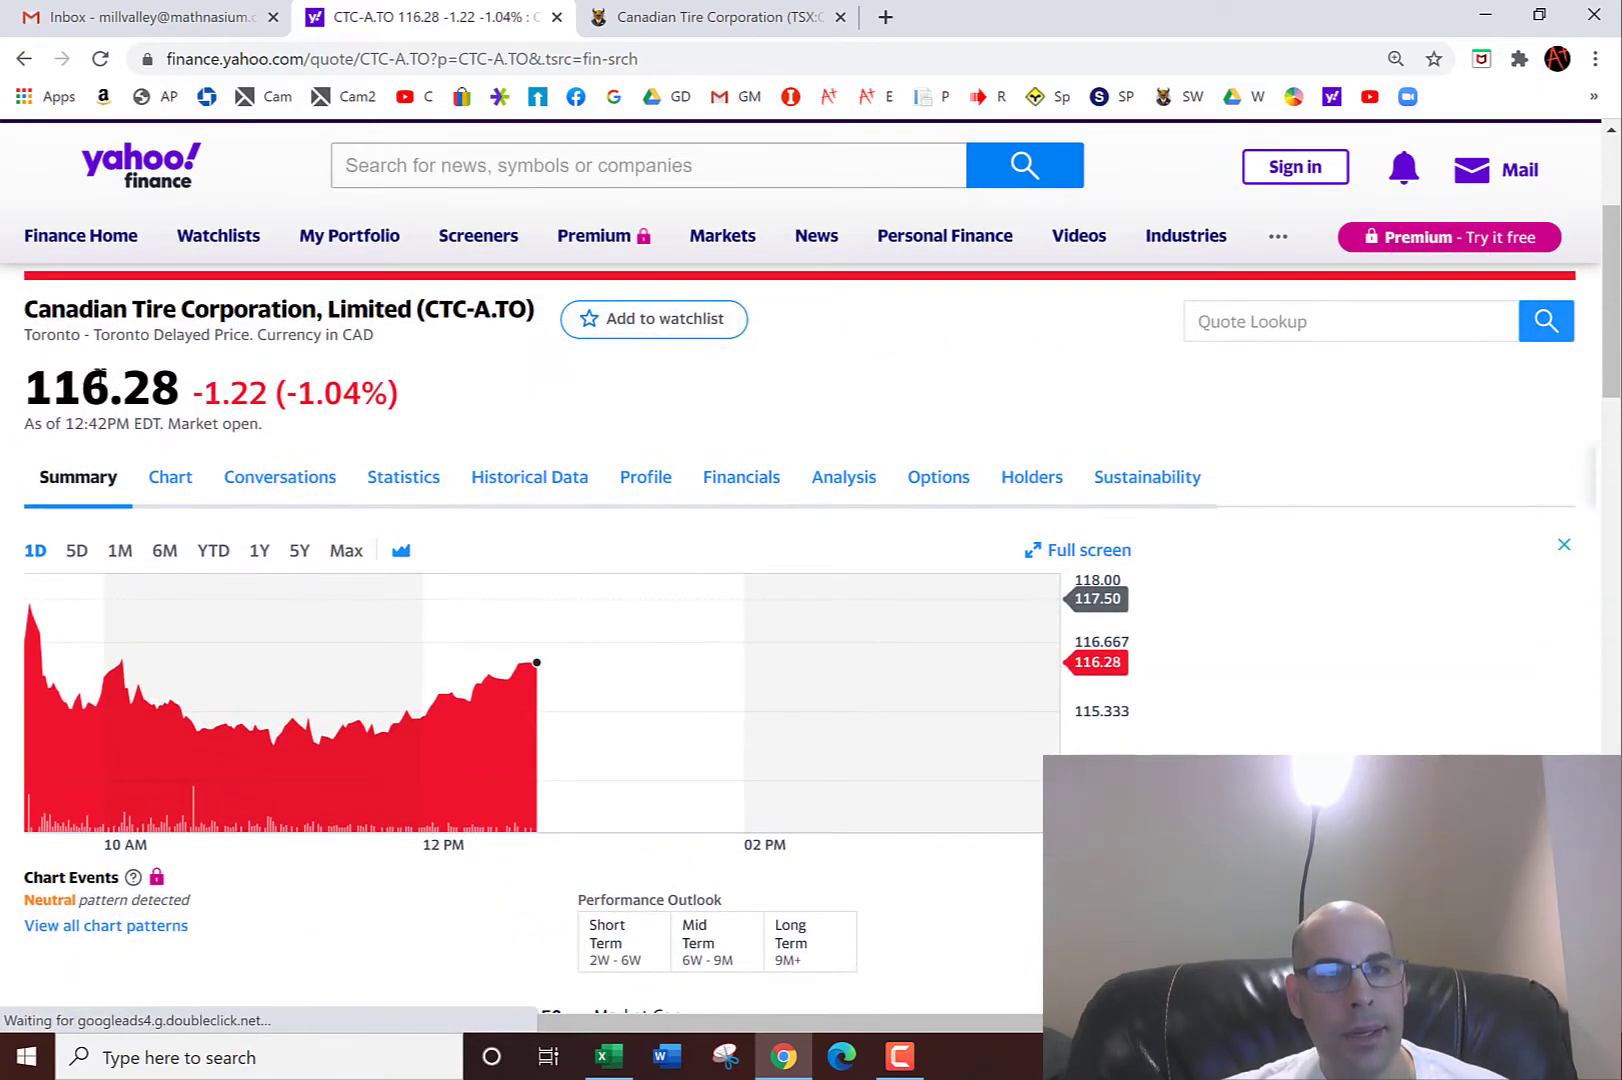
double_click(101, 388)
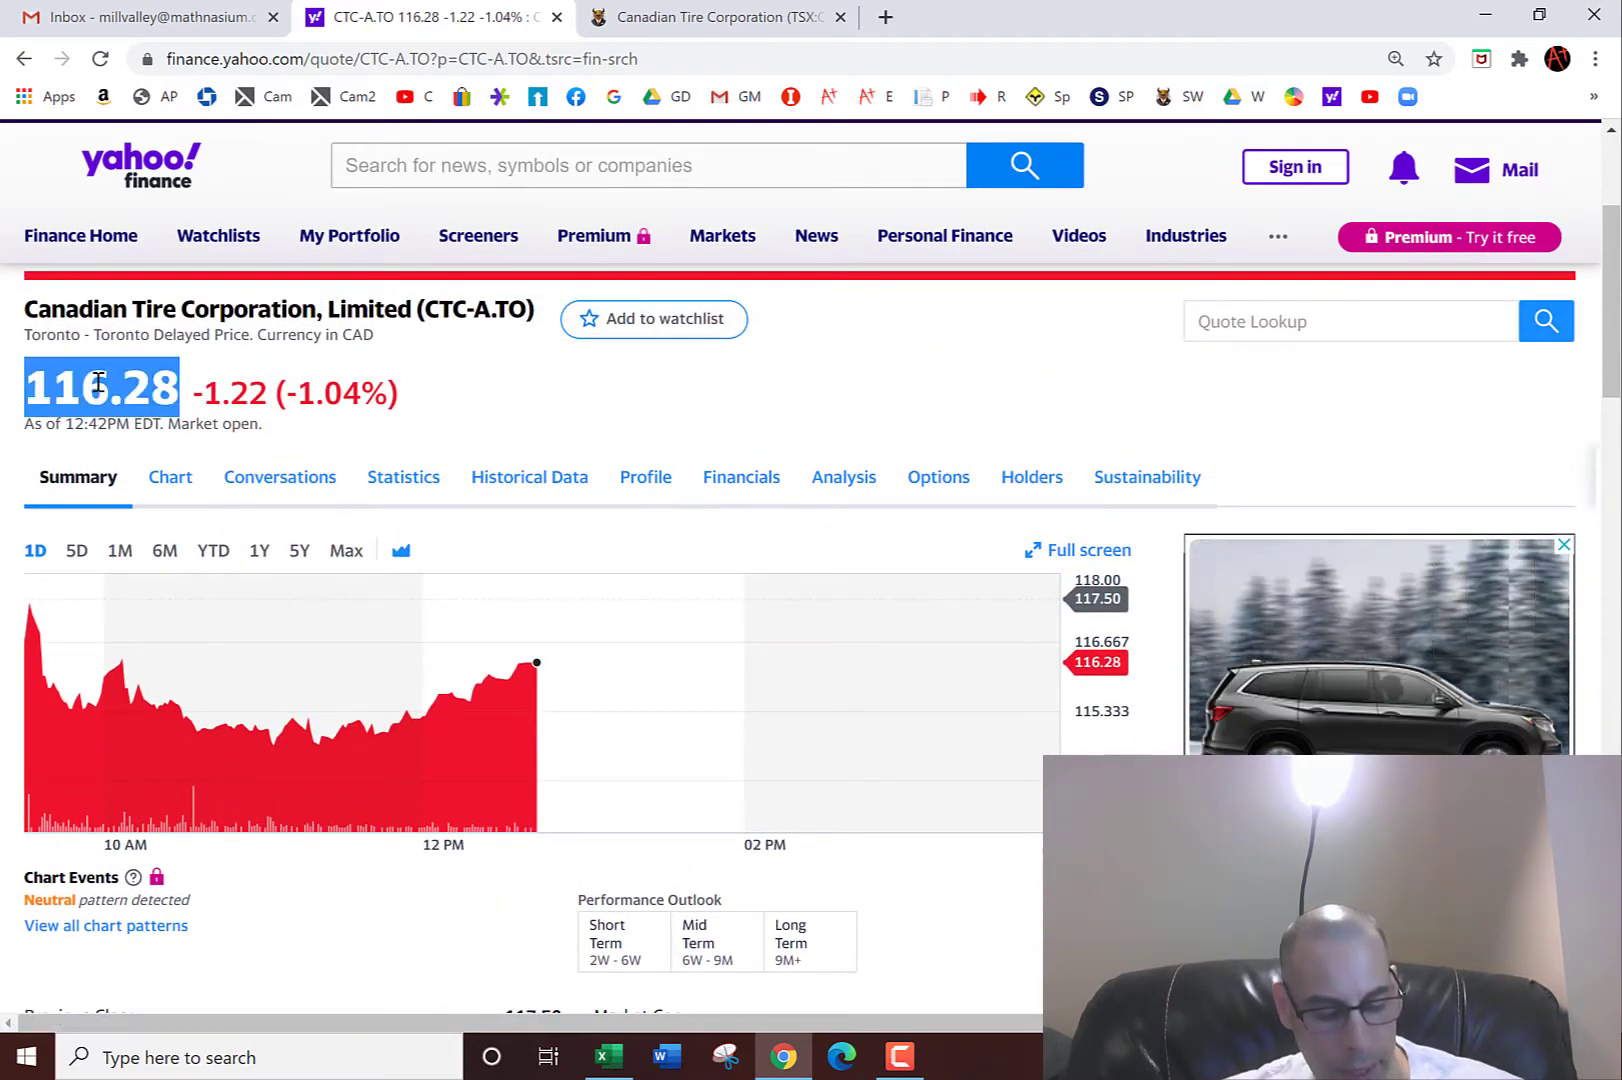
click(608, 1057)
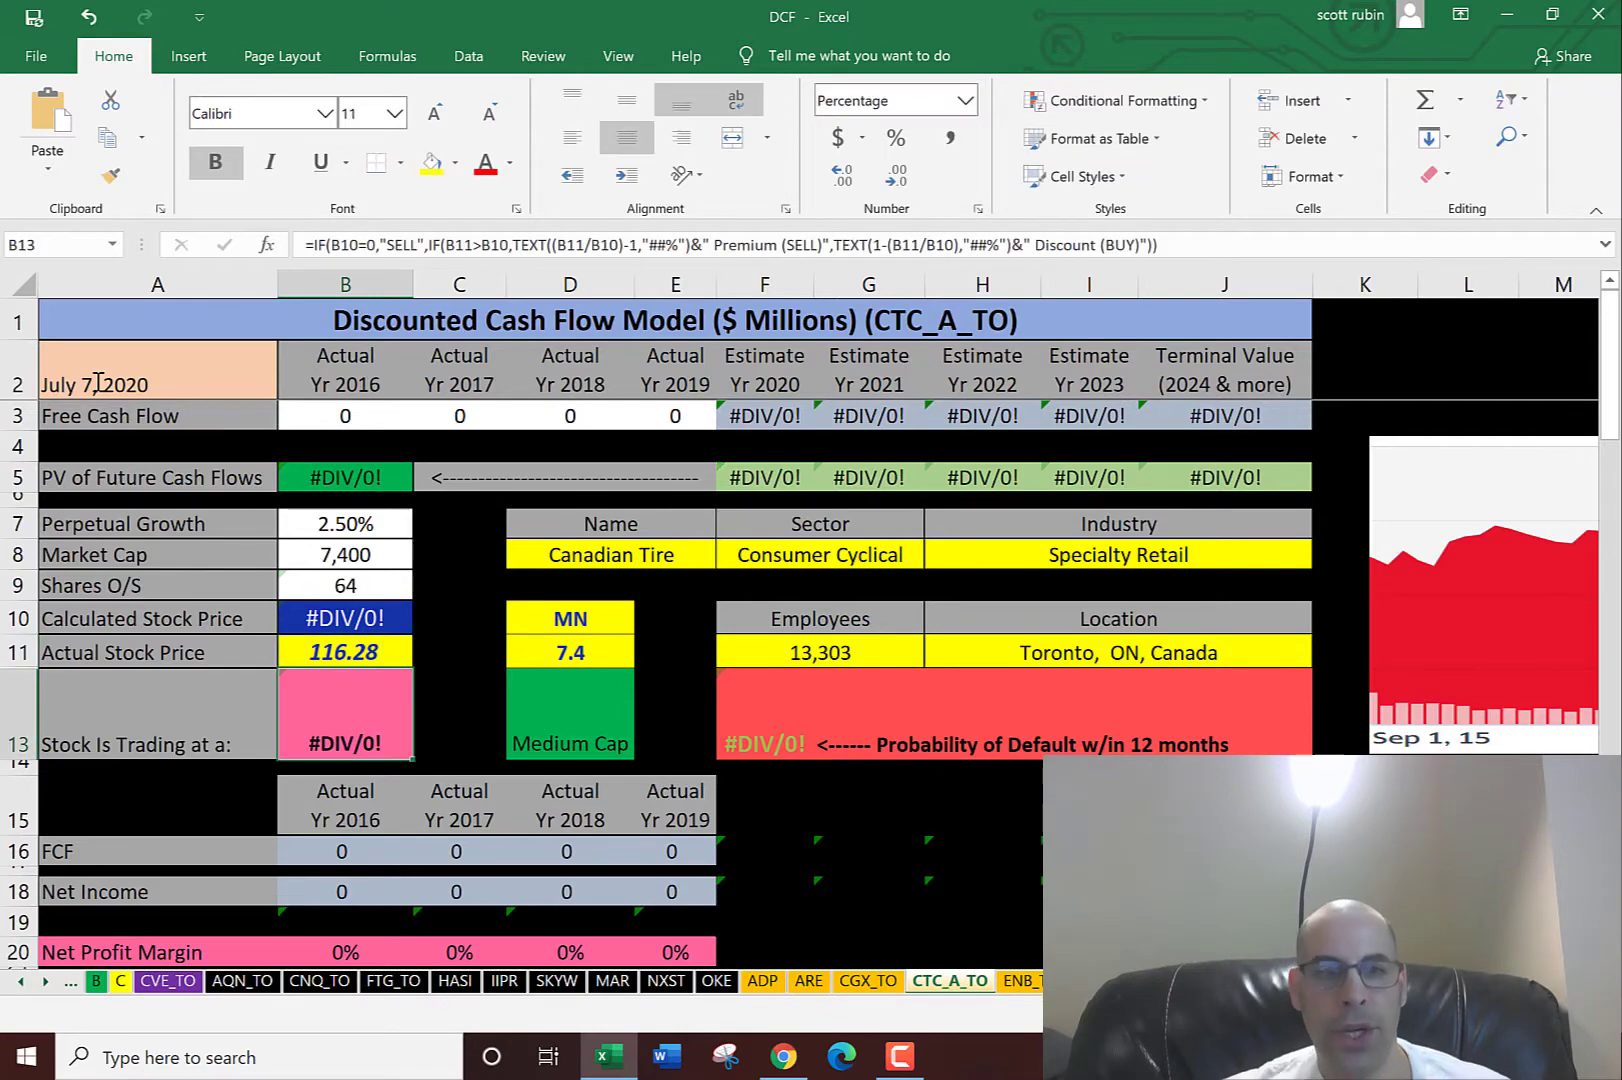
click(753, 921)
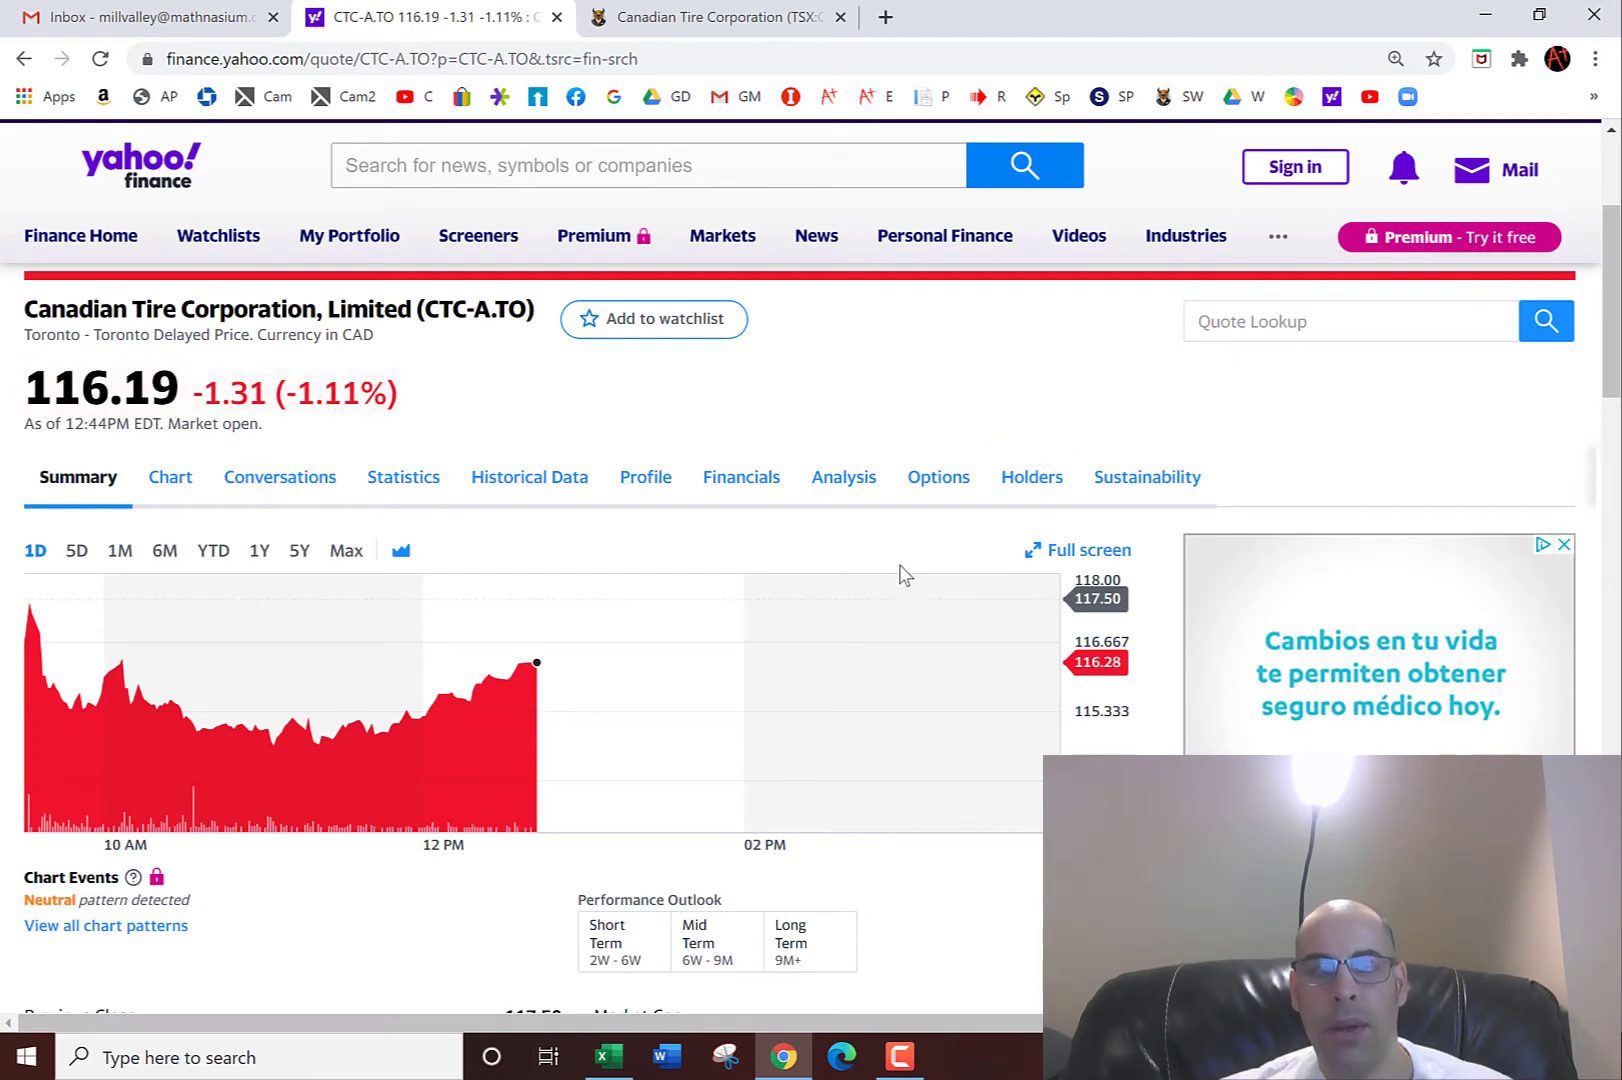
Copy the four Free Cash Flow figures from Canadian Tire's cash flow statement
click(741, 477)
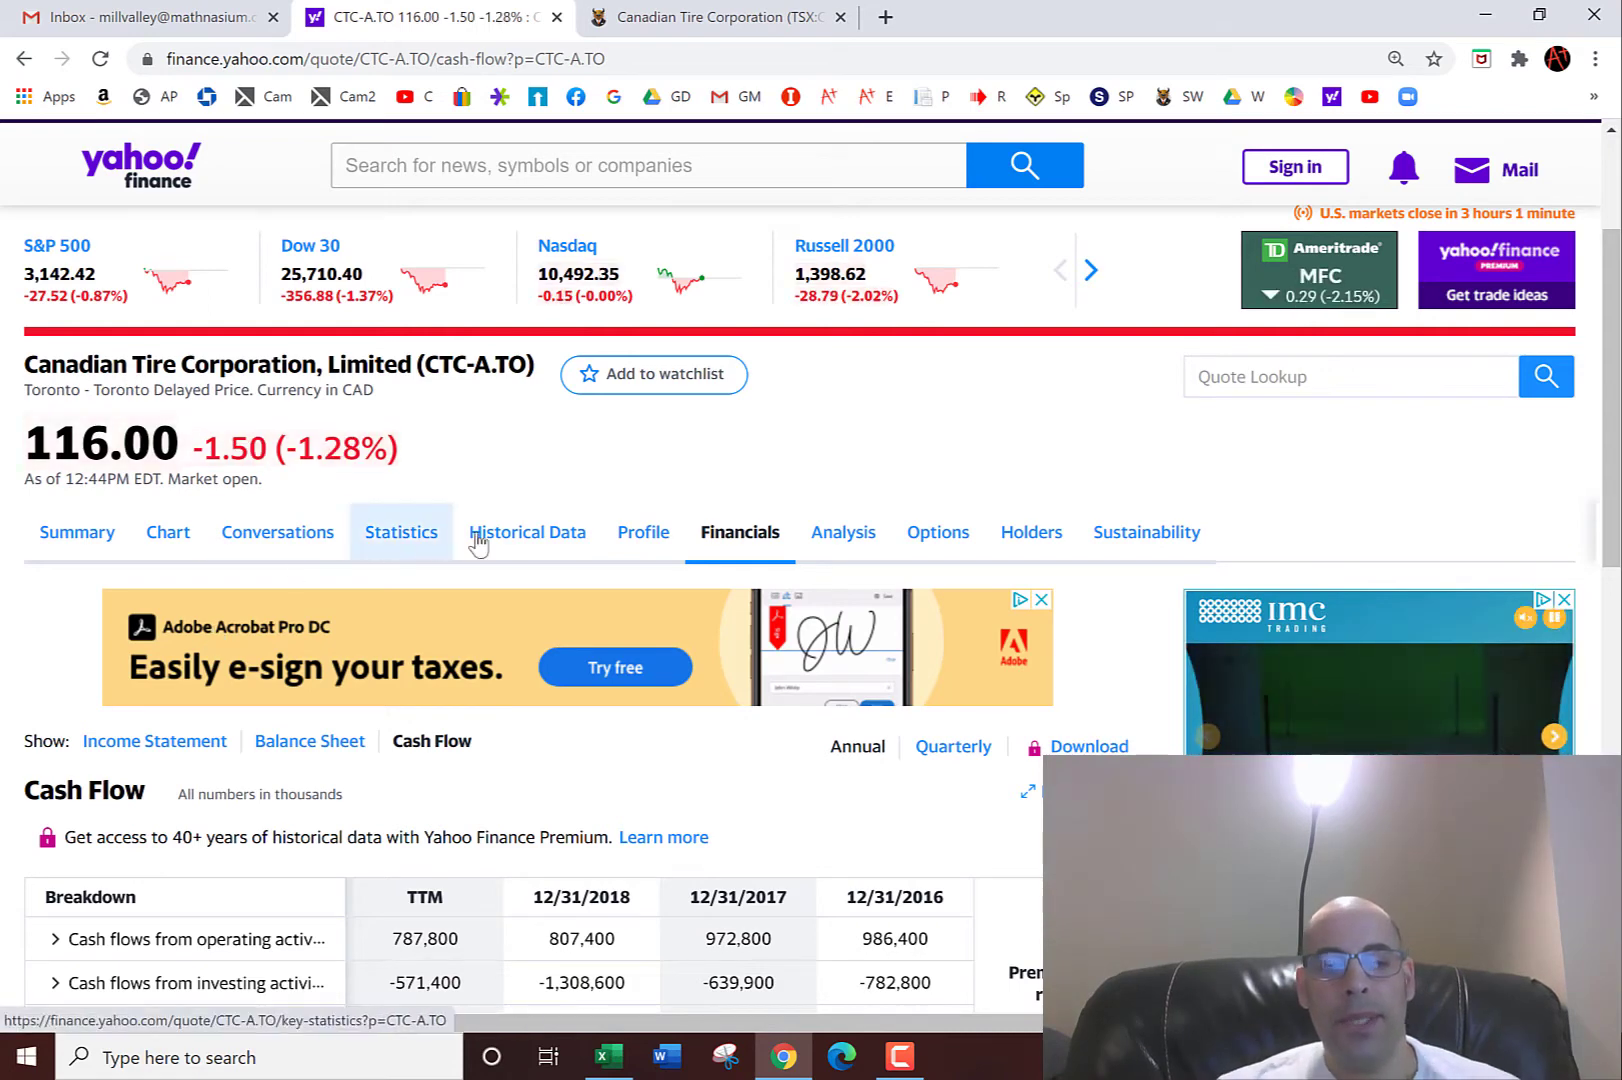
scroll(down, 3)
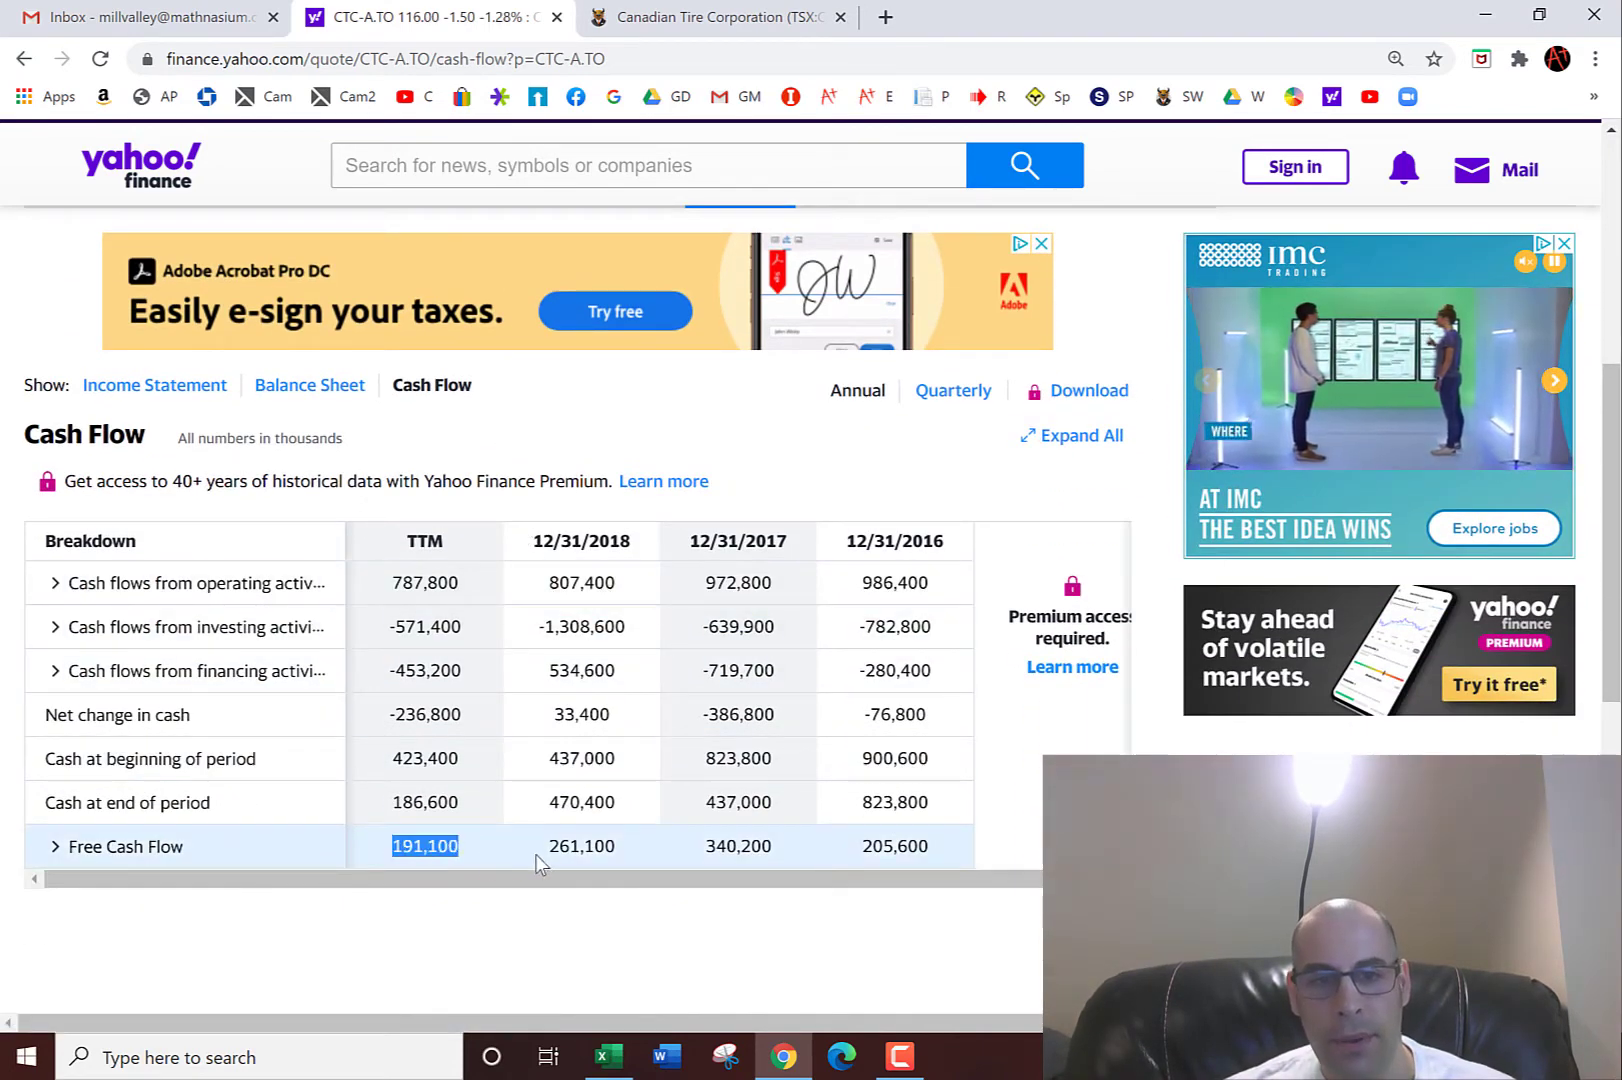
drag(424, 846, 931, 846)
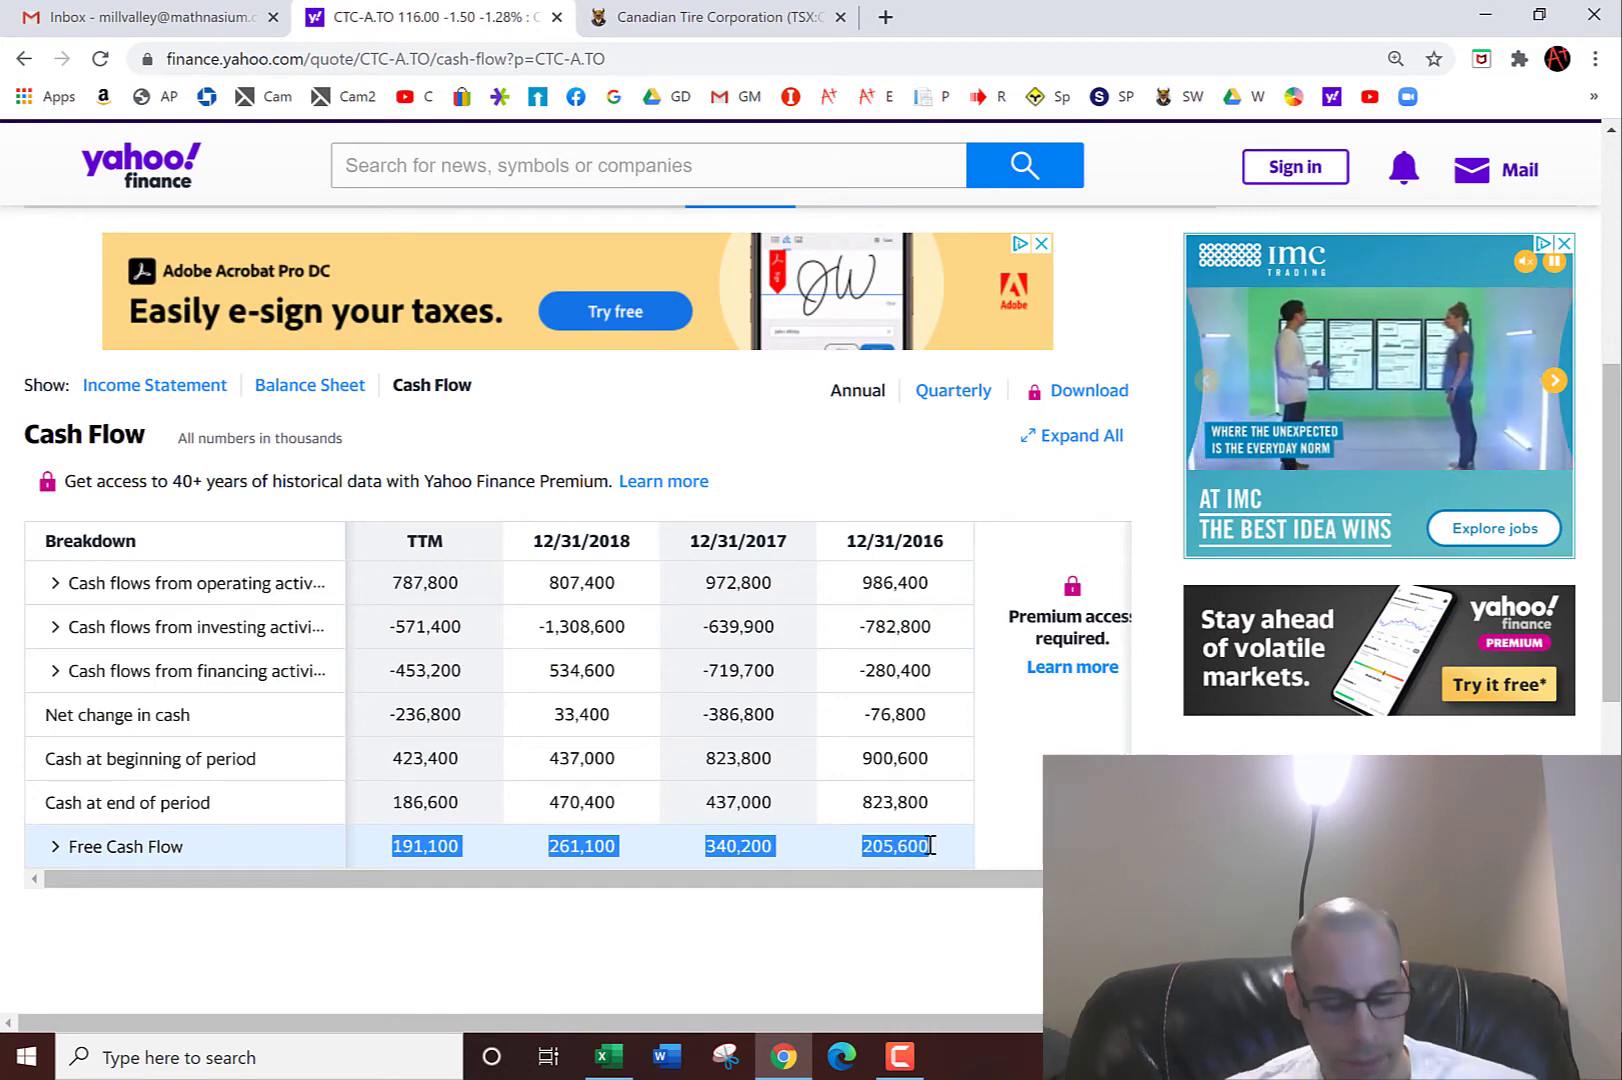
right_click(1224, 491)
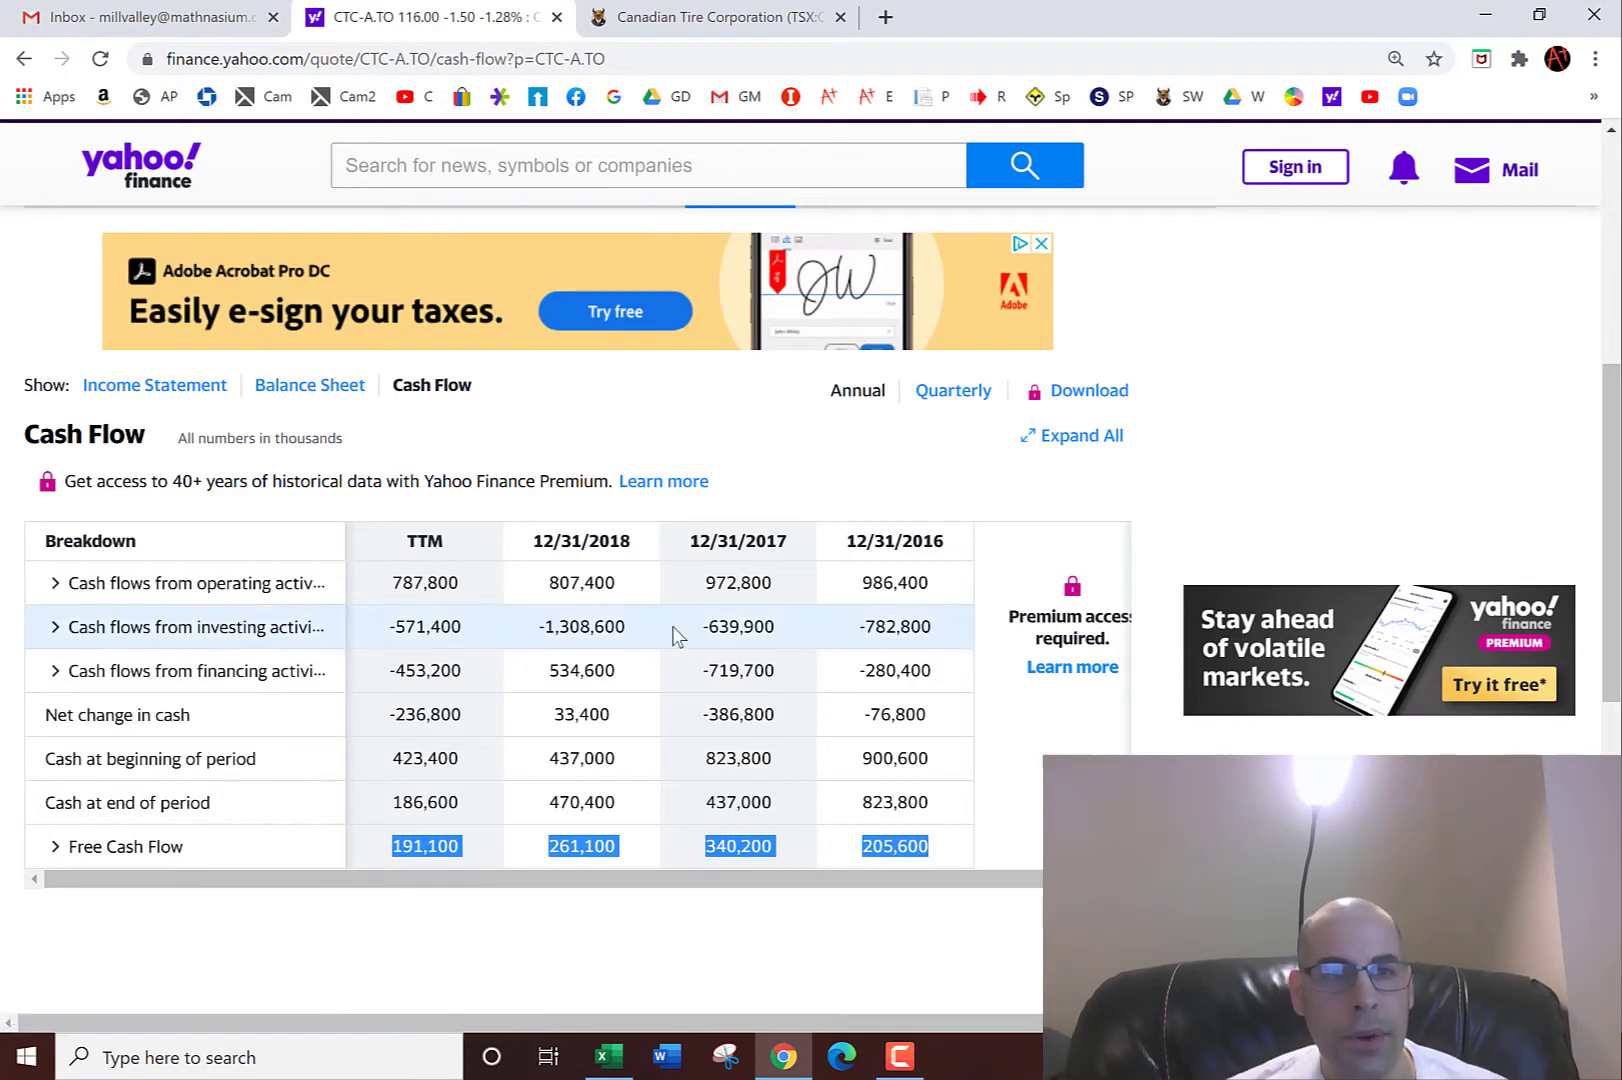
Copy the Net Income figures from Canadian Tire's income statement
click(154, 384)
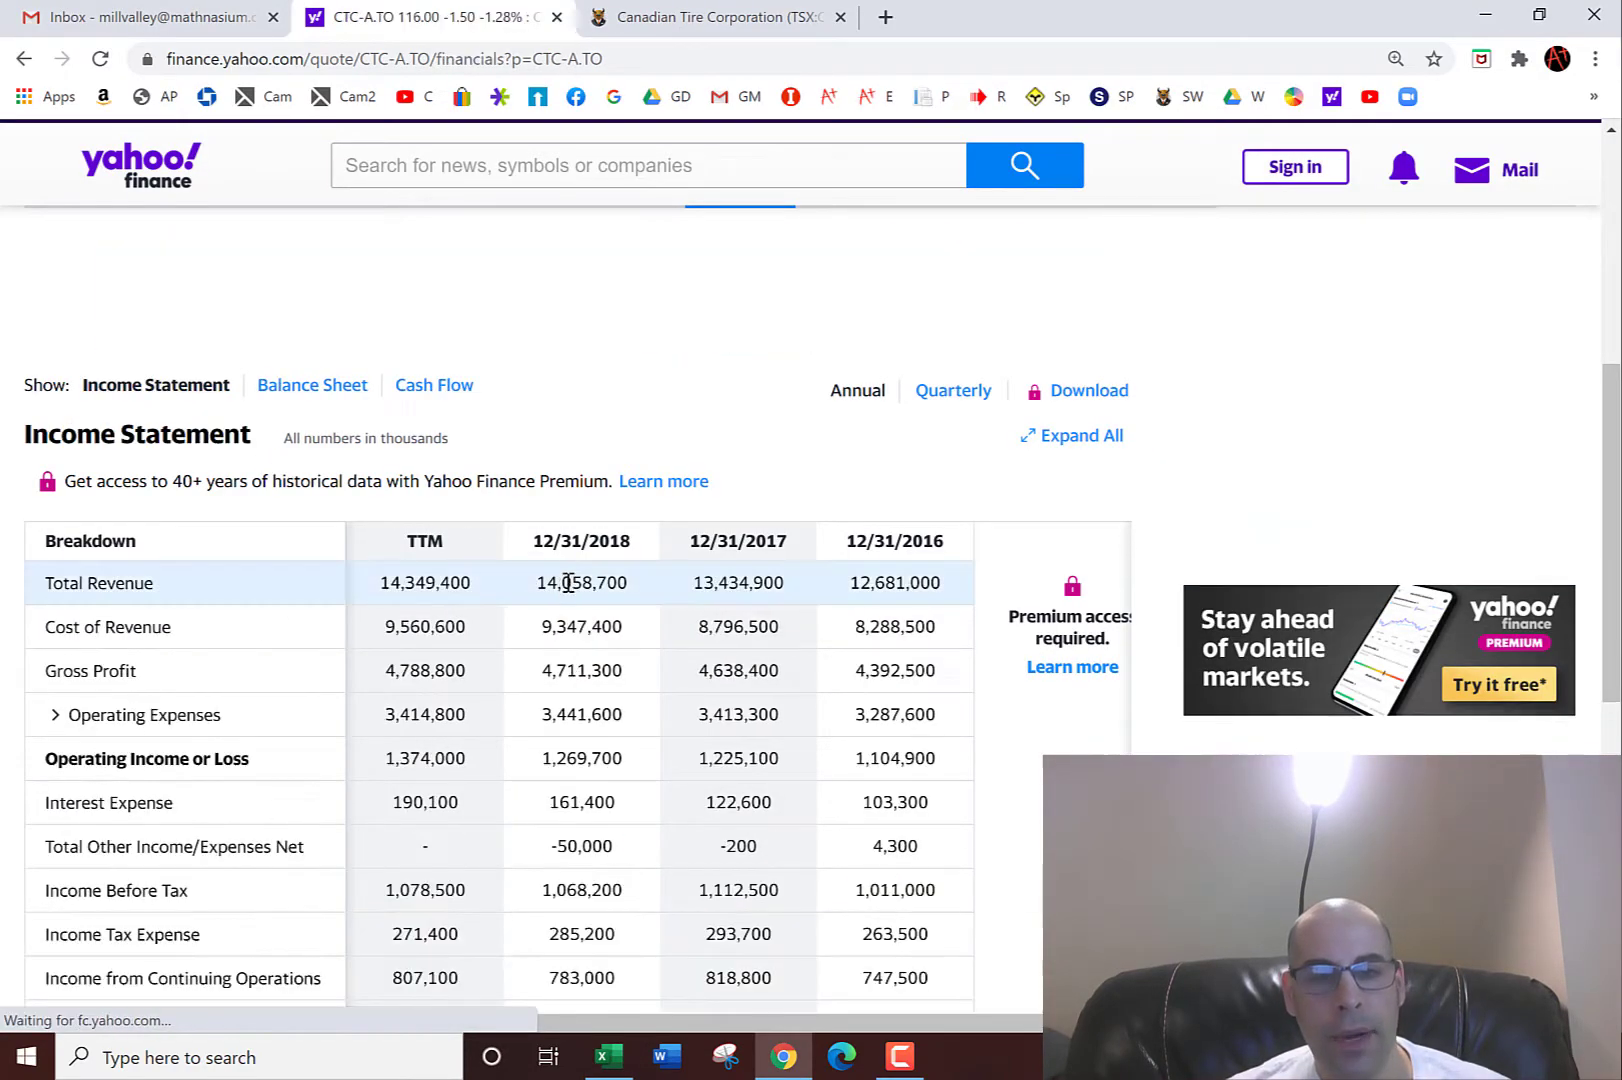
scroll(down, 3)
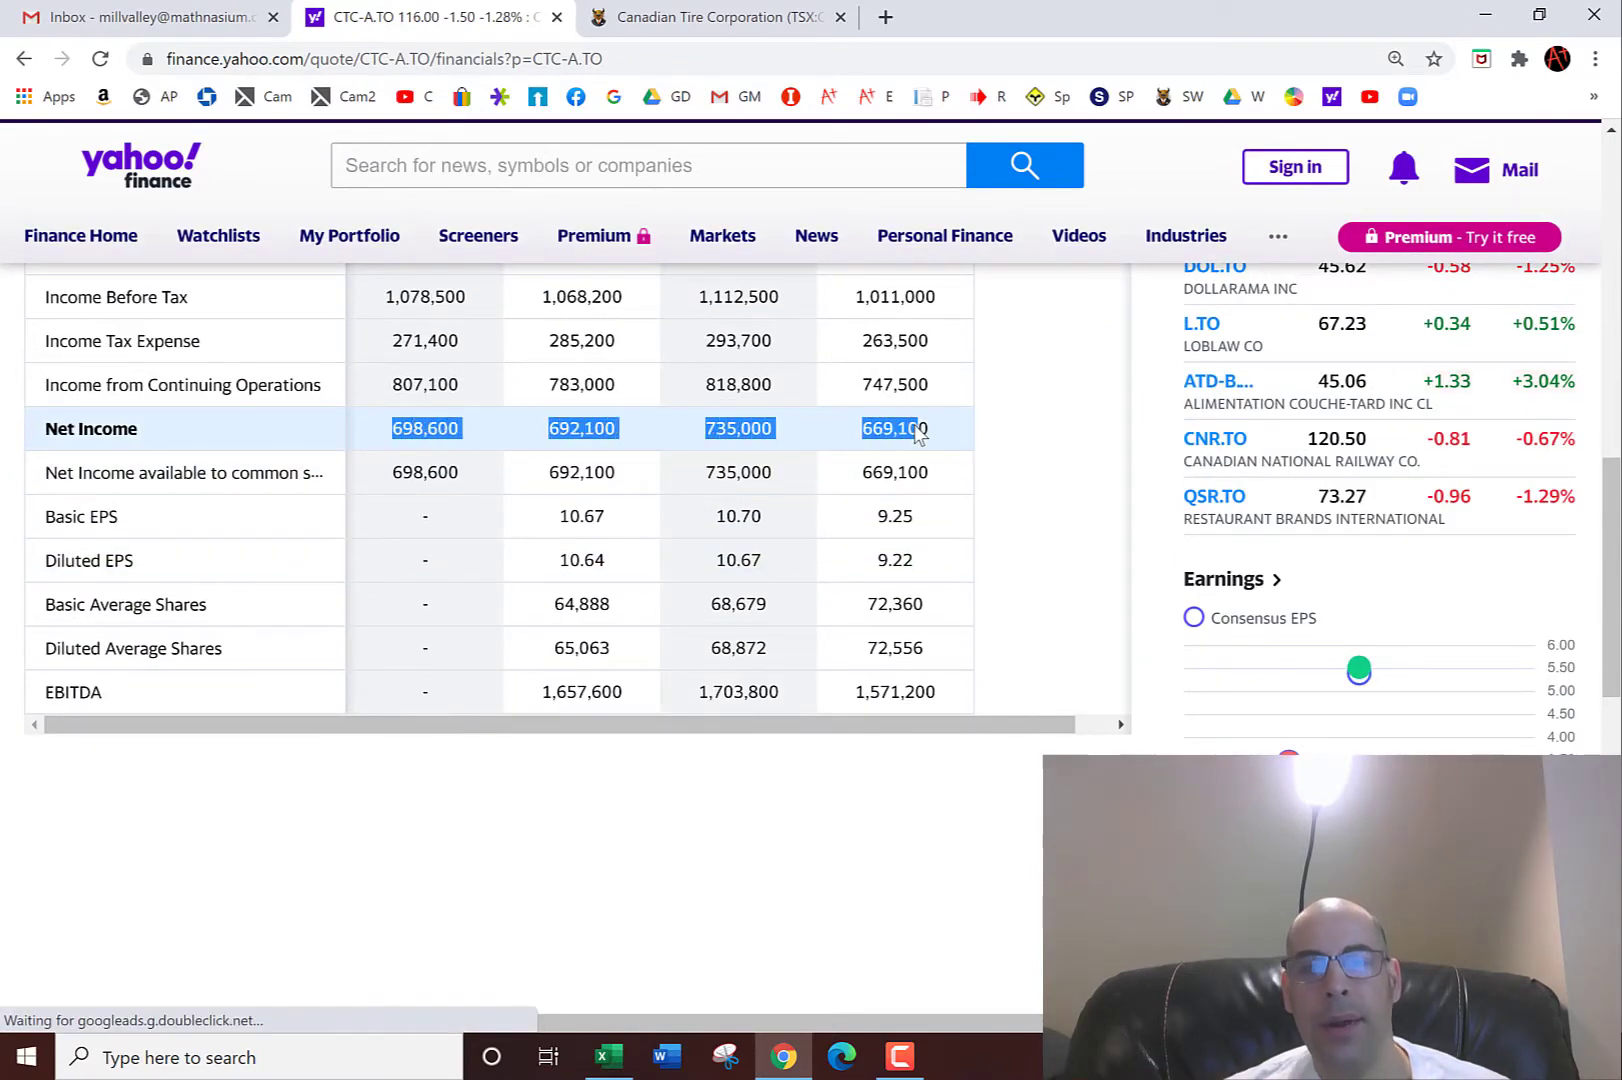
right_click(895, 428)
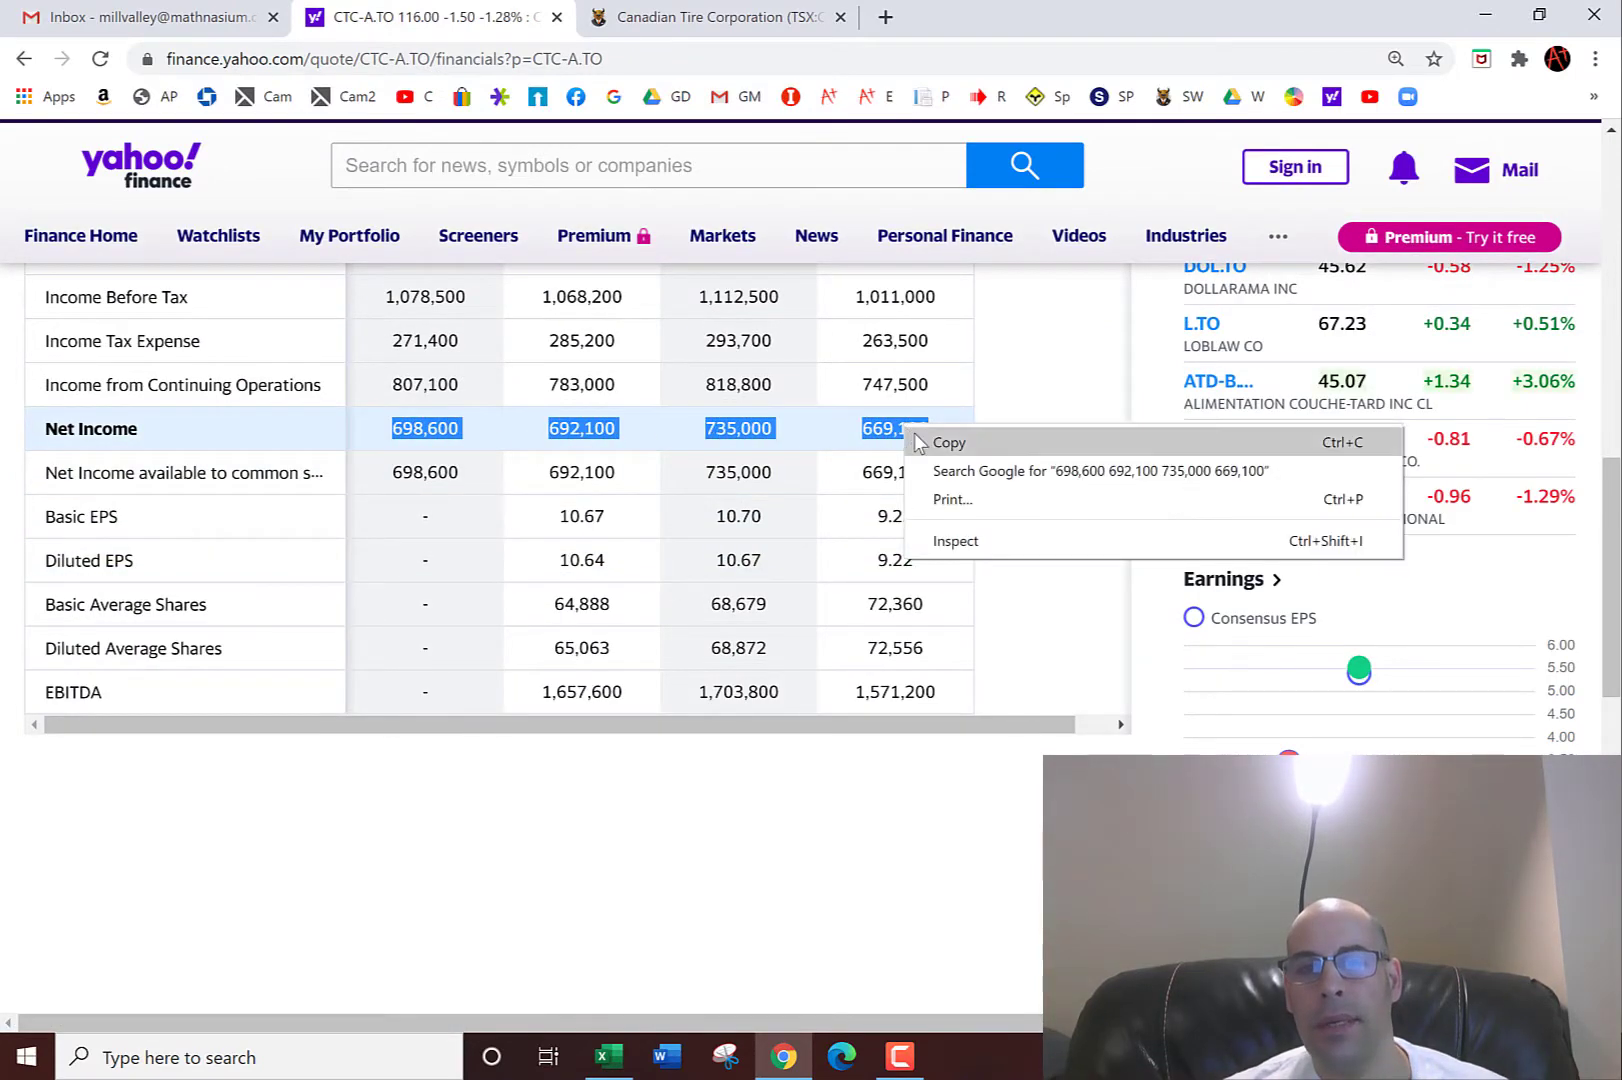
click(608, 1057)
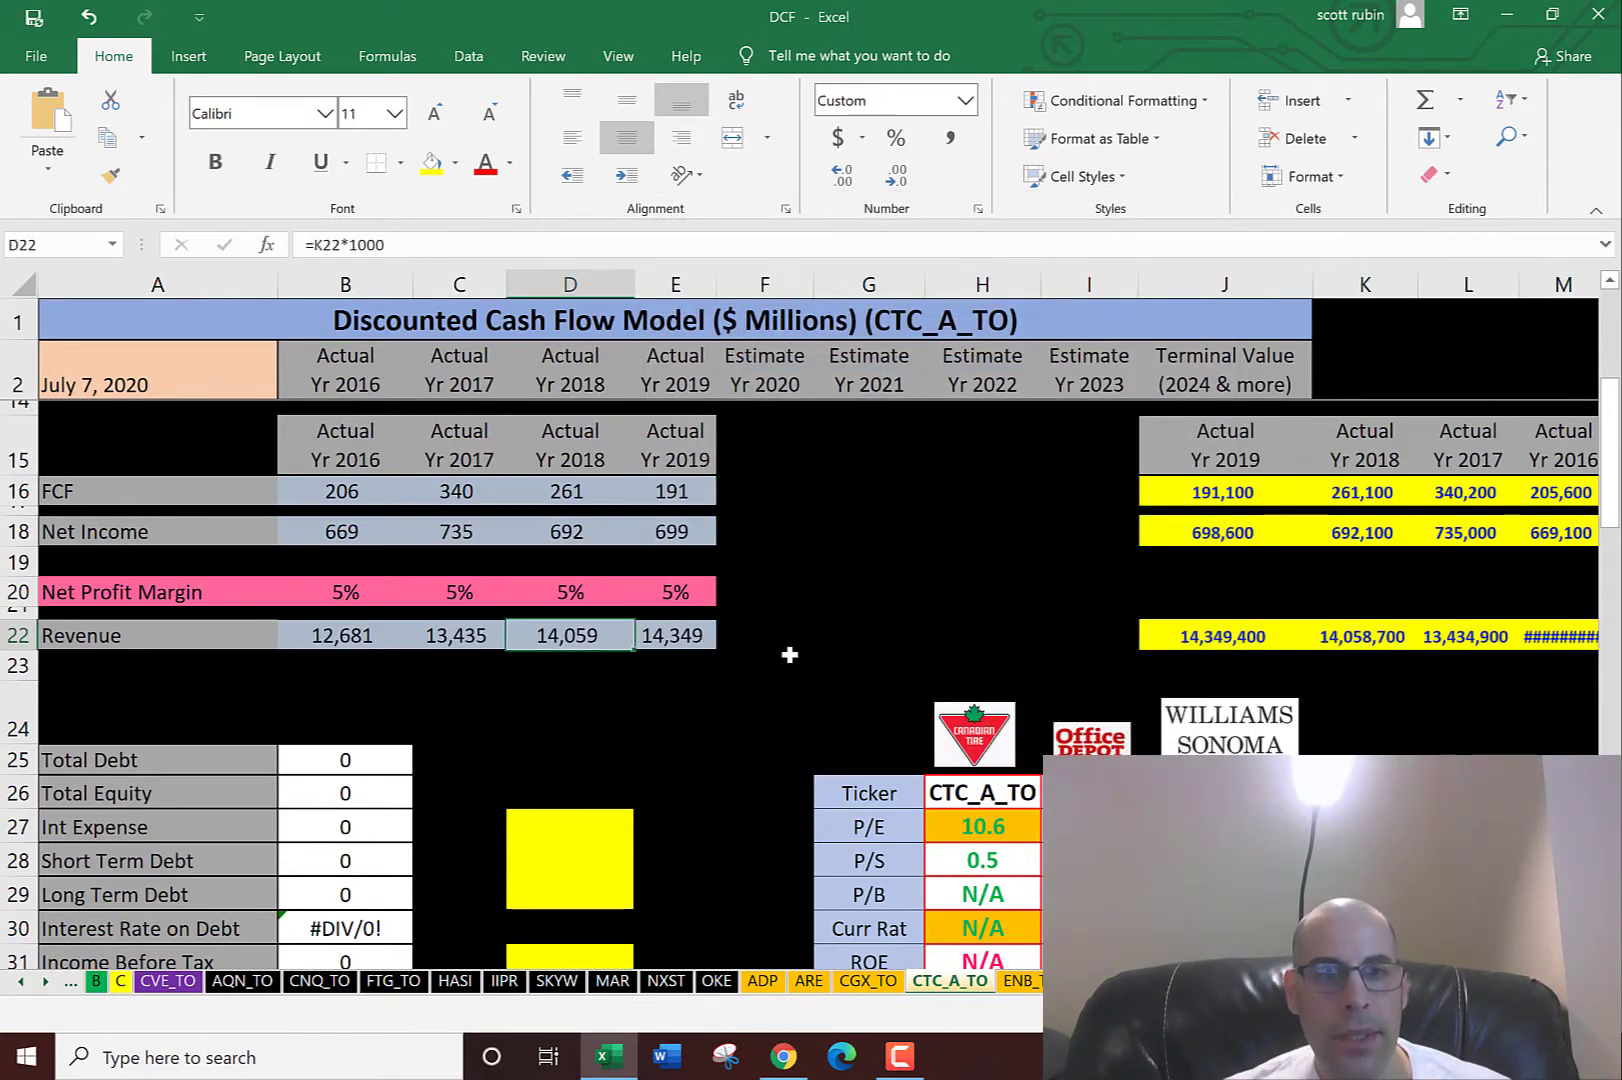
click(344, 531)
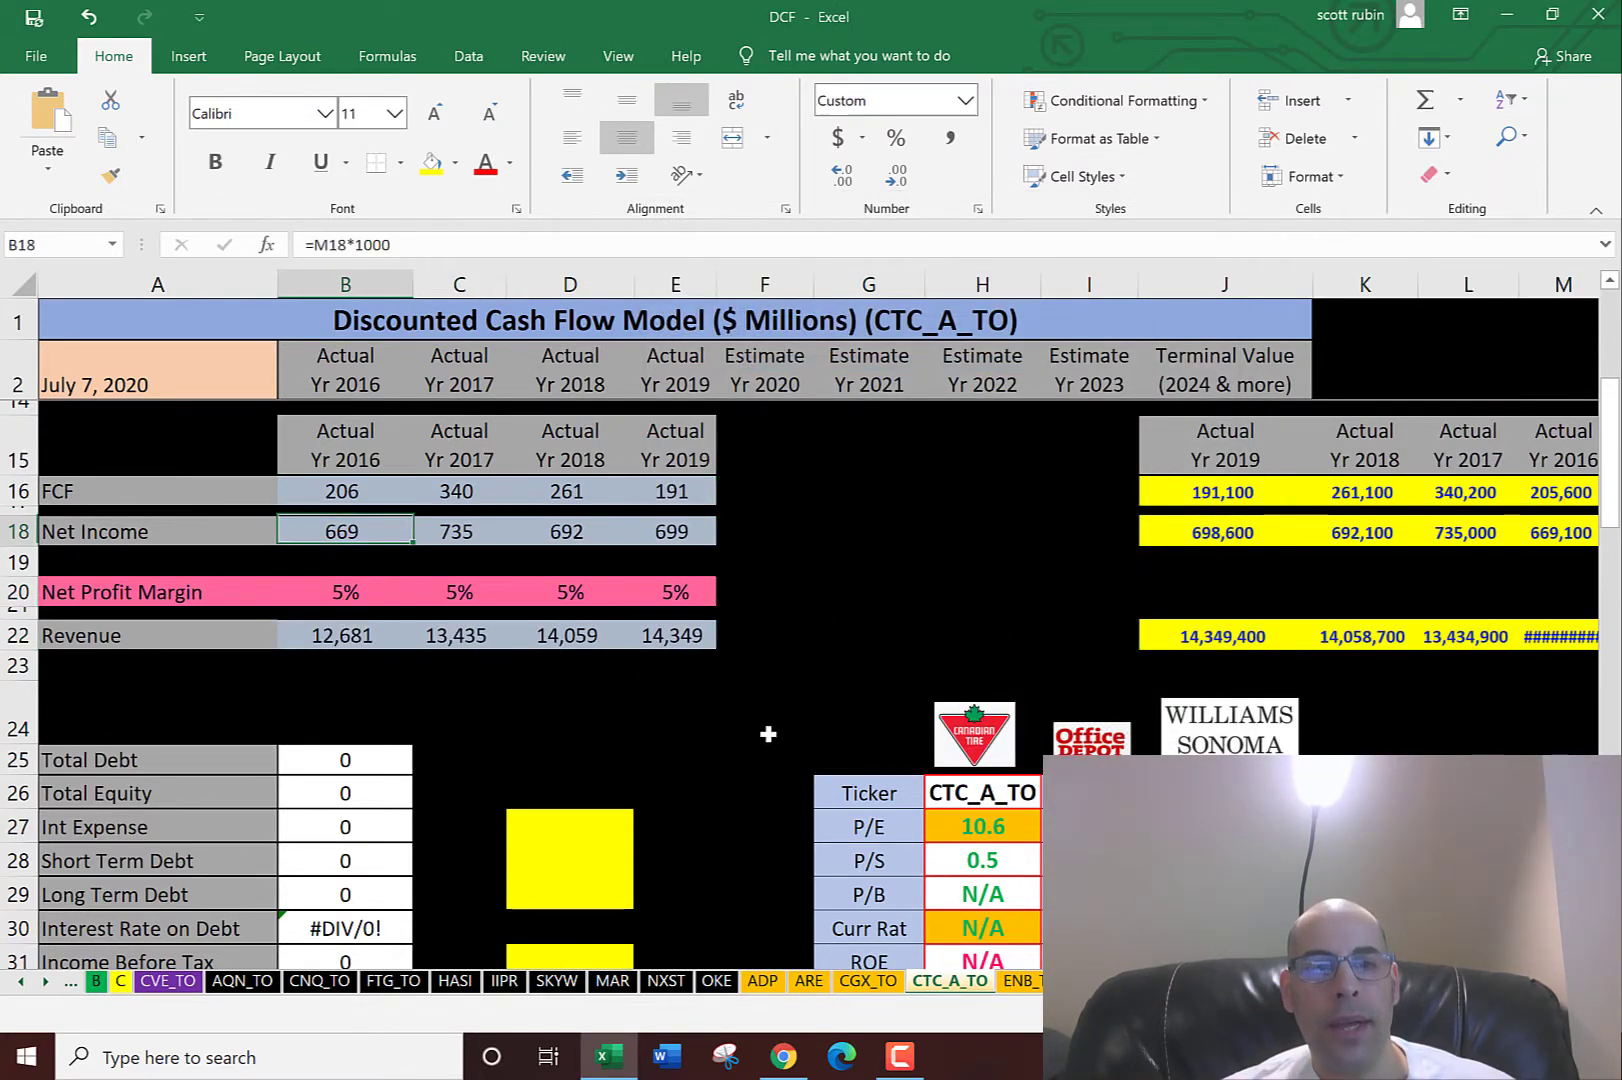
click(459, 592)
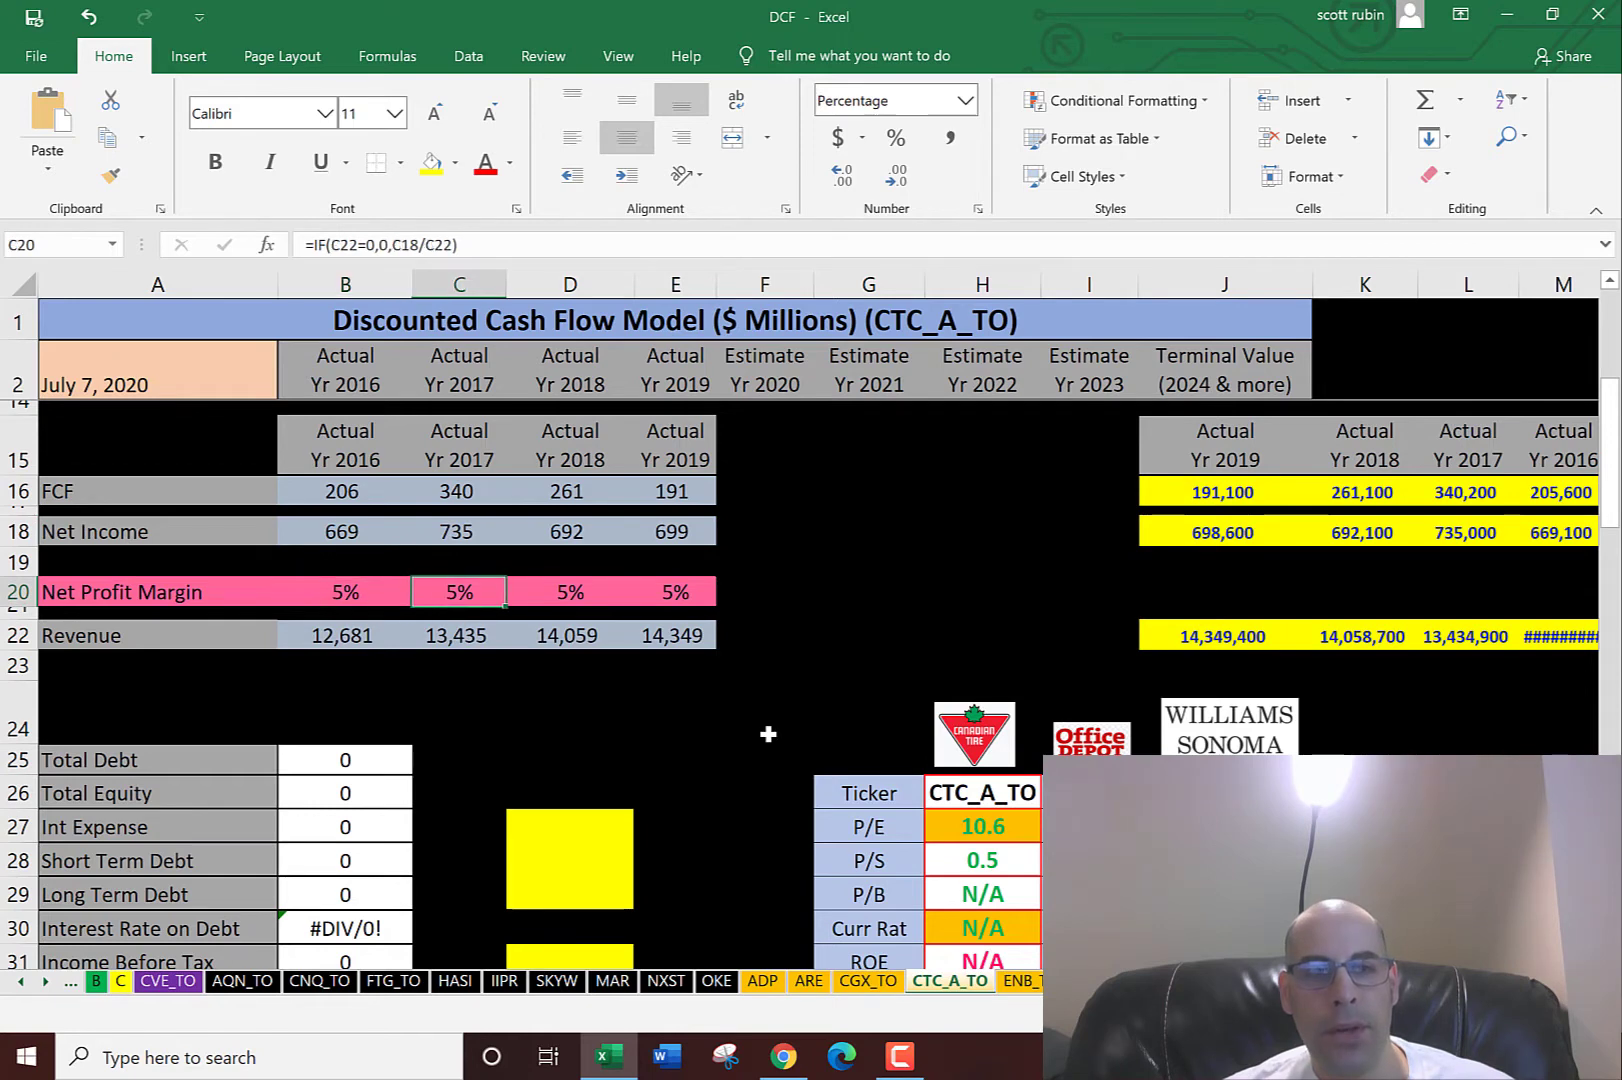
click(674, 592)
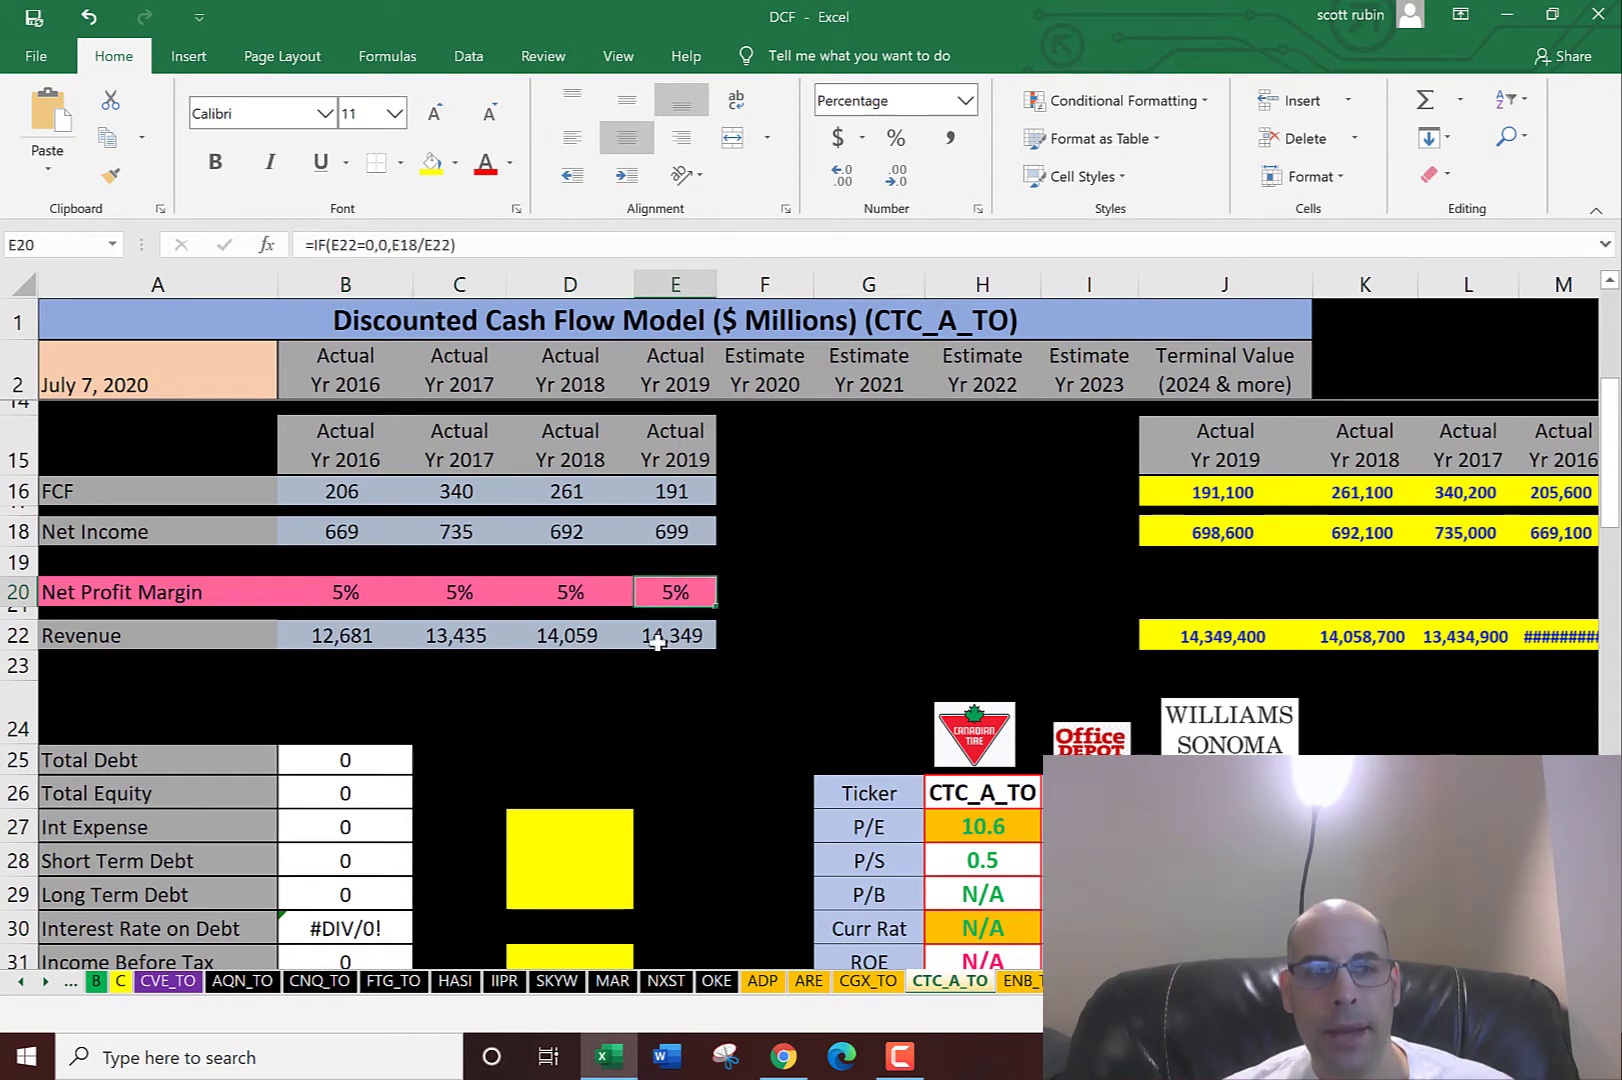
click(673, 634)
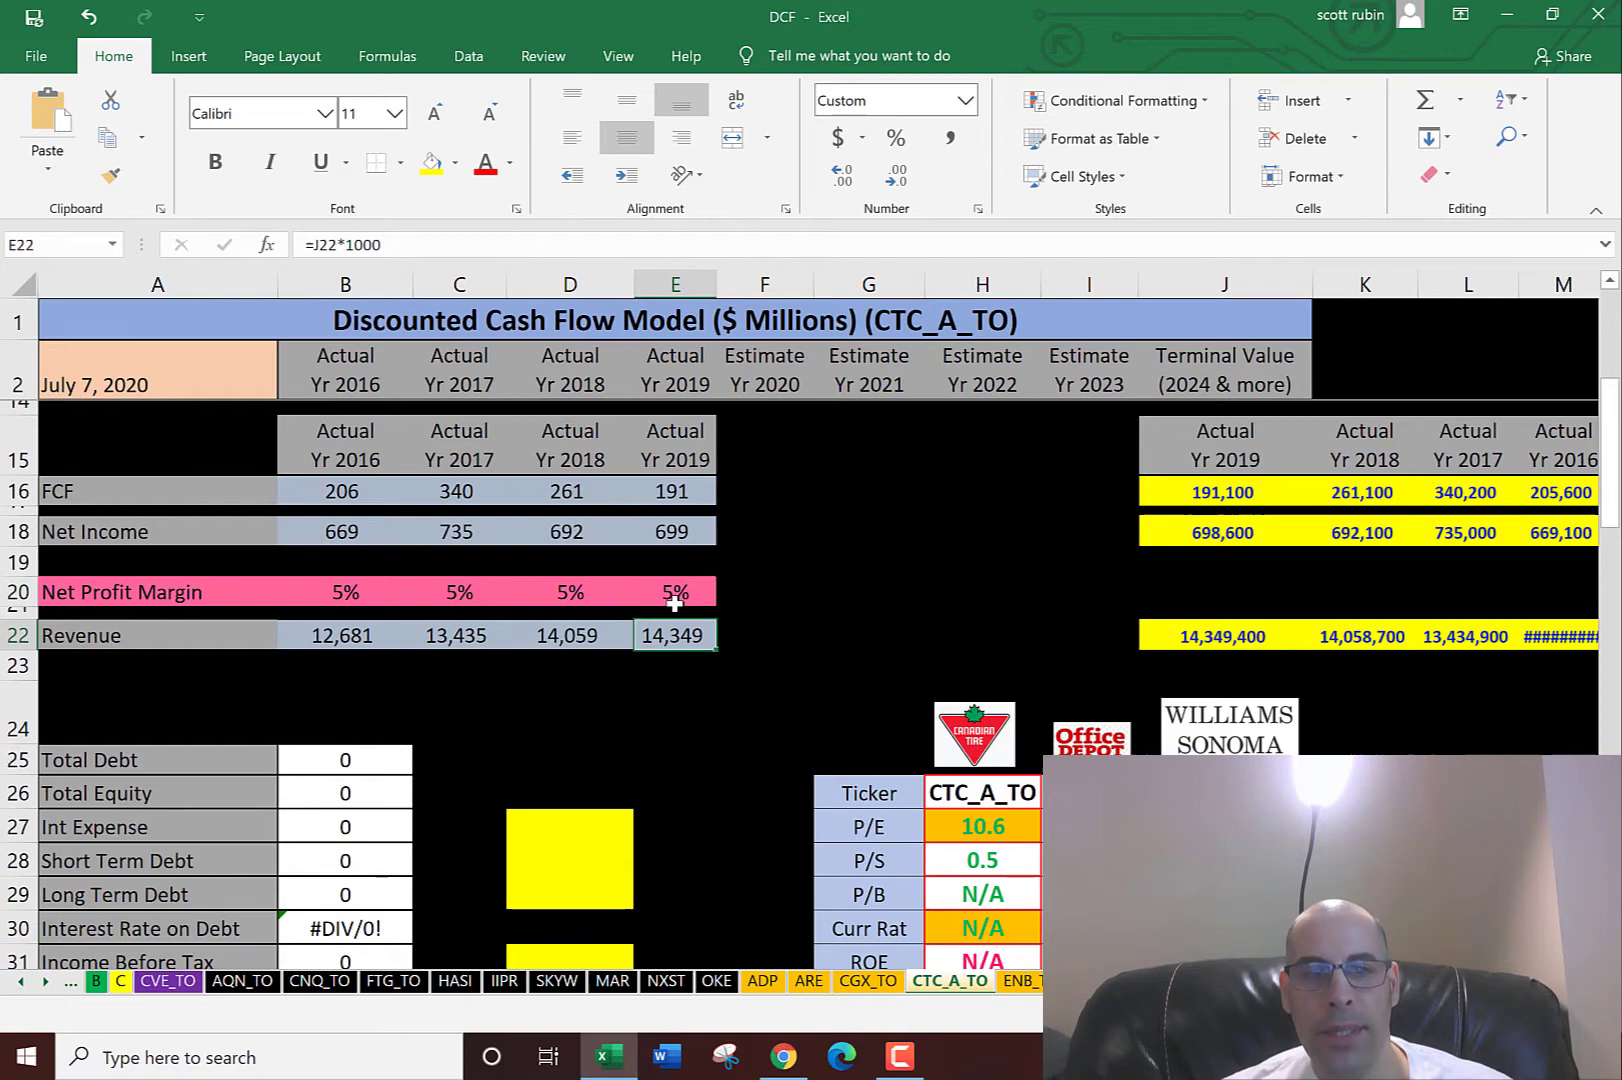
click(674, 531)
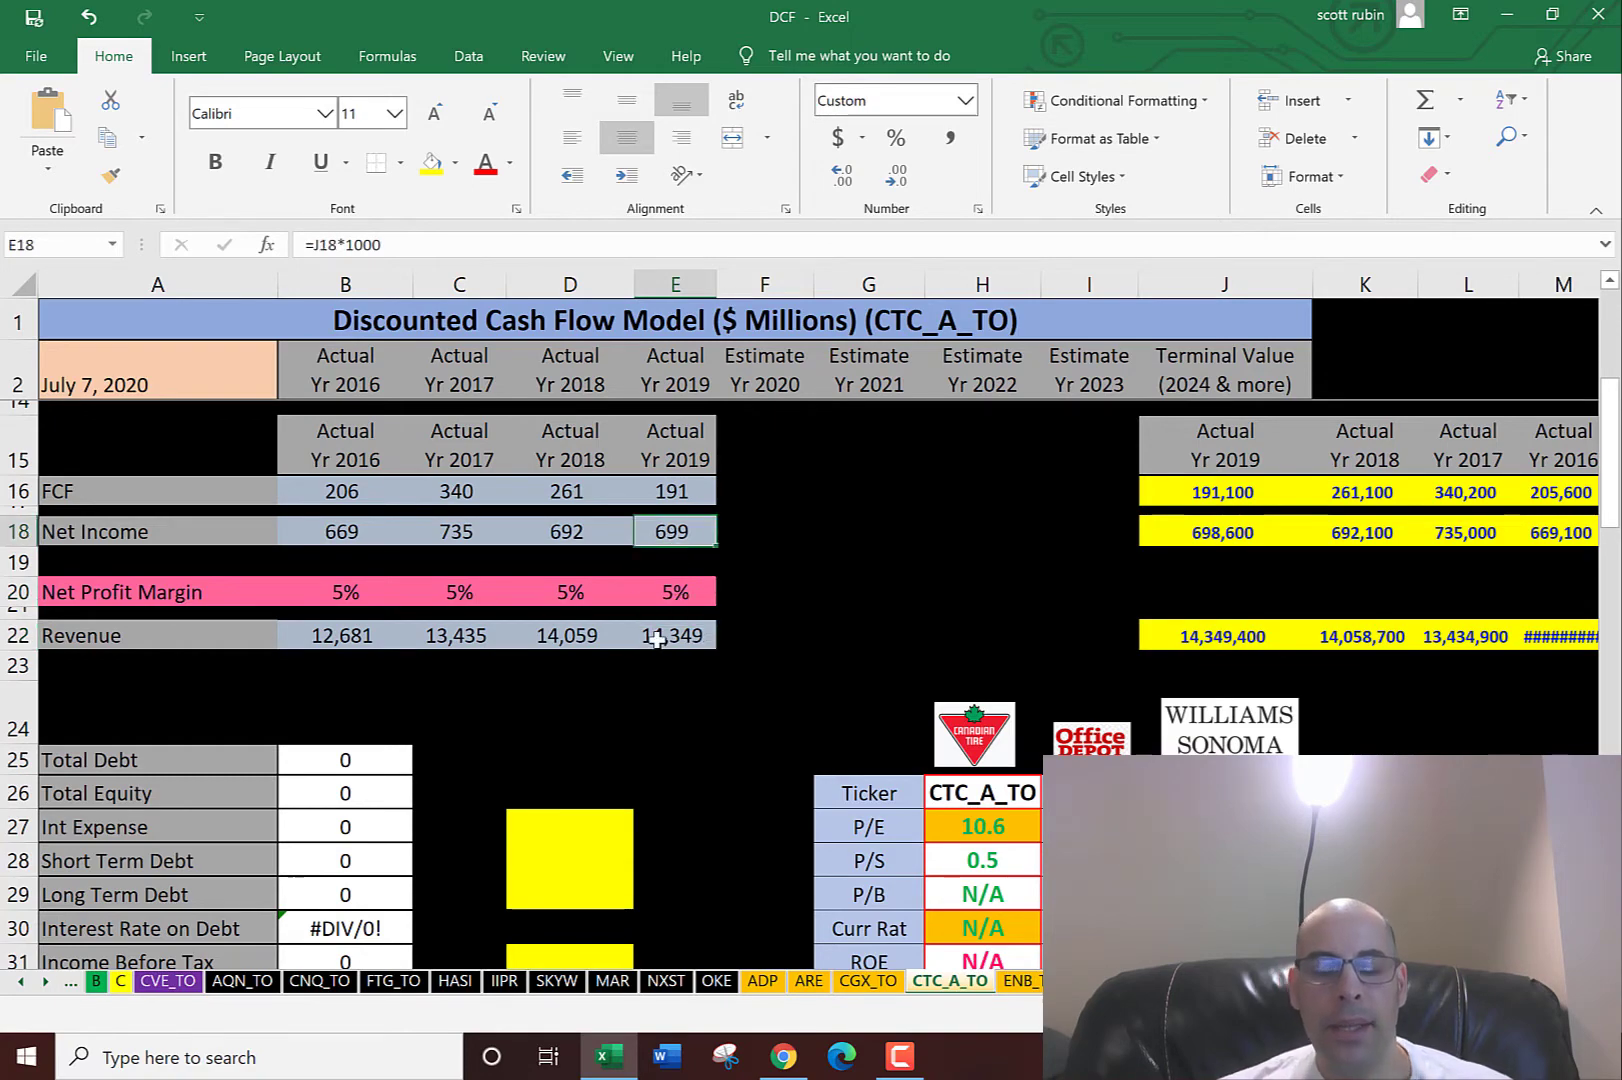
scroll(down, 3)
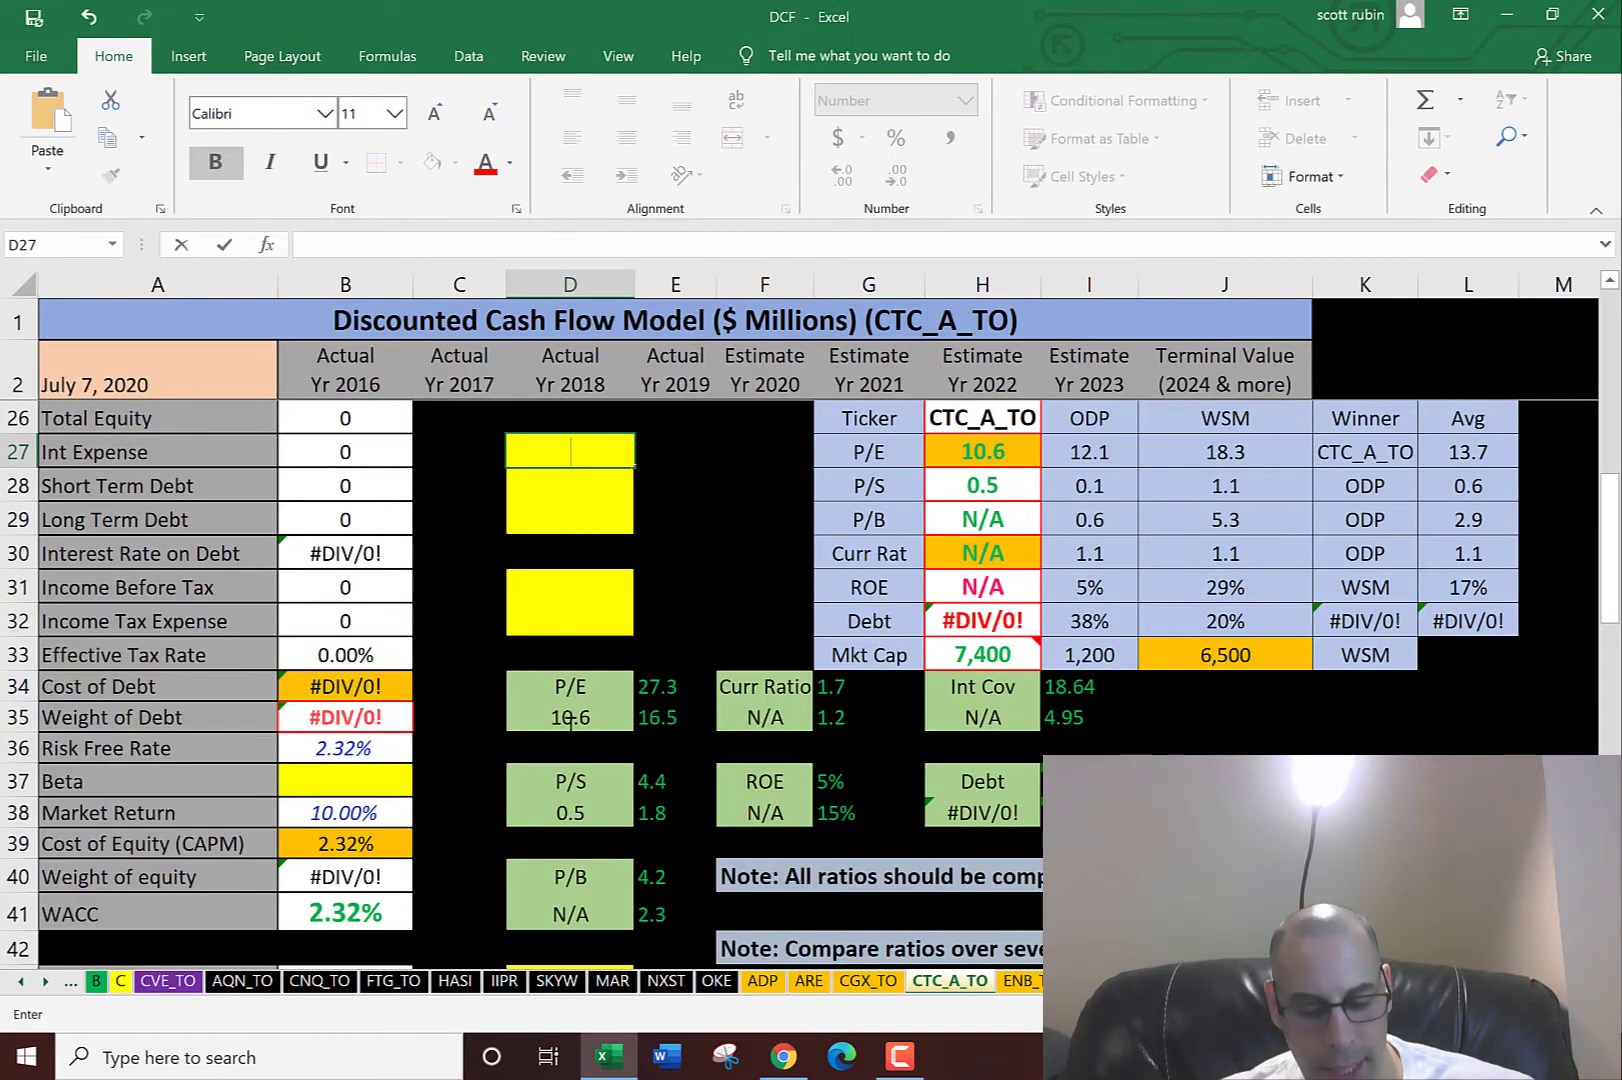
Expand the balance sheet liabilities and enter 4000 long-term debt in the model
click(782, 1056)
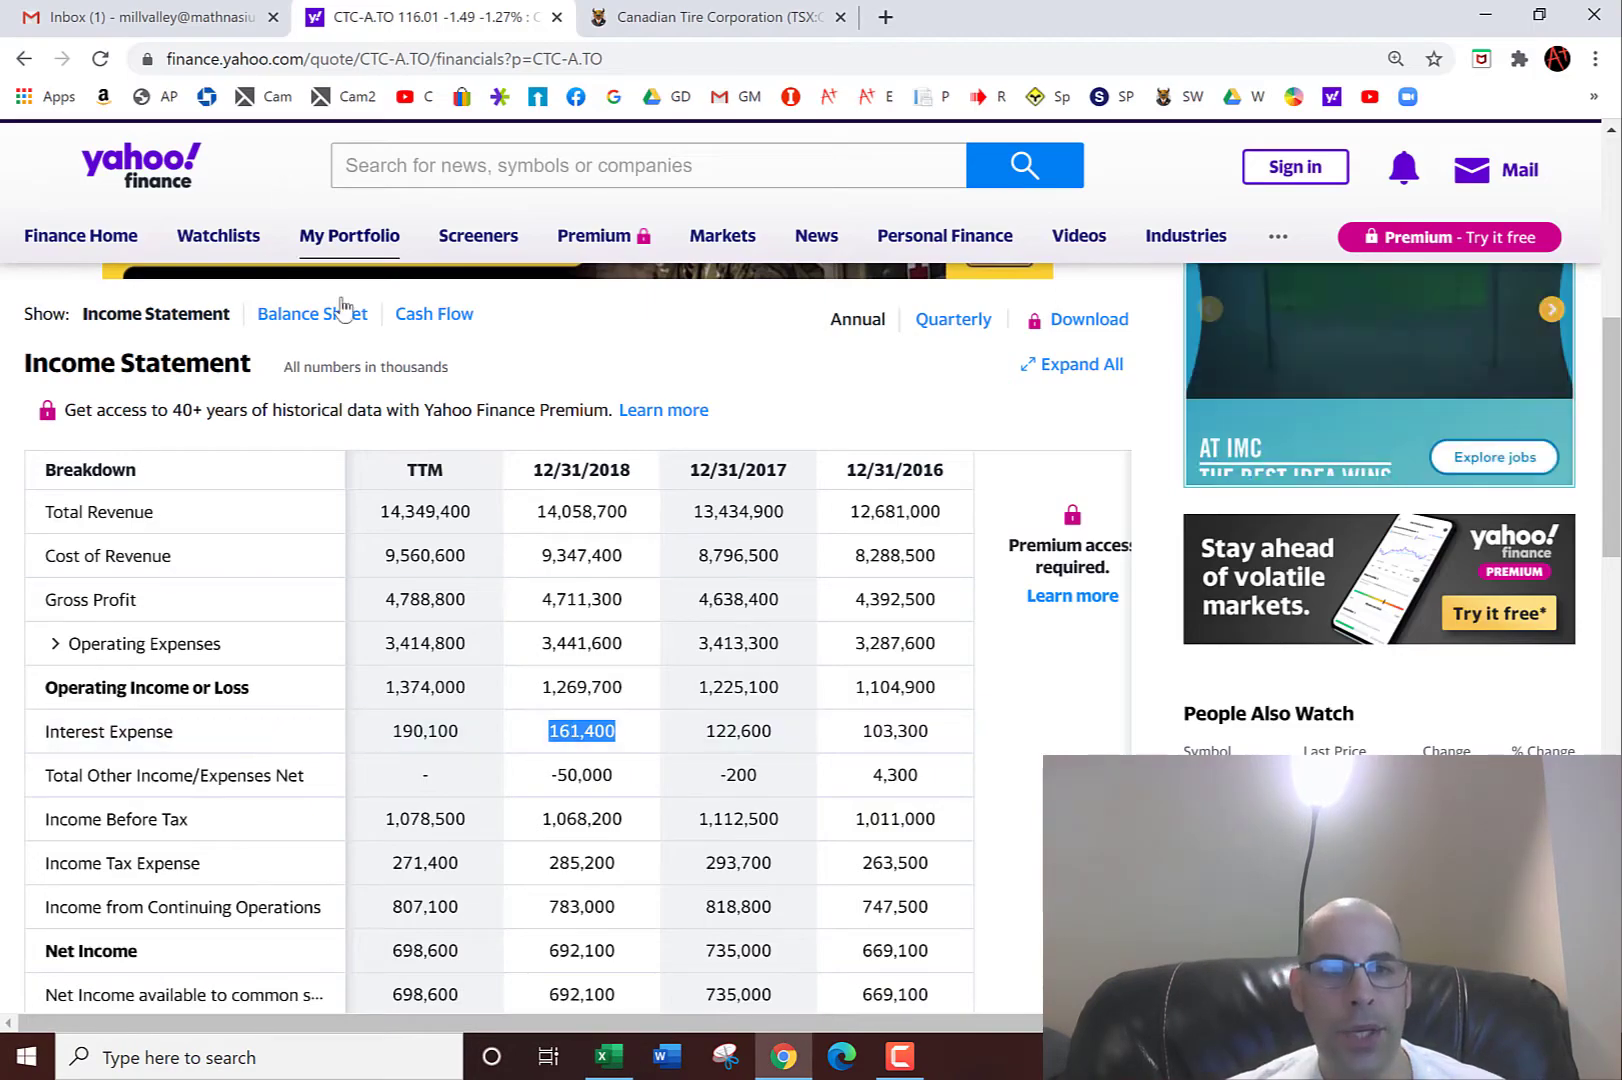
click(309, 316)
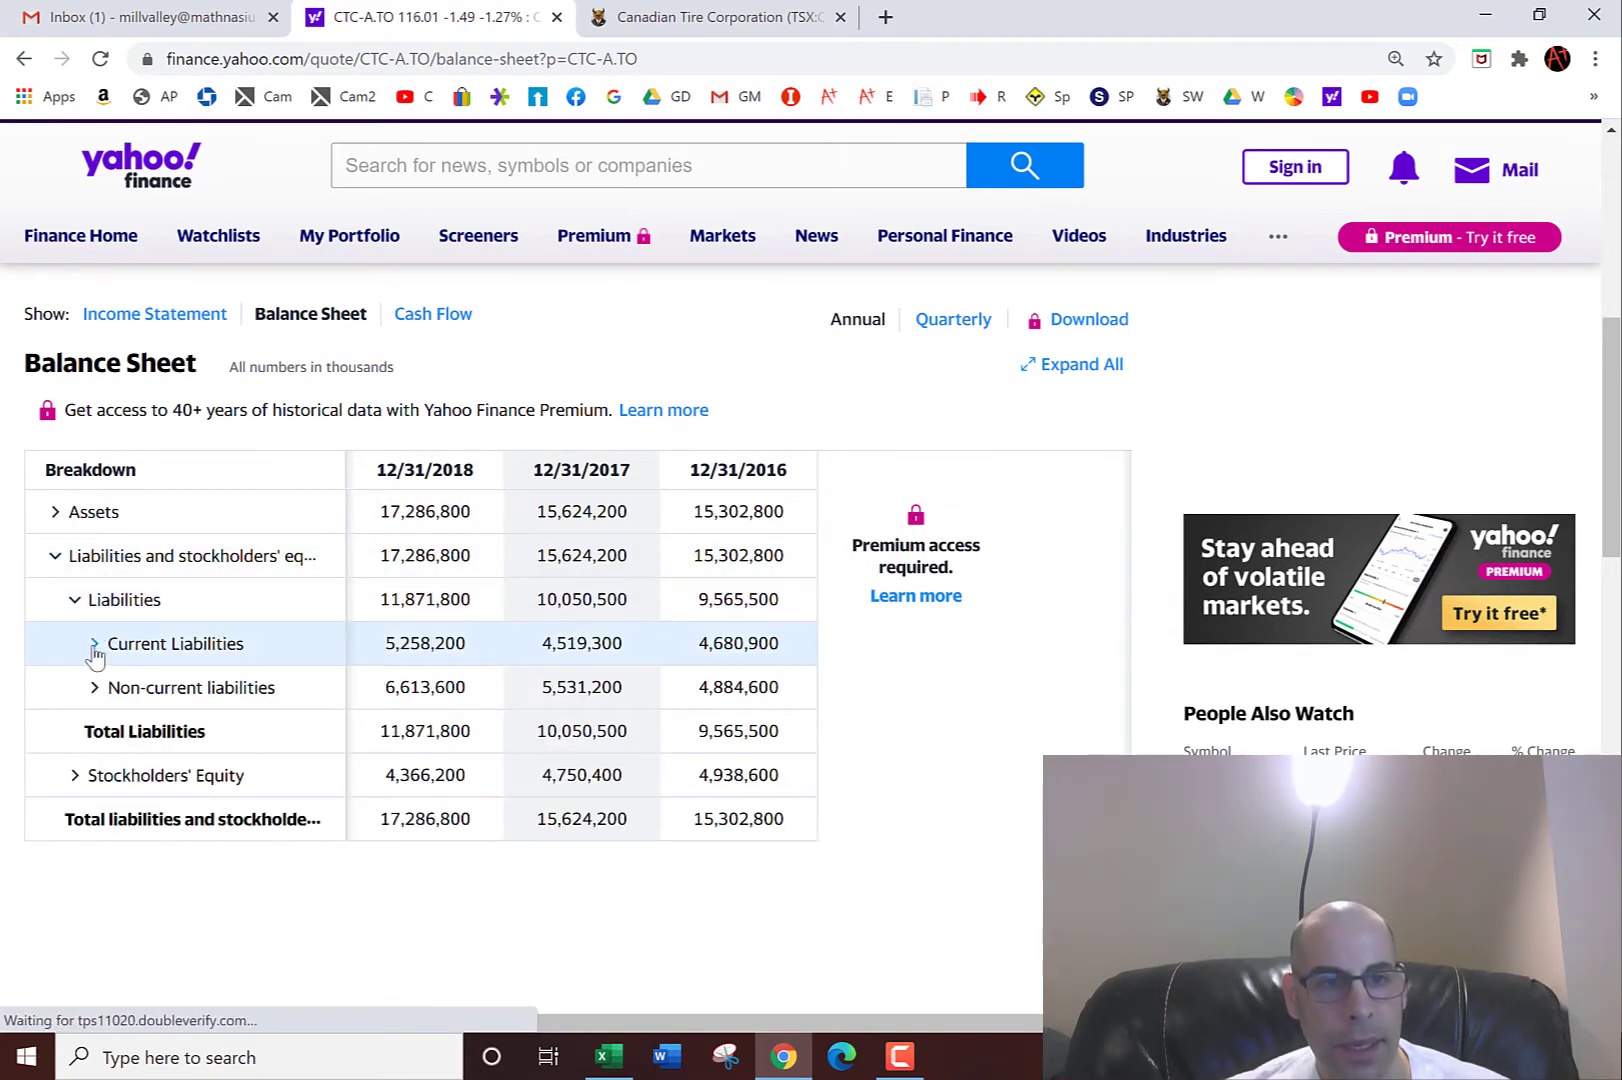
click(92, 643)
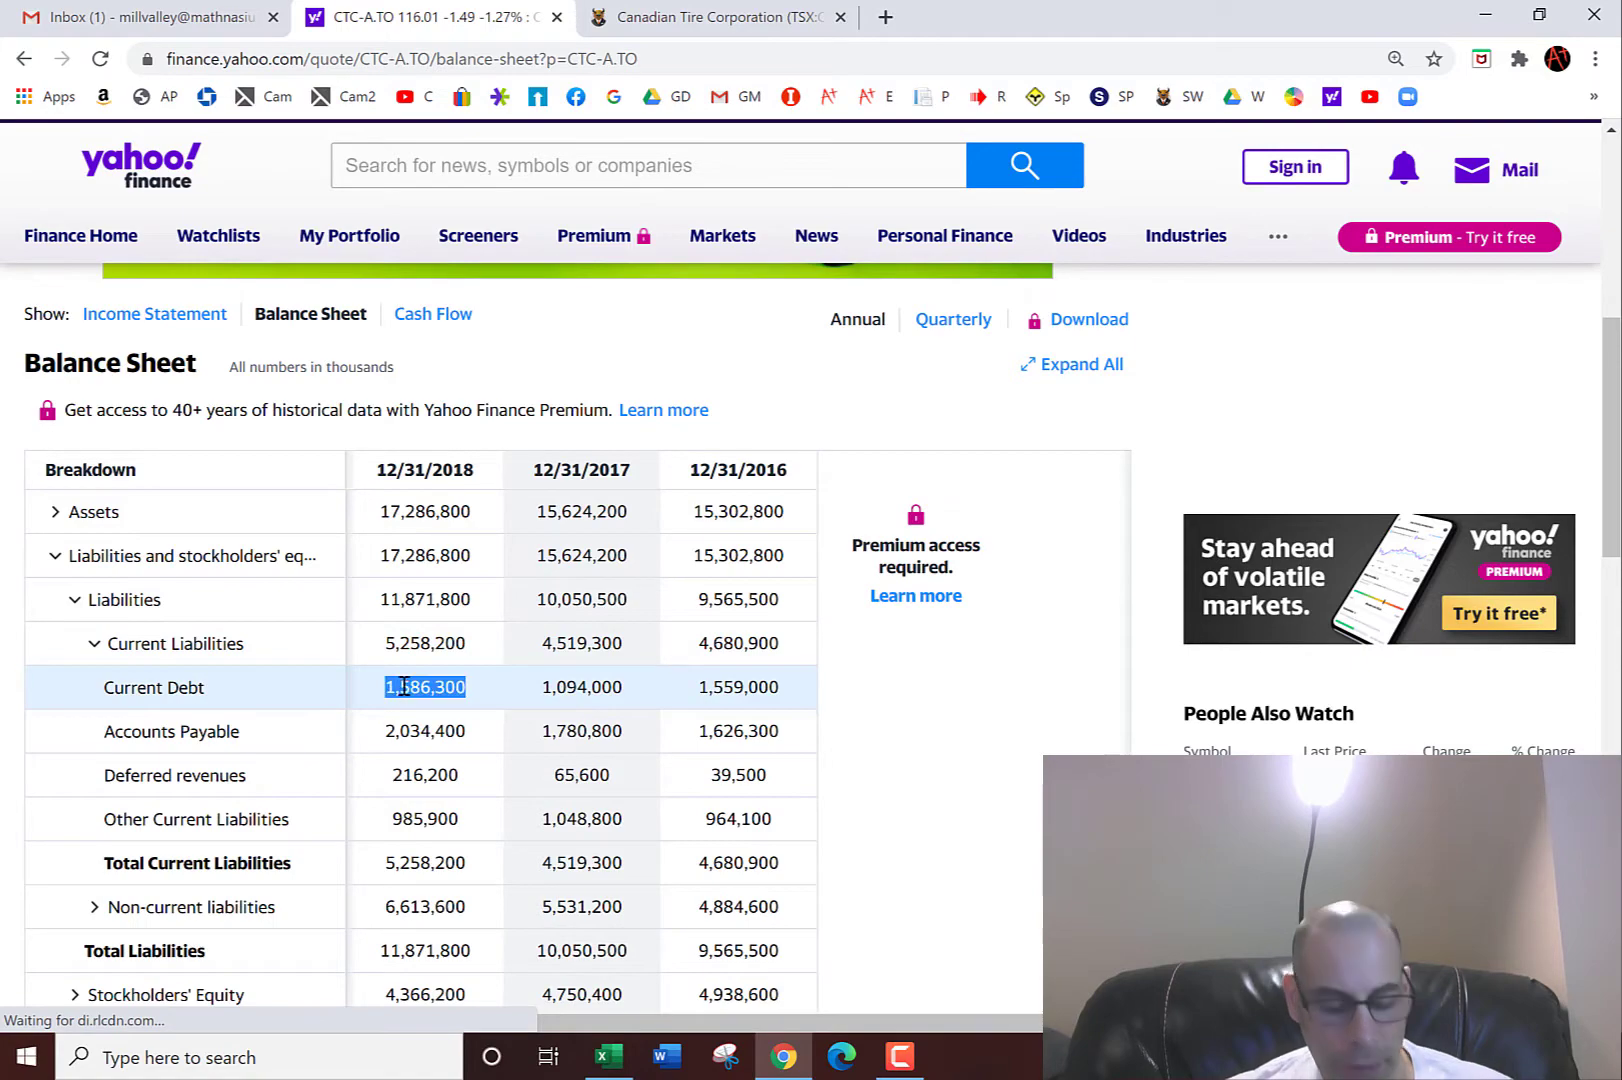
click(607, 1057)
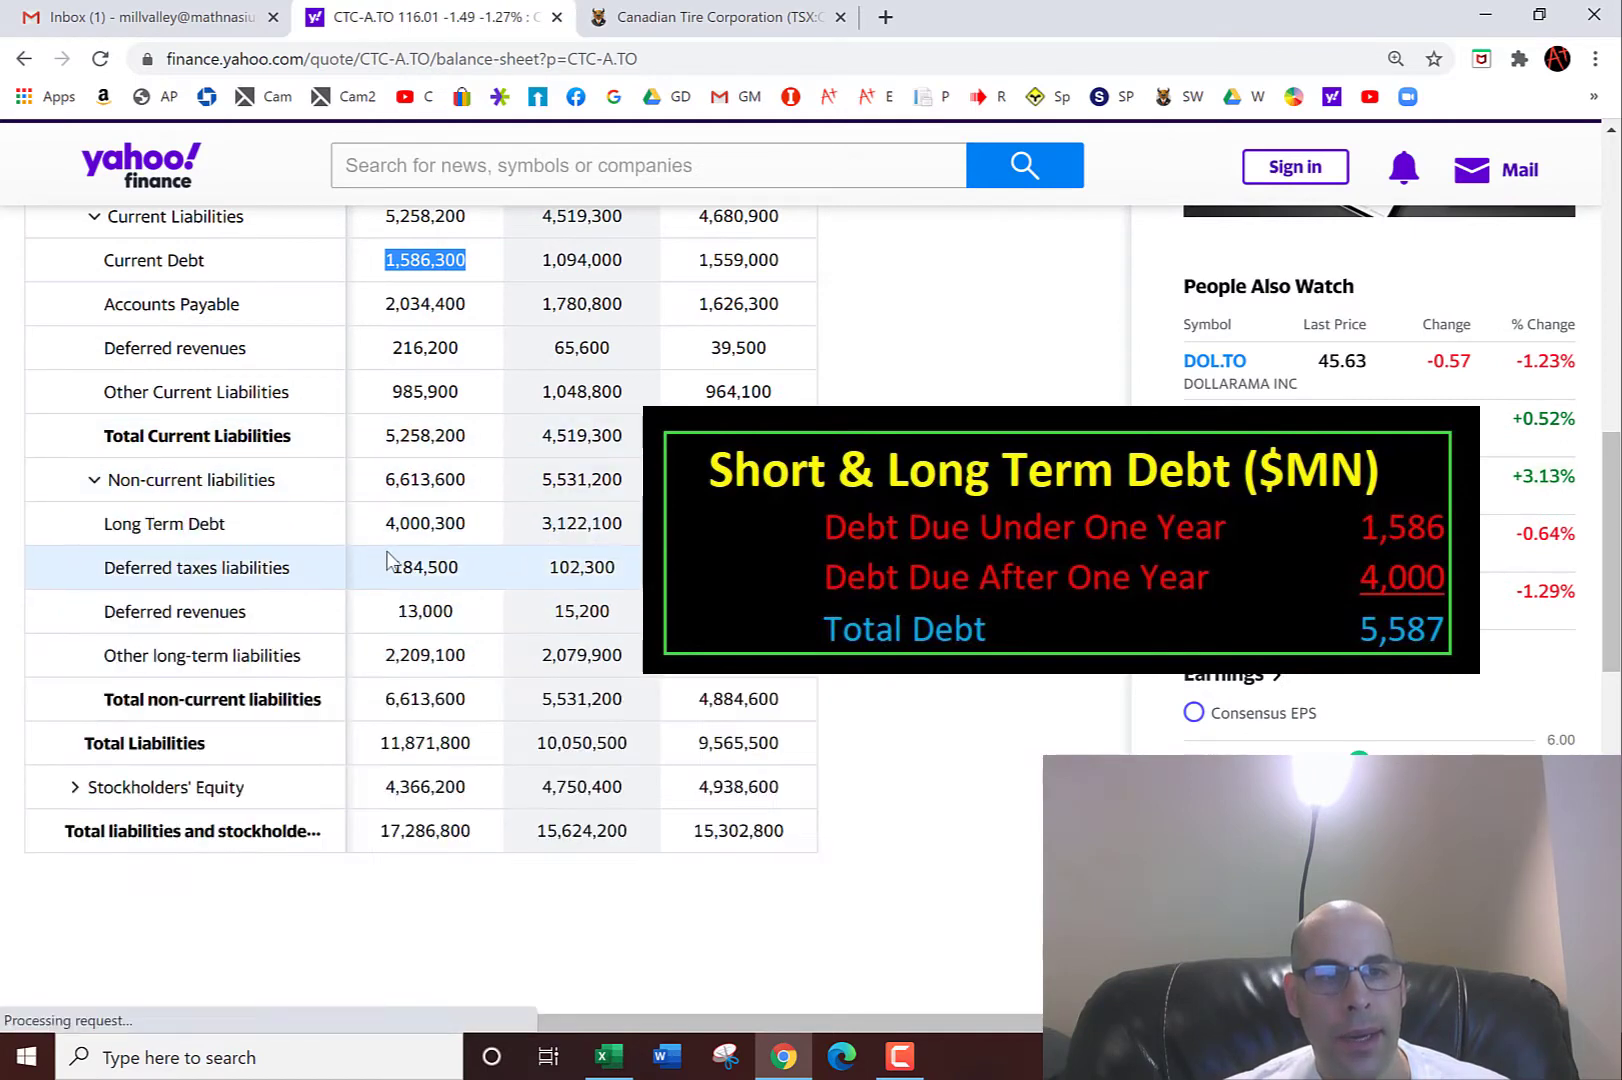
click(607, 1057)
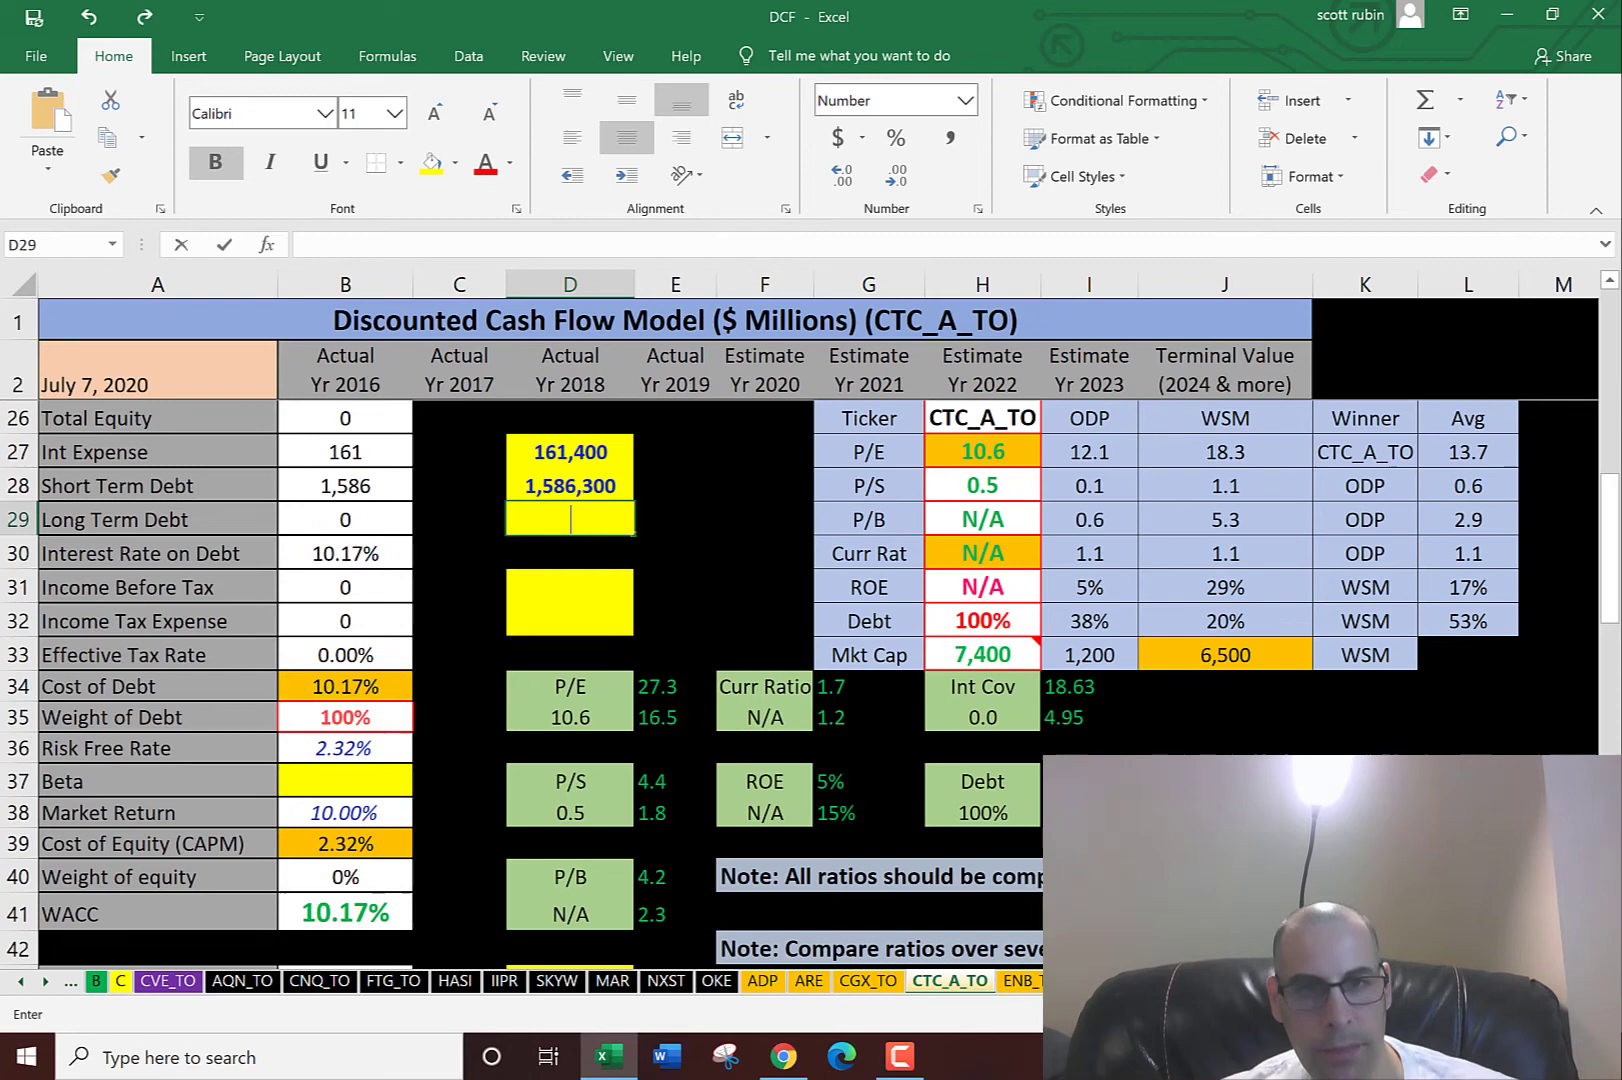
text(4000)
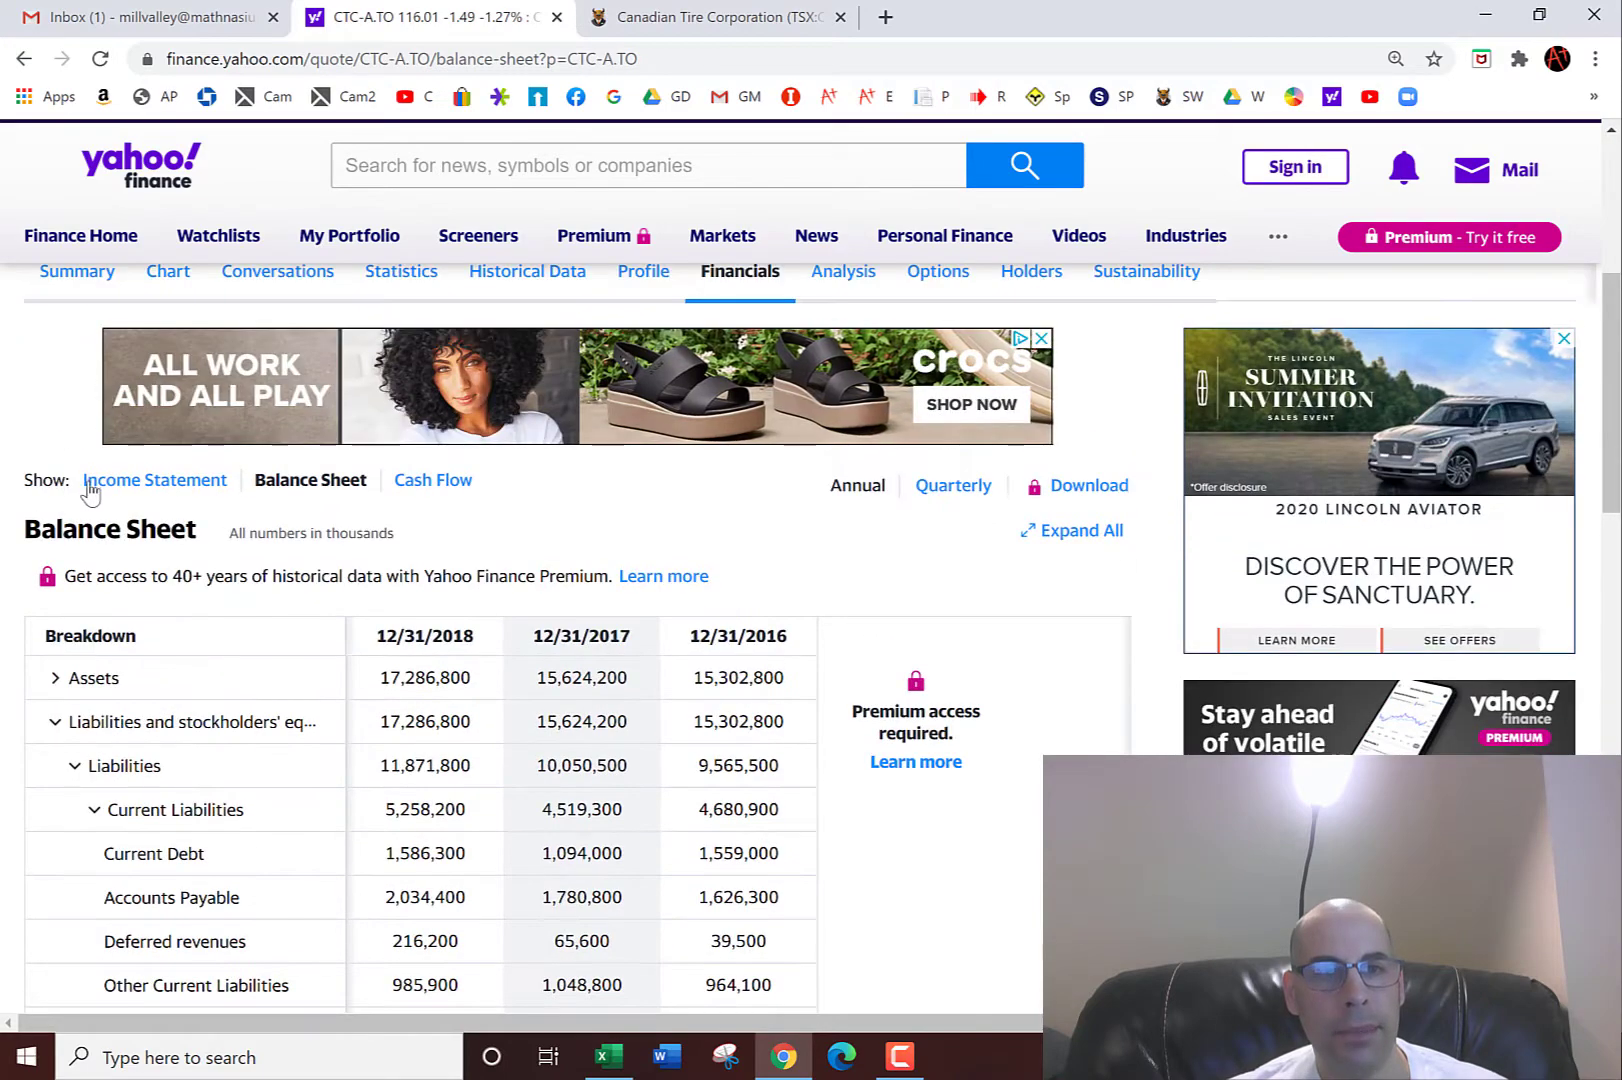
Copy 2018 income before tax (1,068) and tax expense (285) into the DCF sheet
click(155, 479)
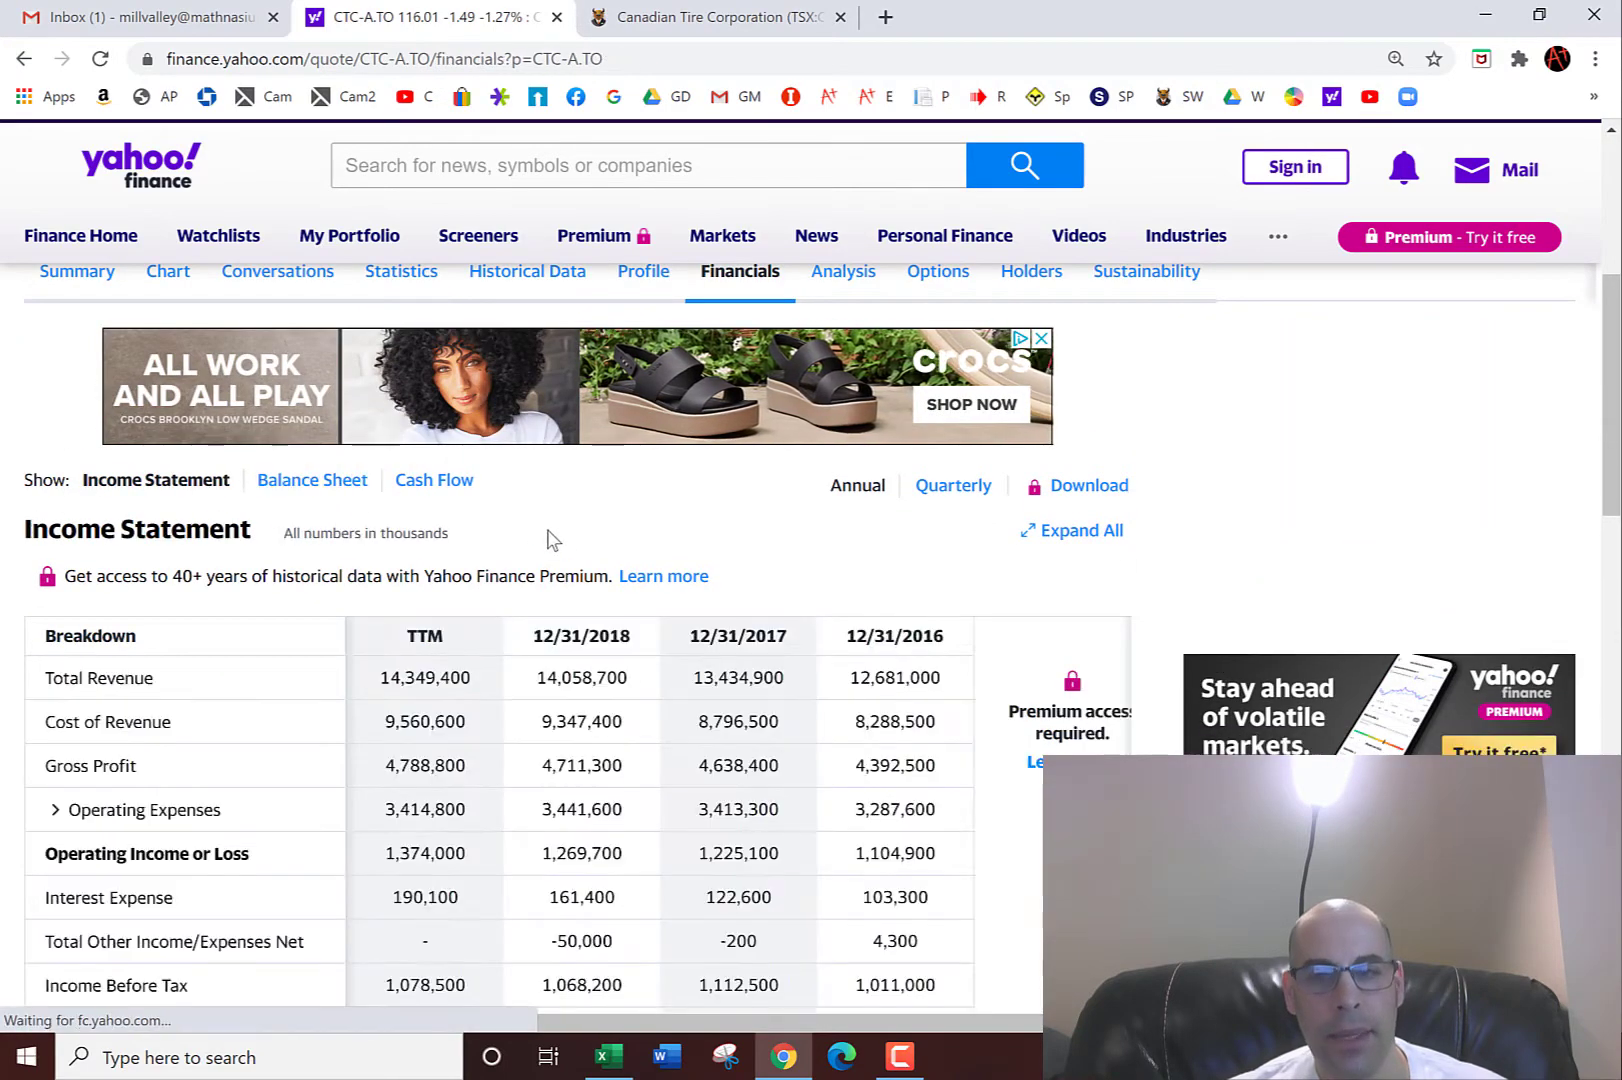
scroll(down, 3)
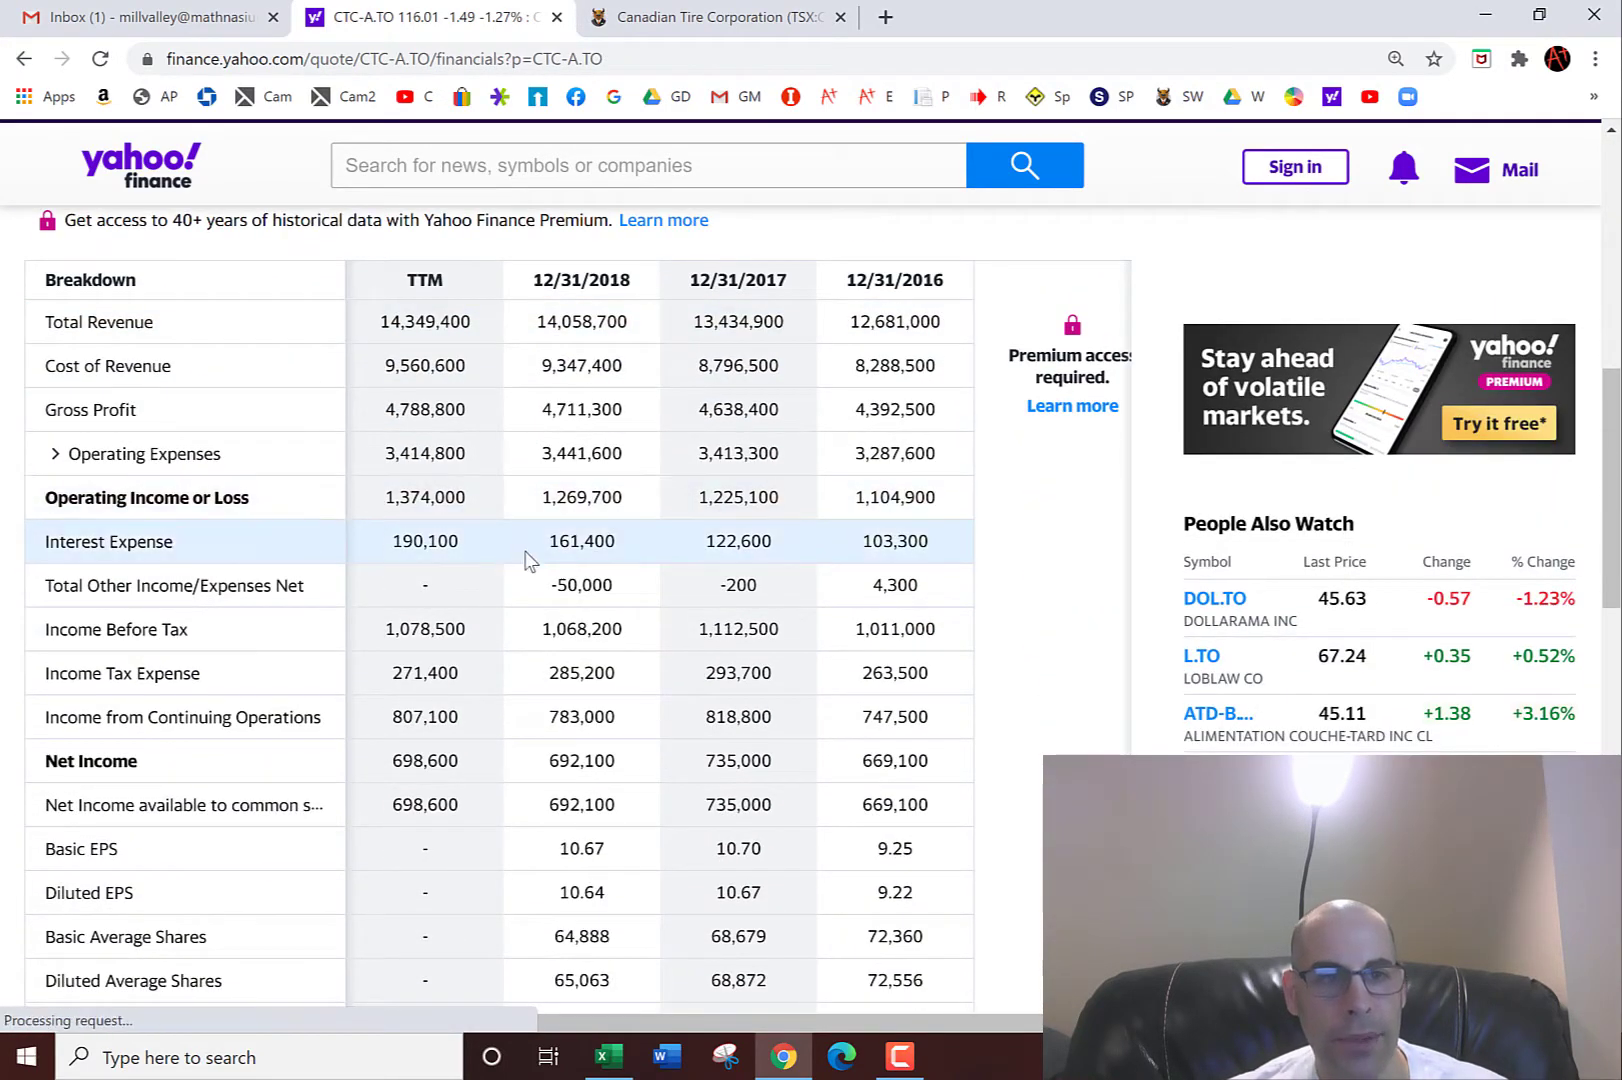
mouse_move(574, 629)
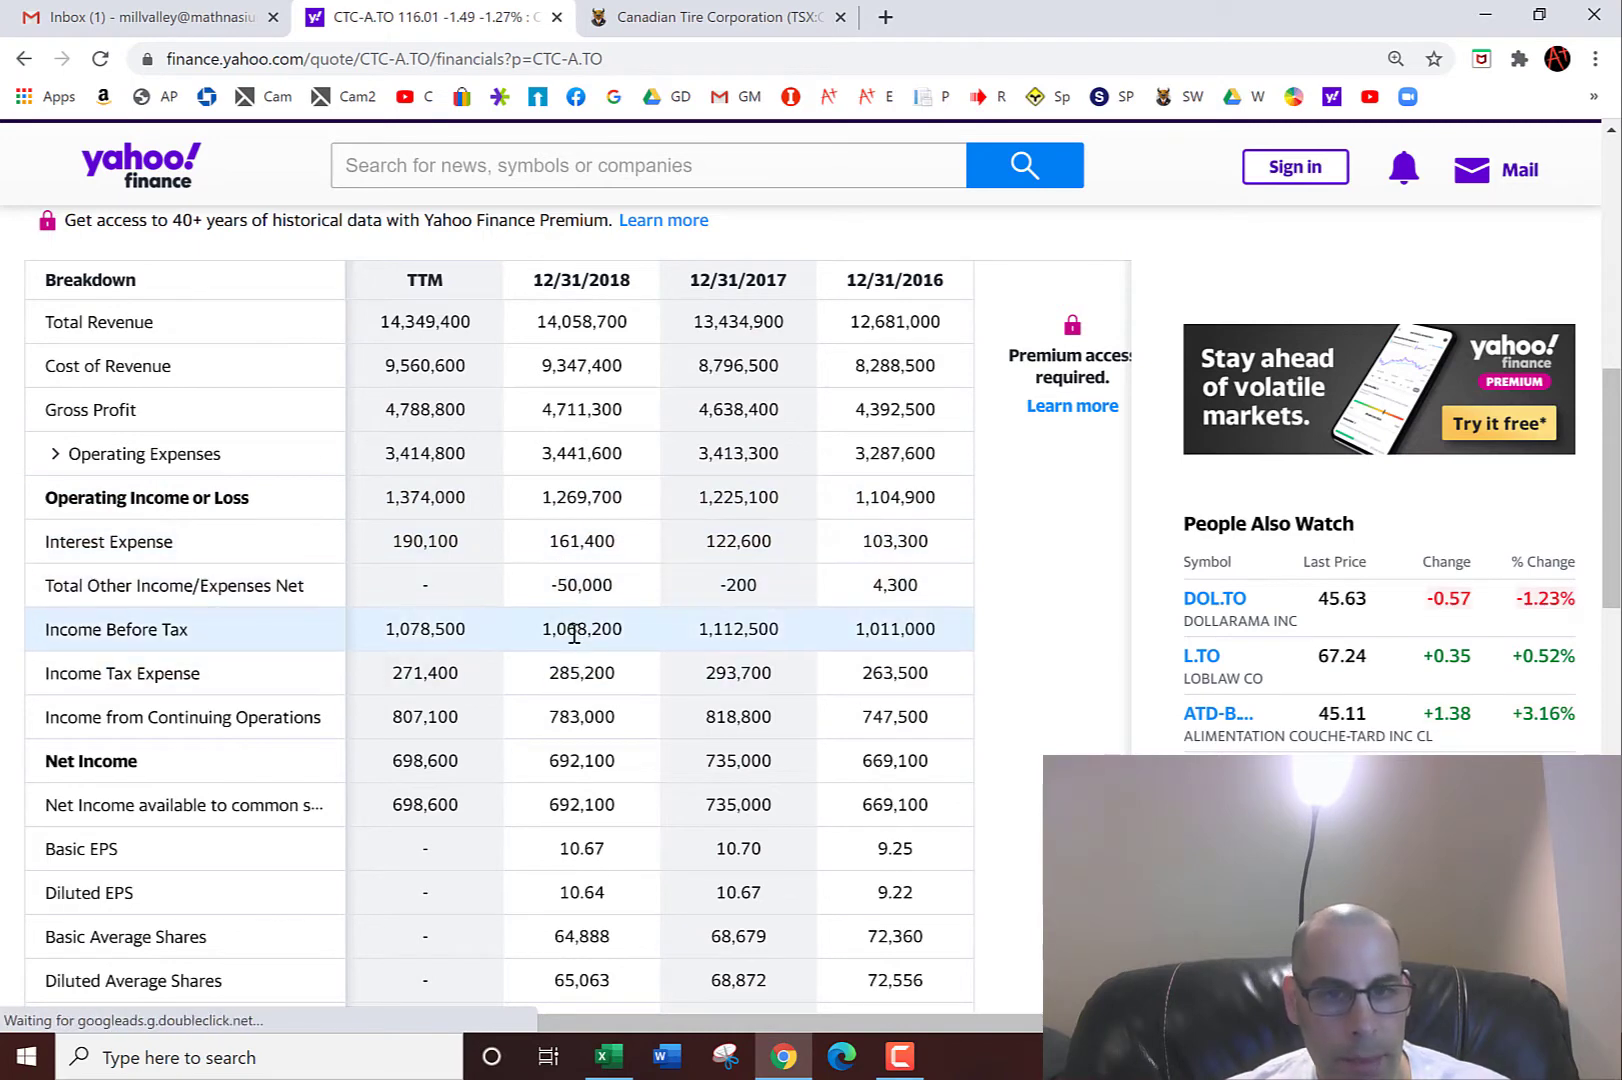
click(608, 1057)
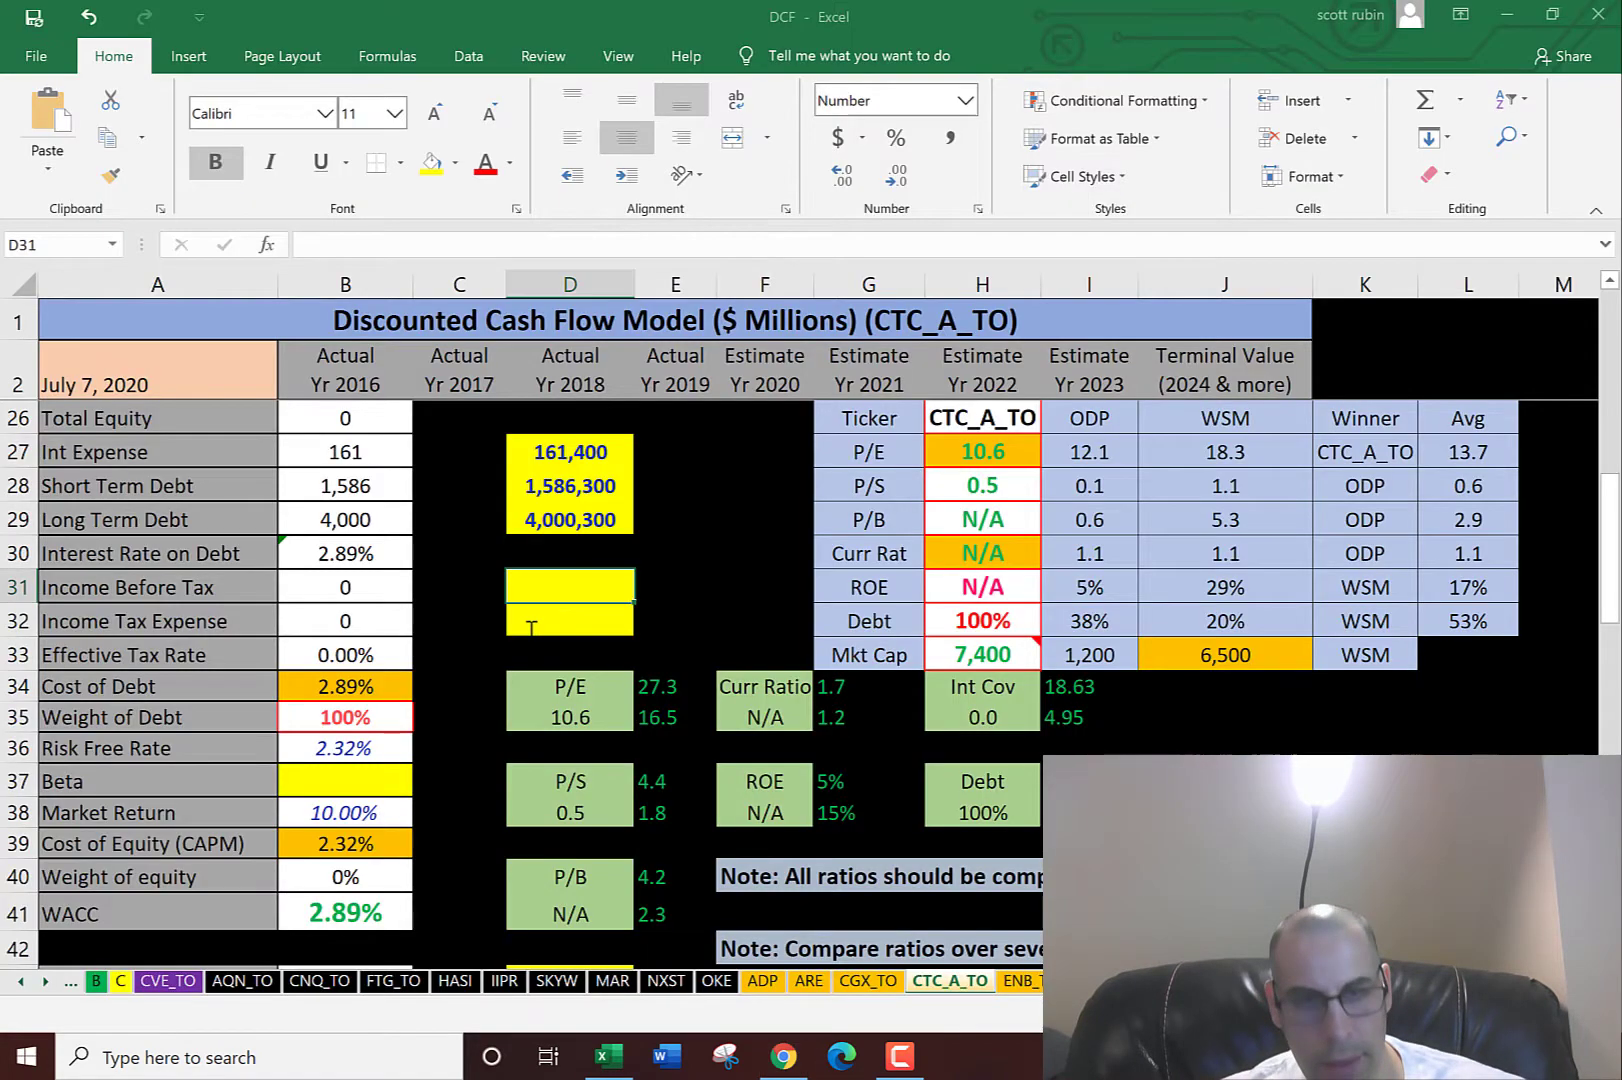
click(783, 1057)
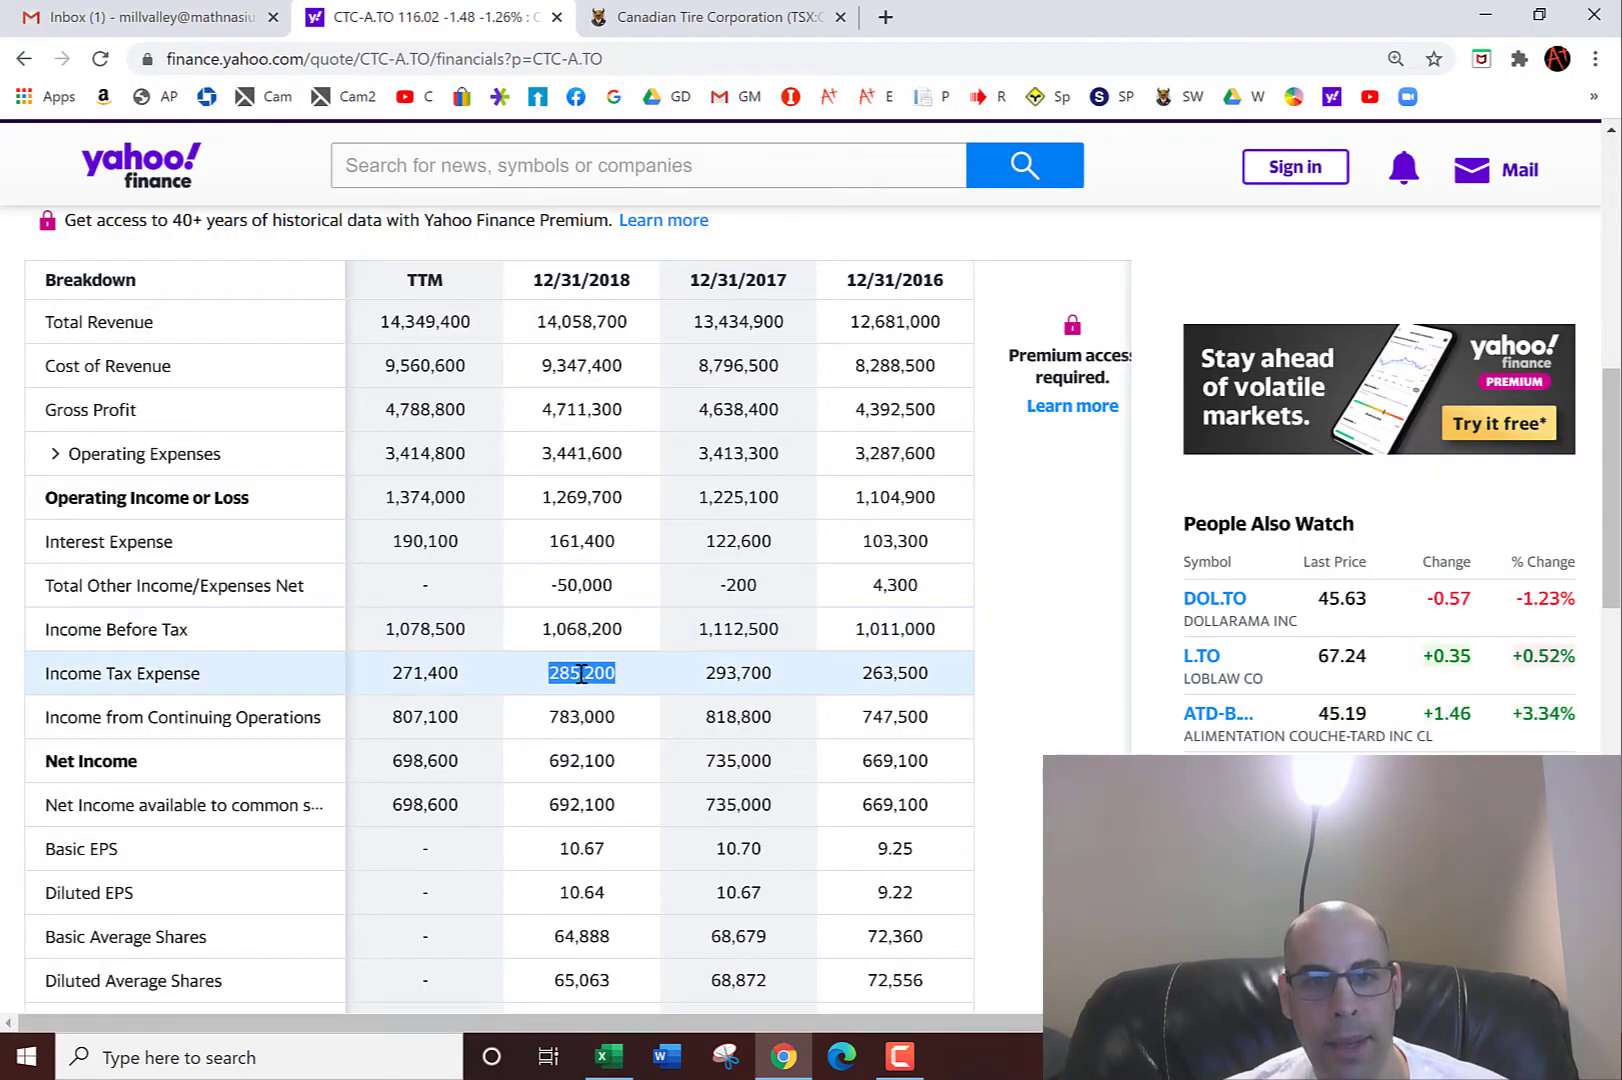
click(607, 1056)
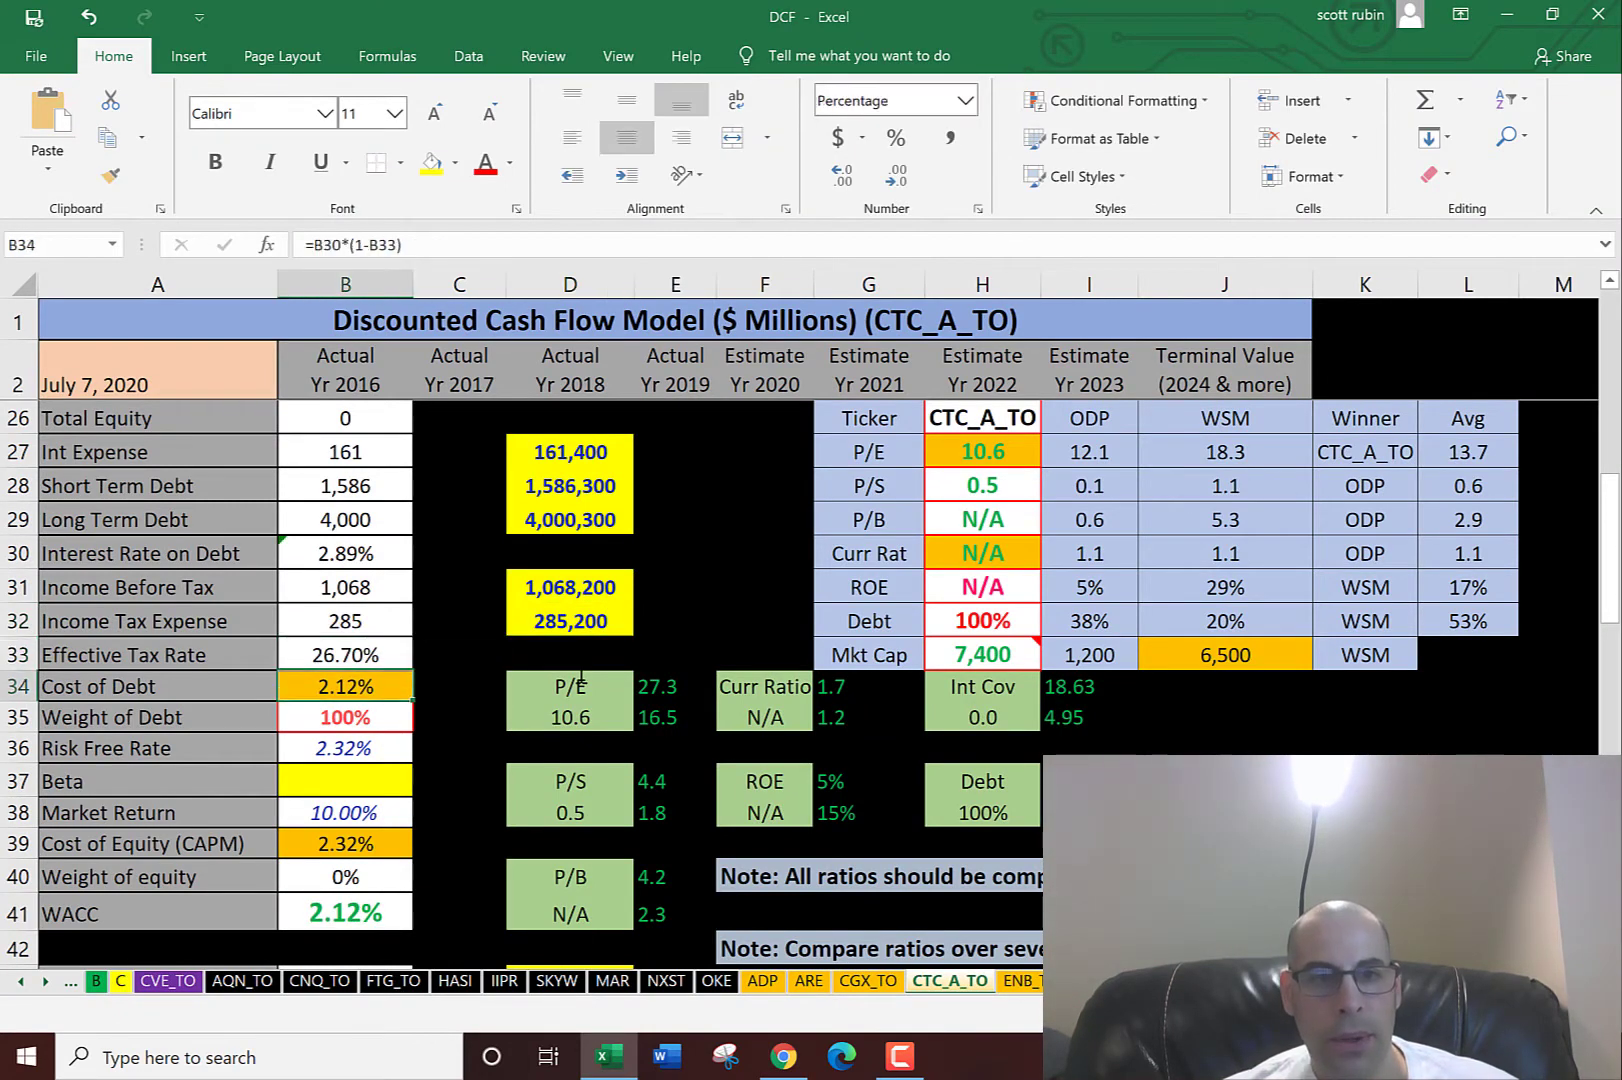
click(344, 748)
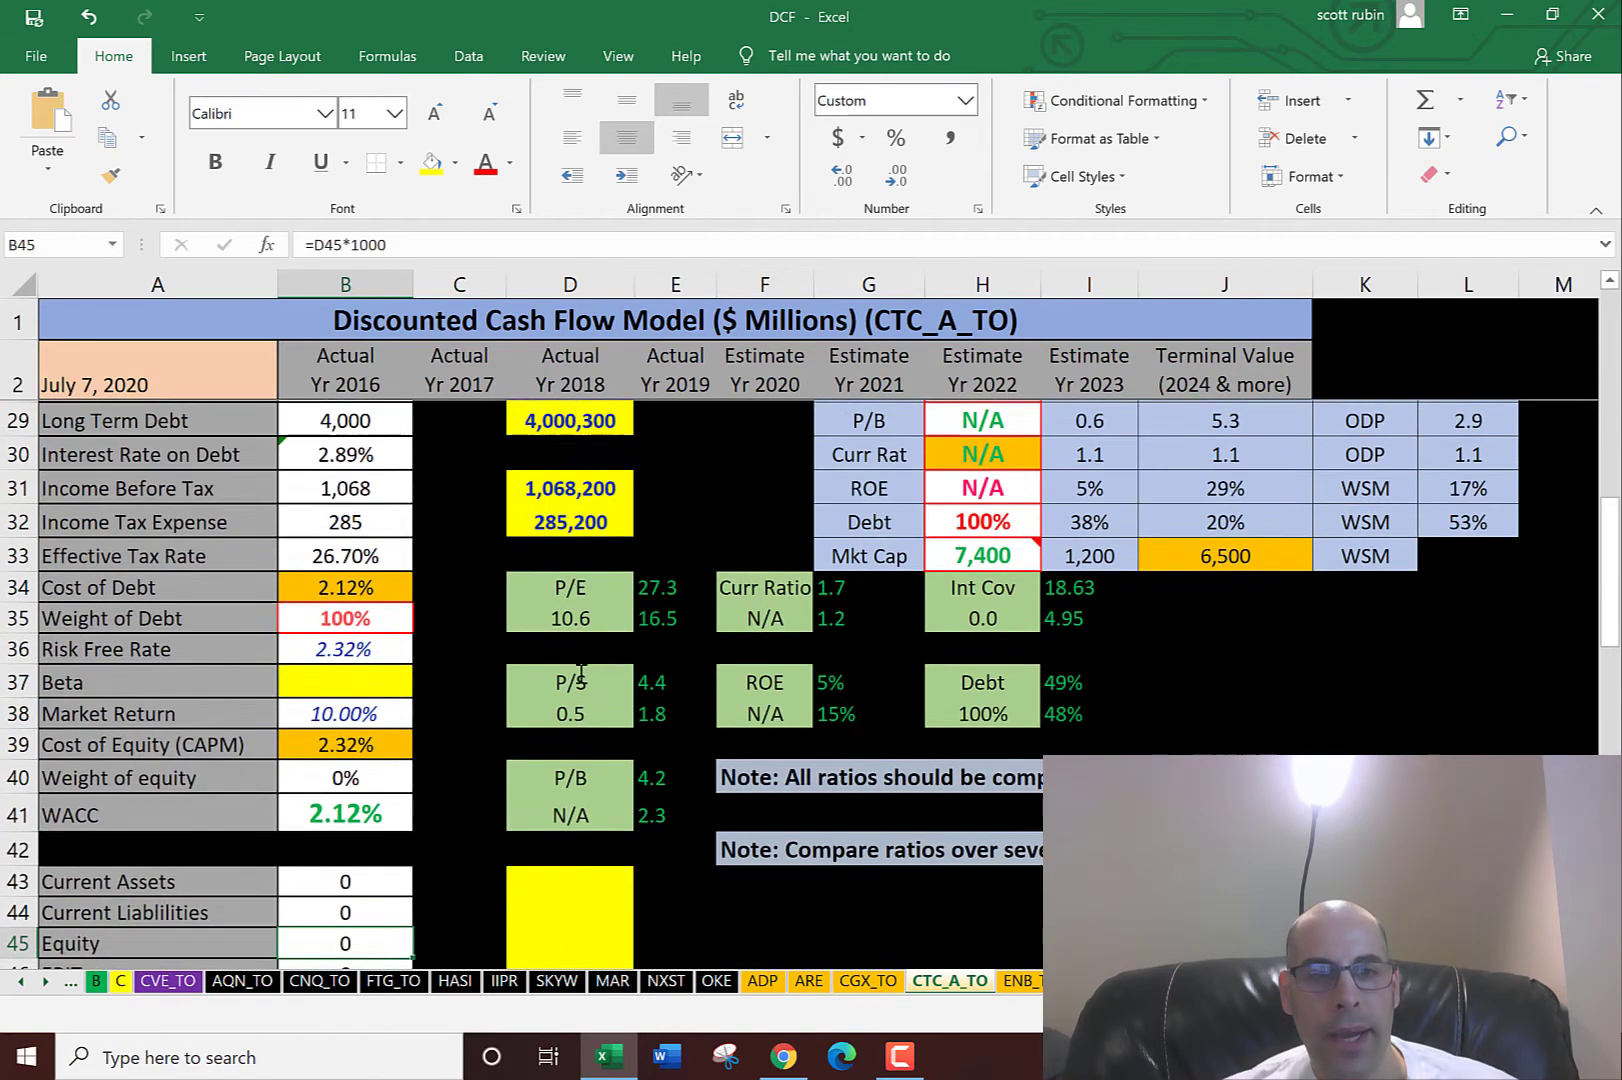
Read the 1.42 five-year beta on Canadian Tire's quote summary page
scroll(down, 3)
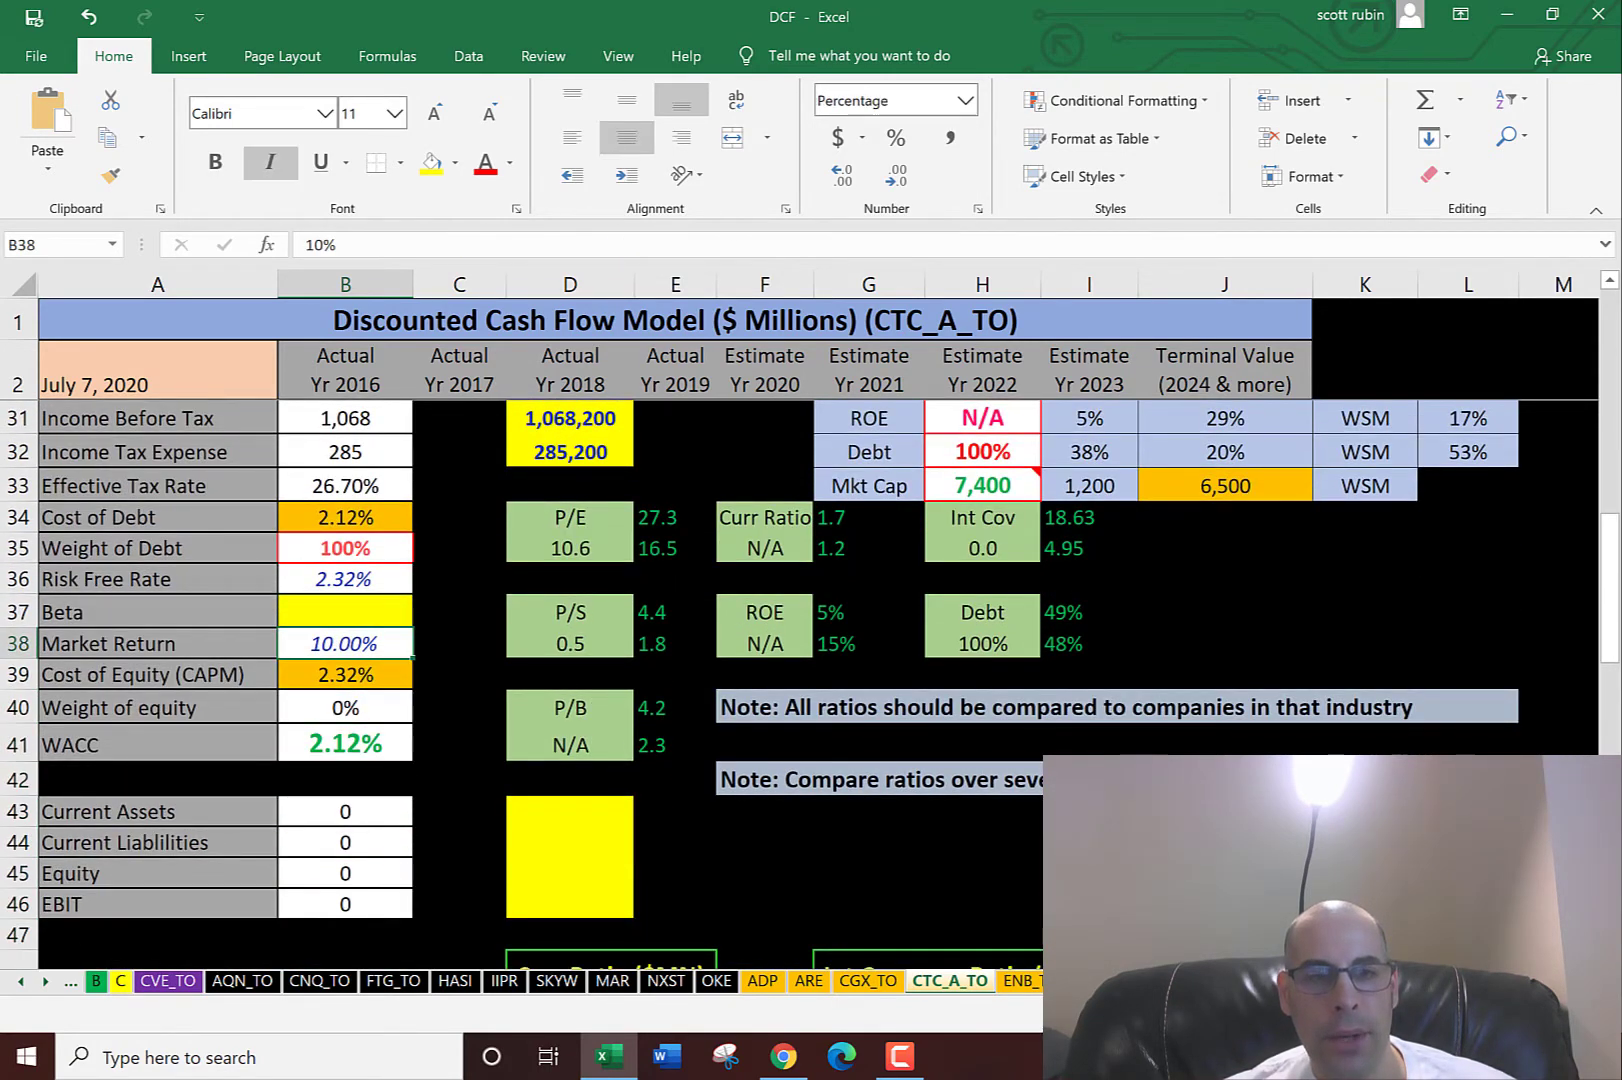
click(783, 1056)
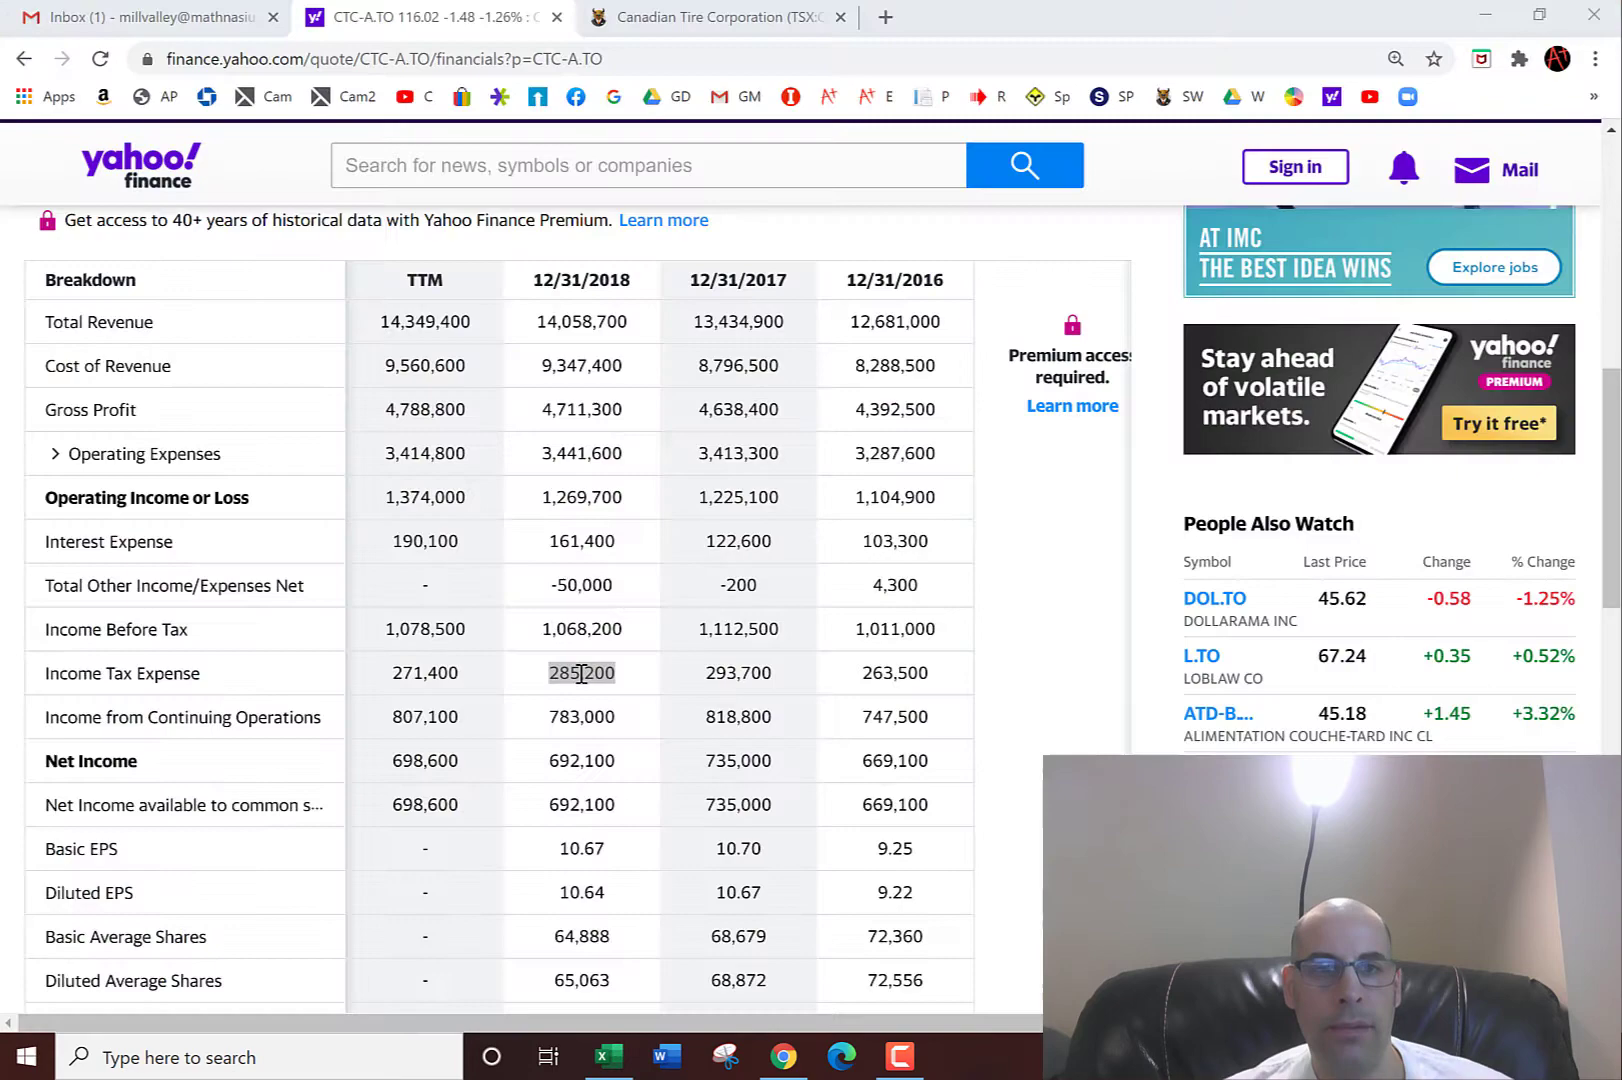
scroll(up, 3)
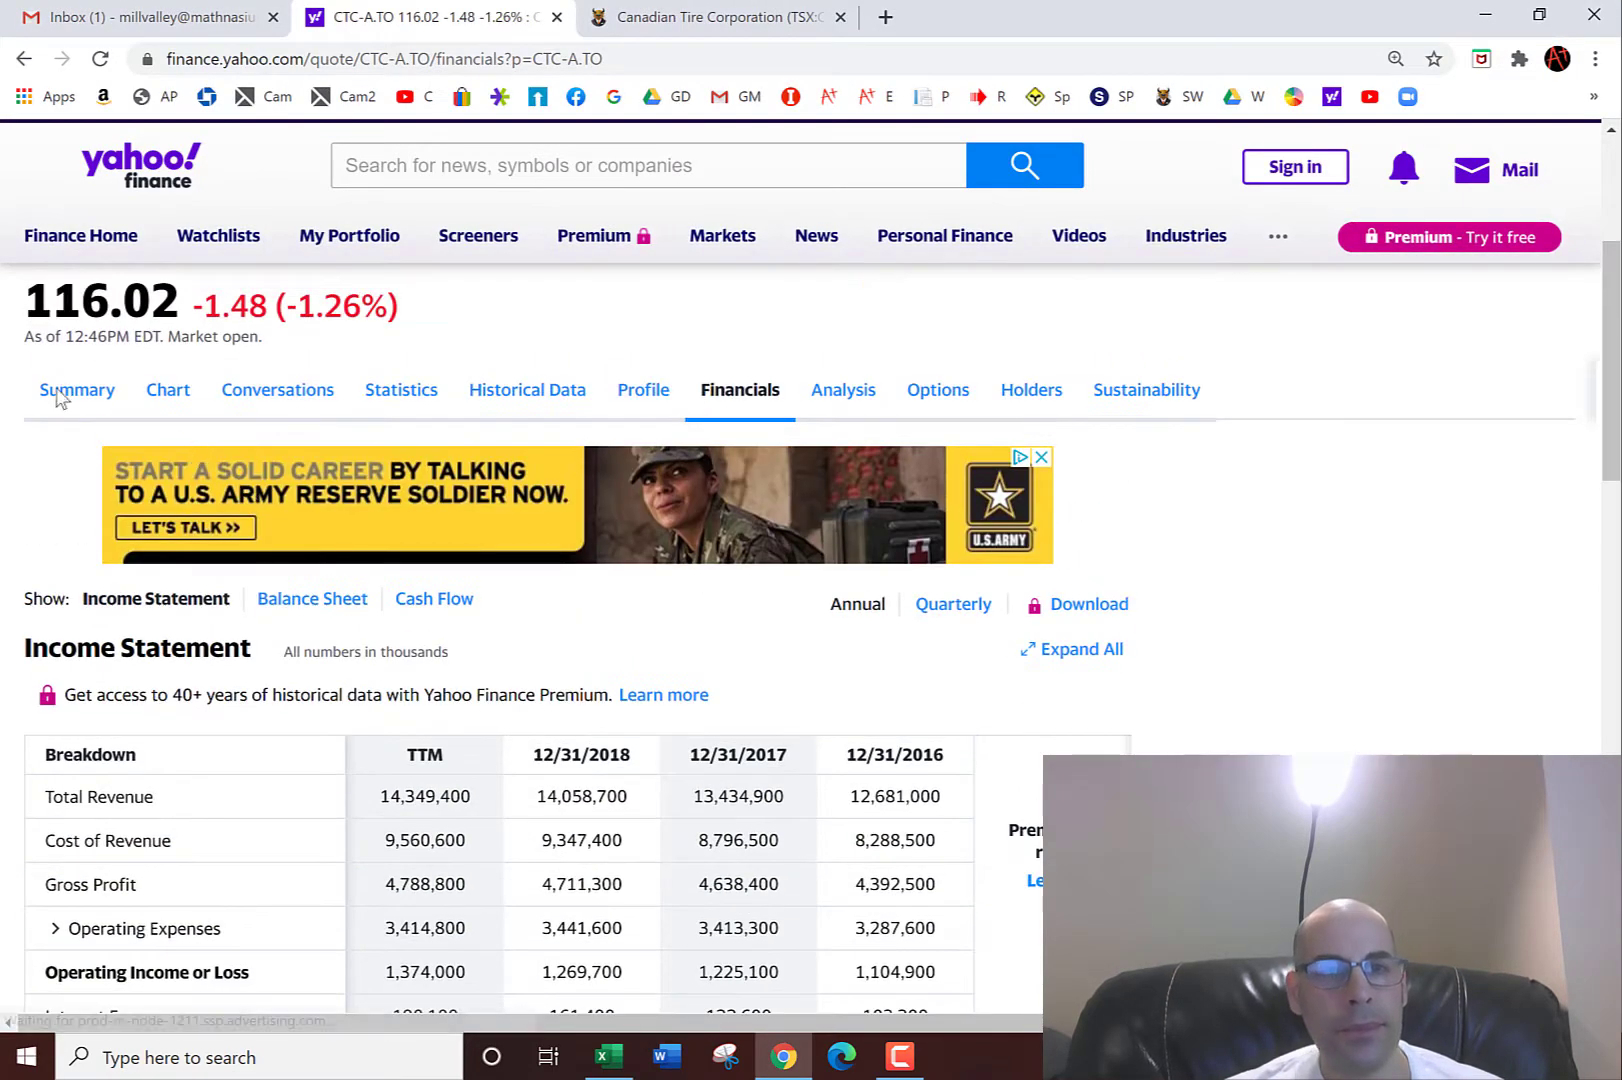
click(77, 390)
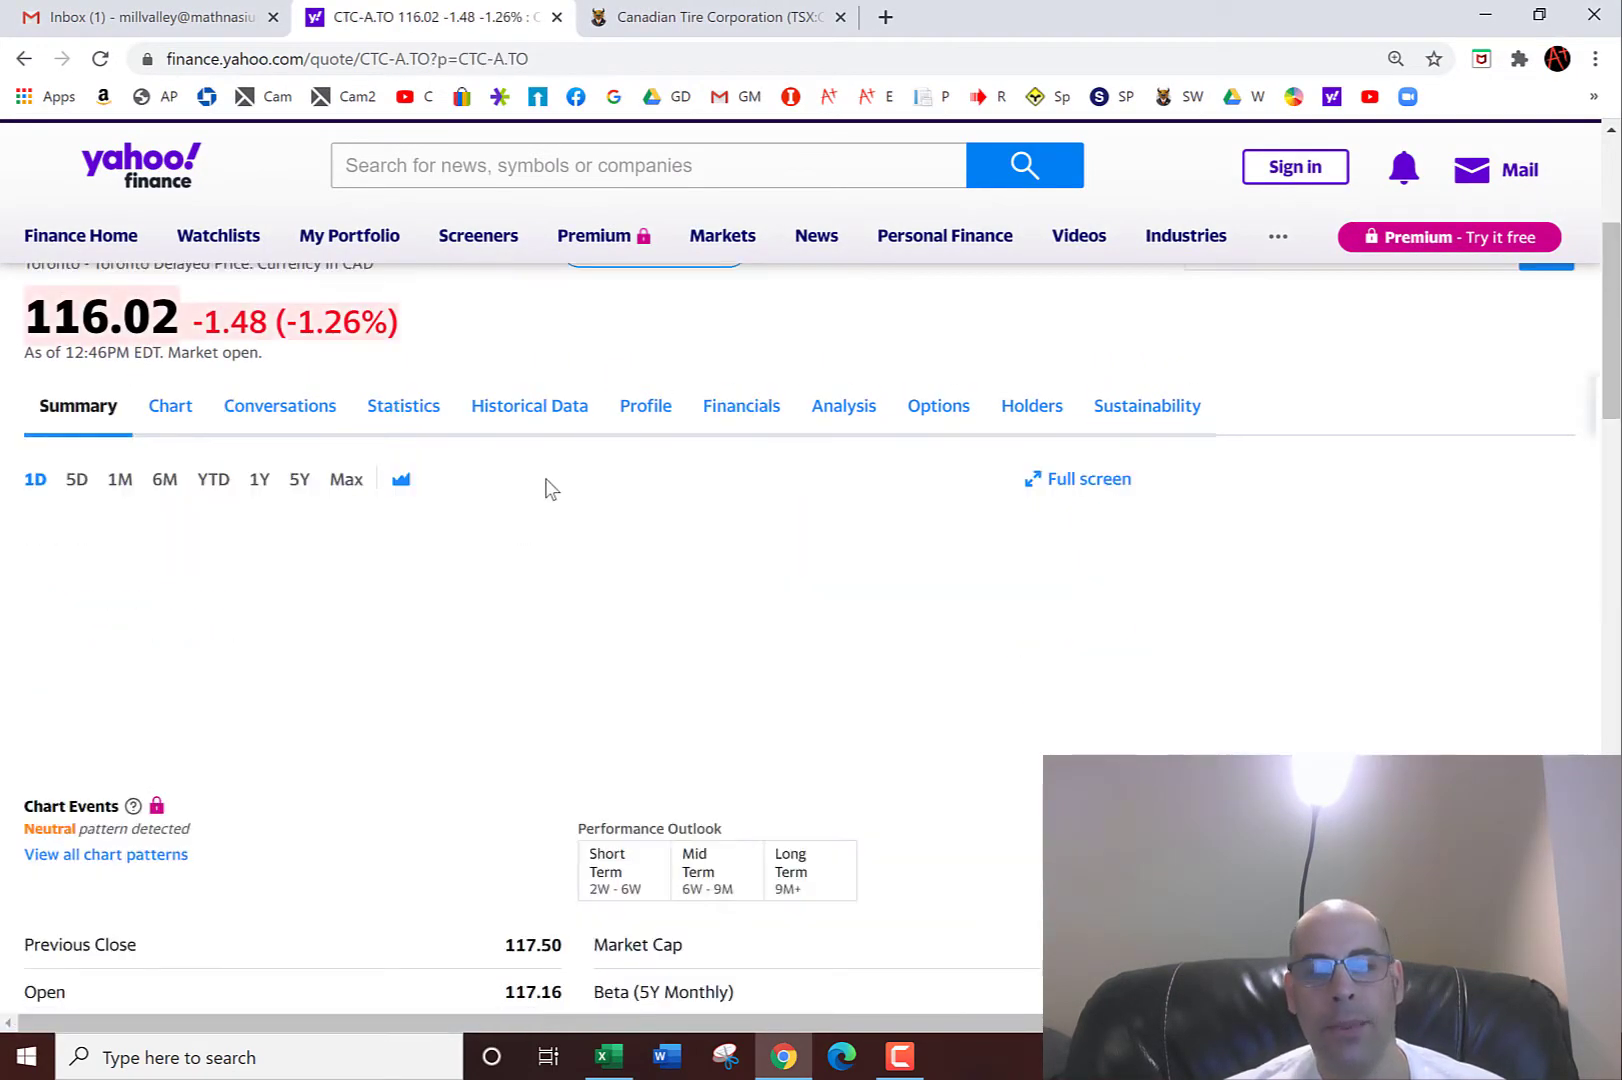
scroll(down, 3)
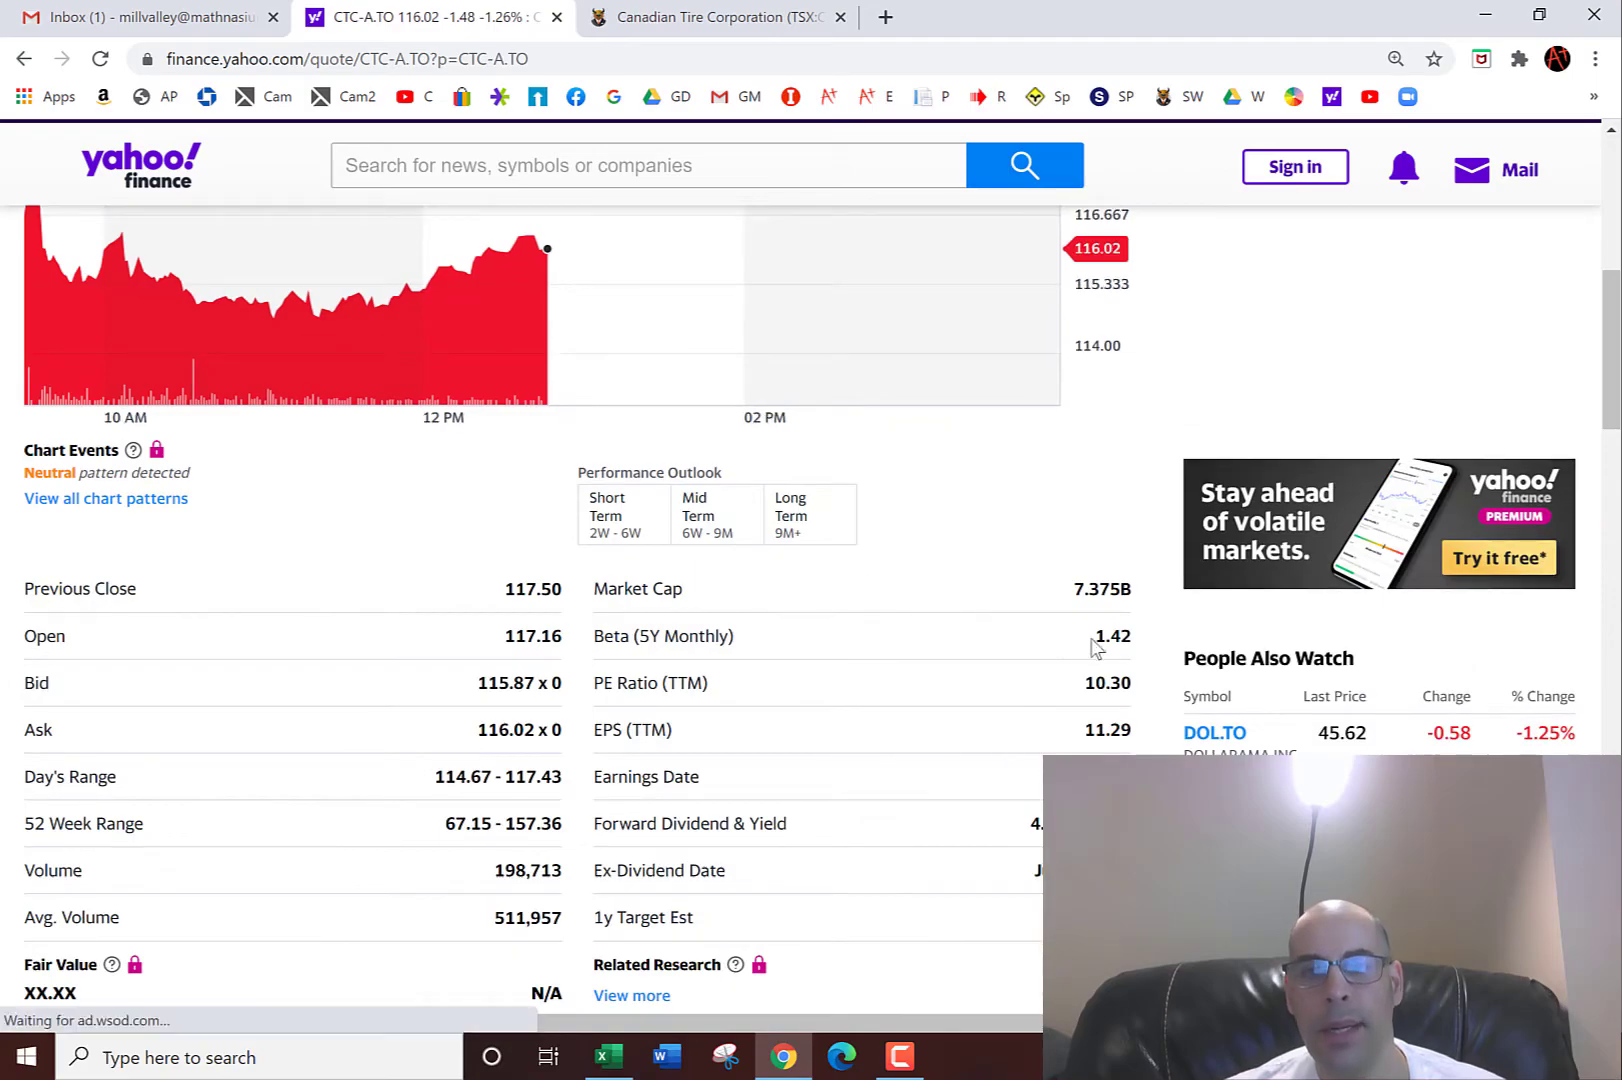
click(609, 1057)
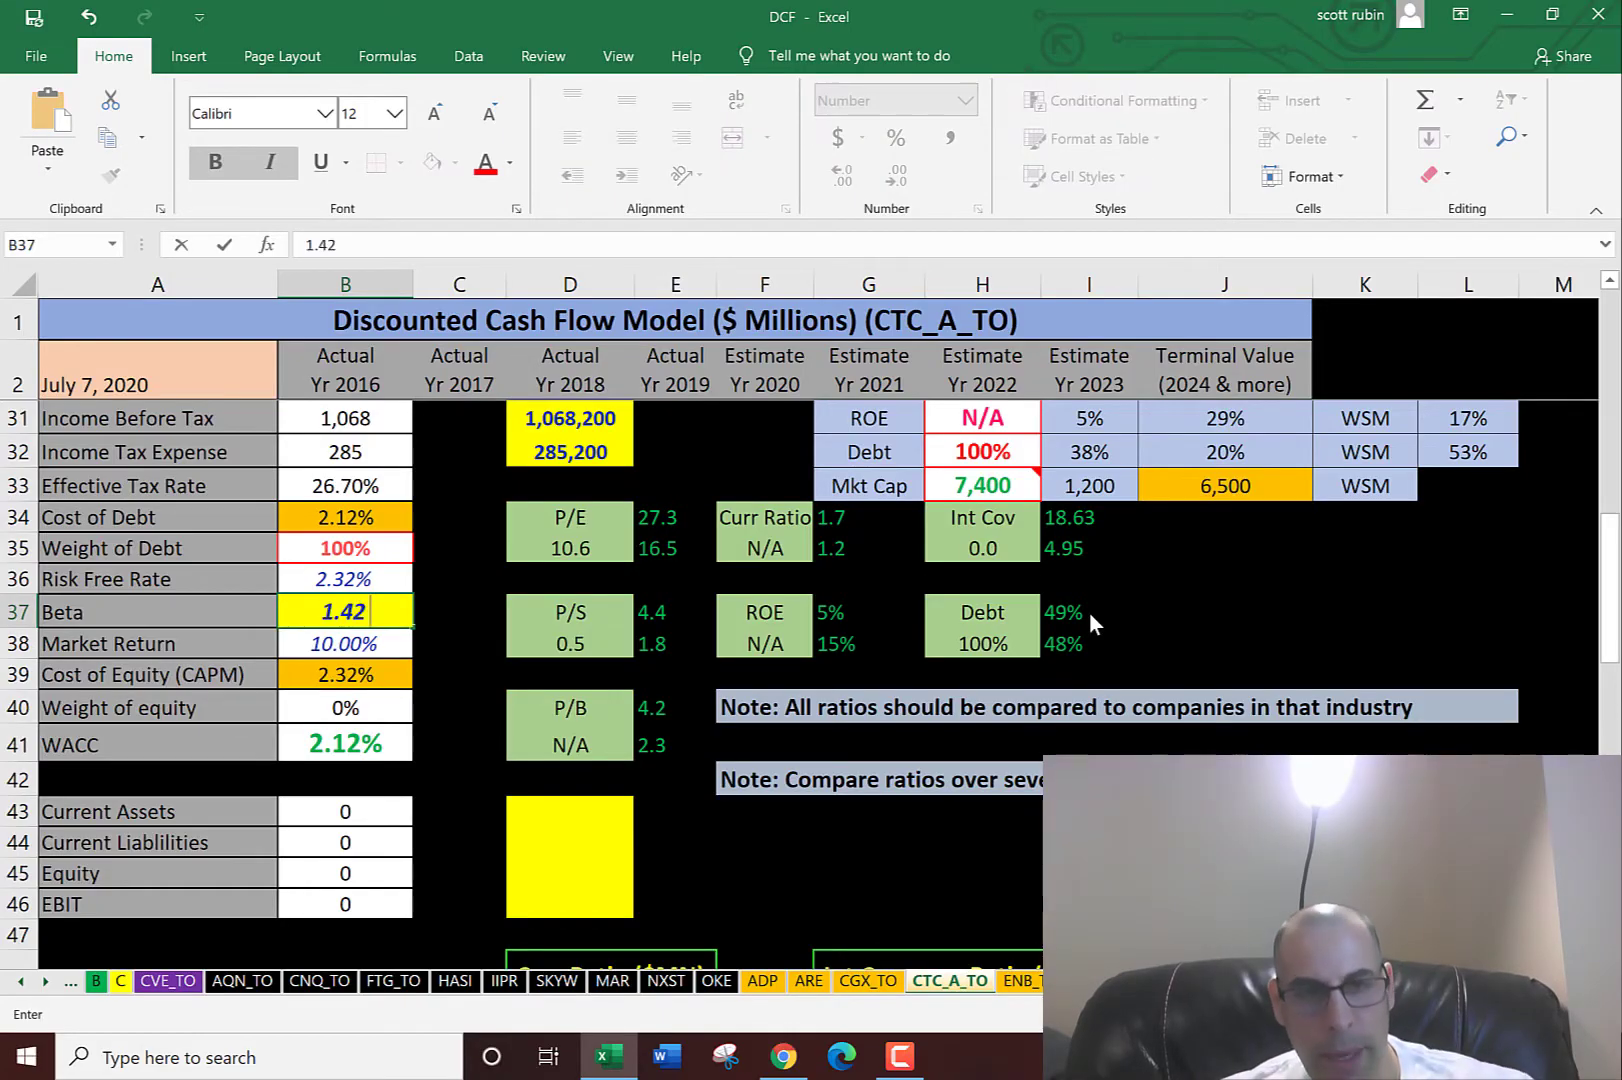
Commit the beta and gather 2018 current assets, current liabilities and equity from the balance sheet
click(344, 842)
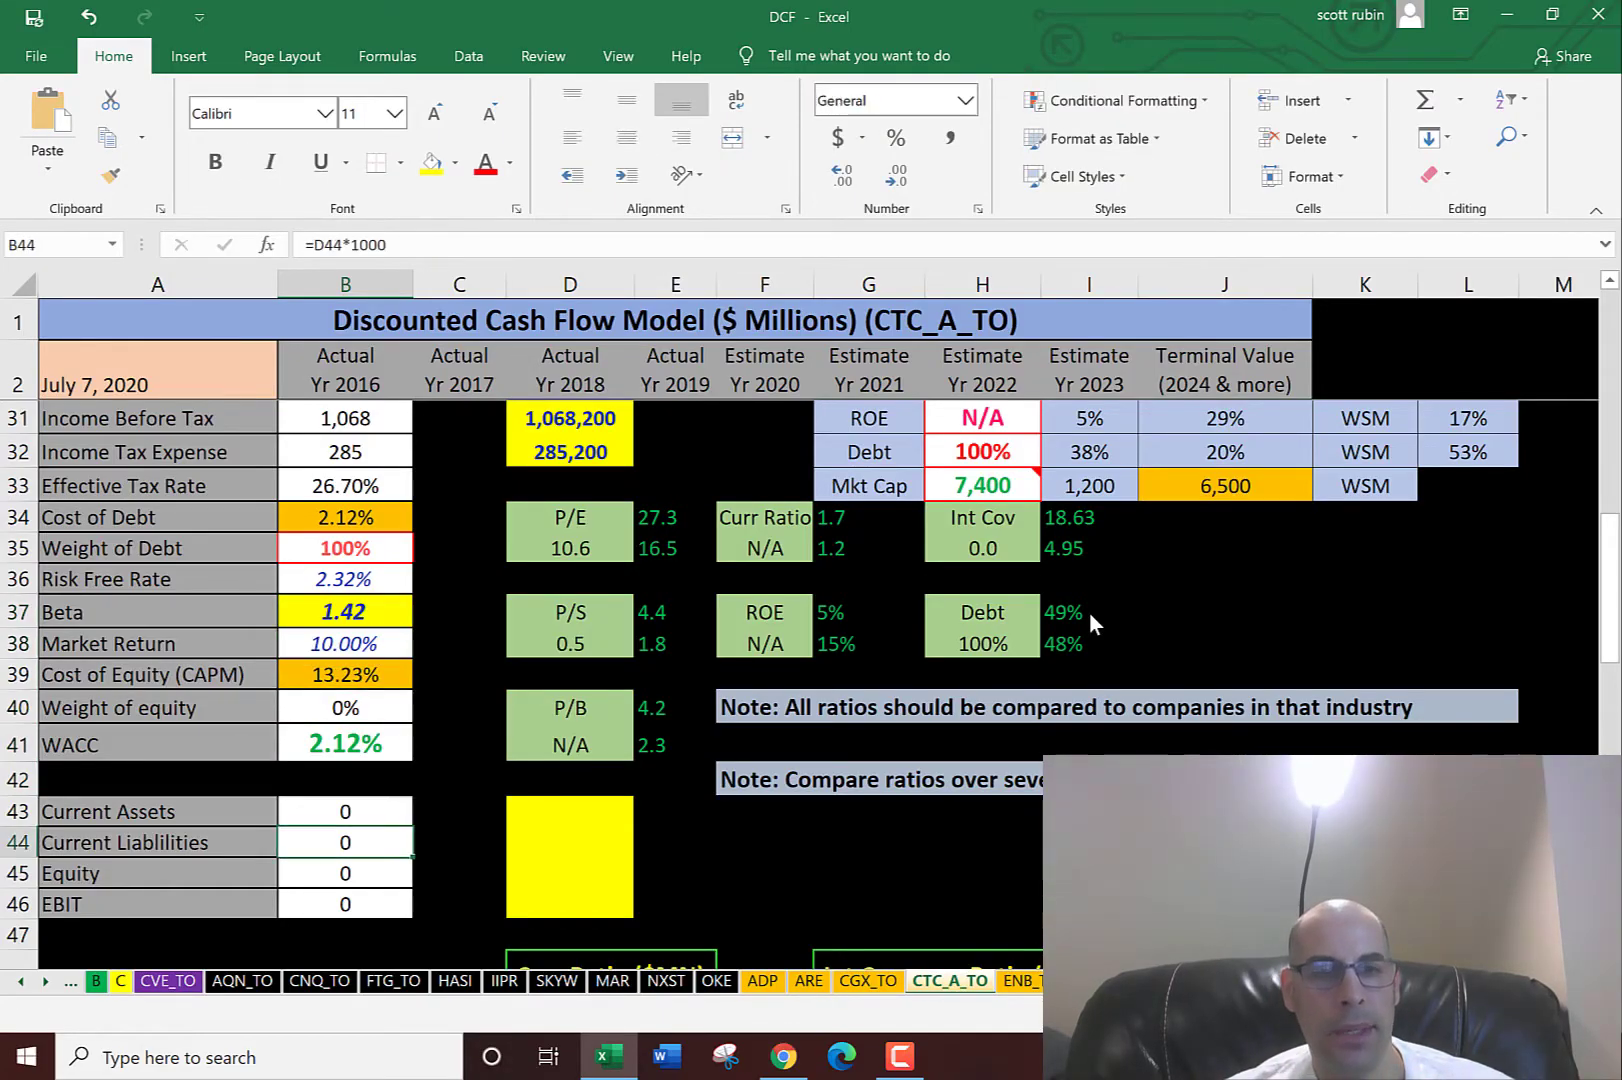
scroll(down, 3)
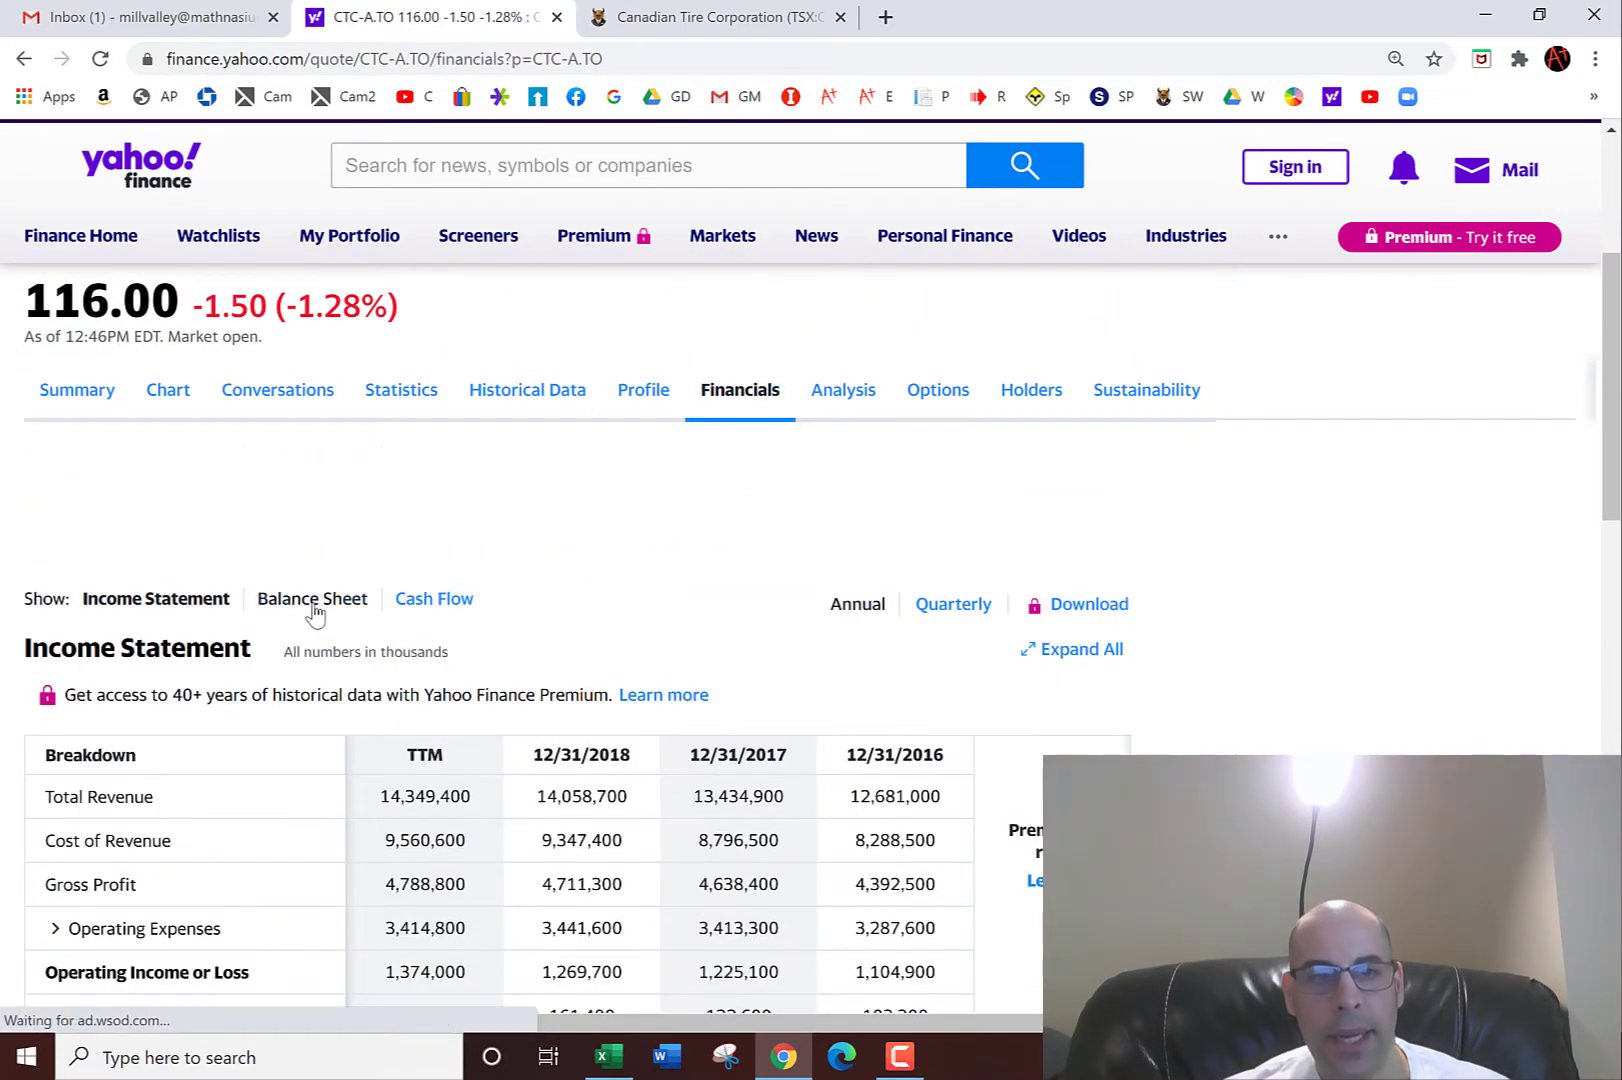
click(311, 598)
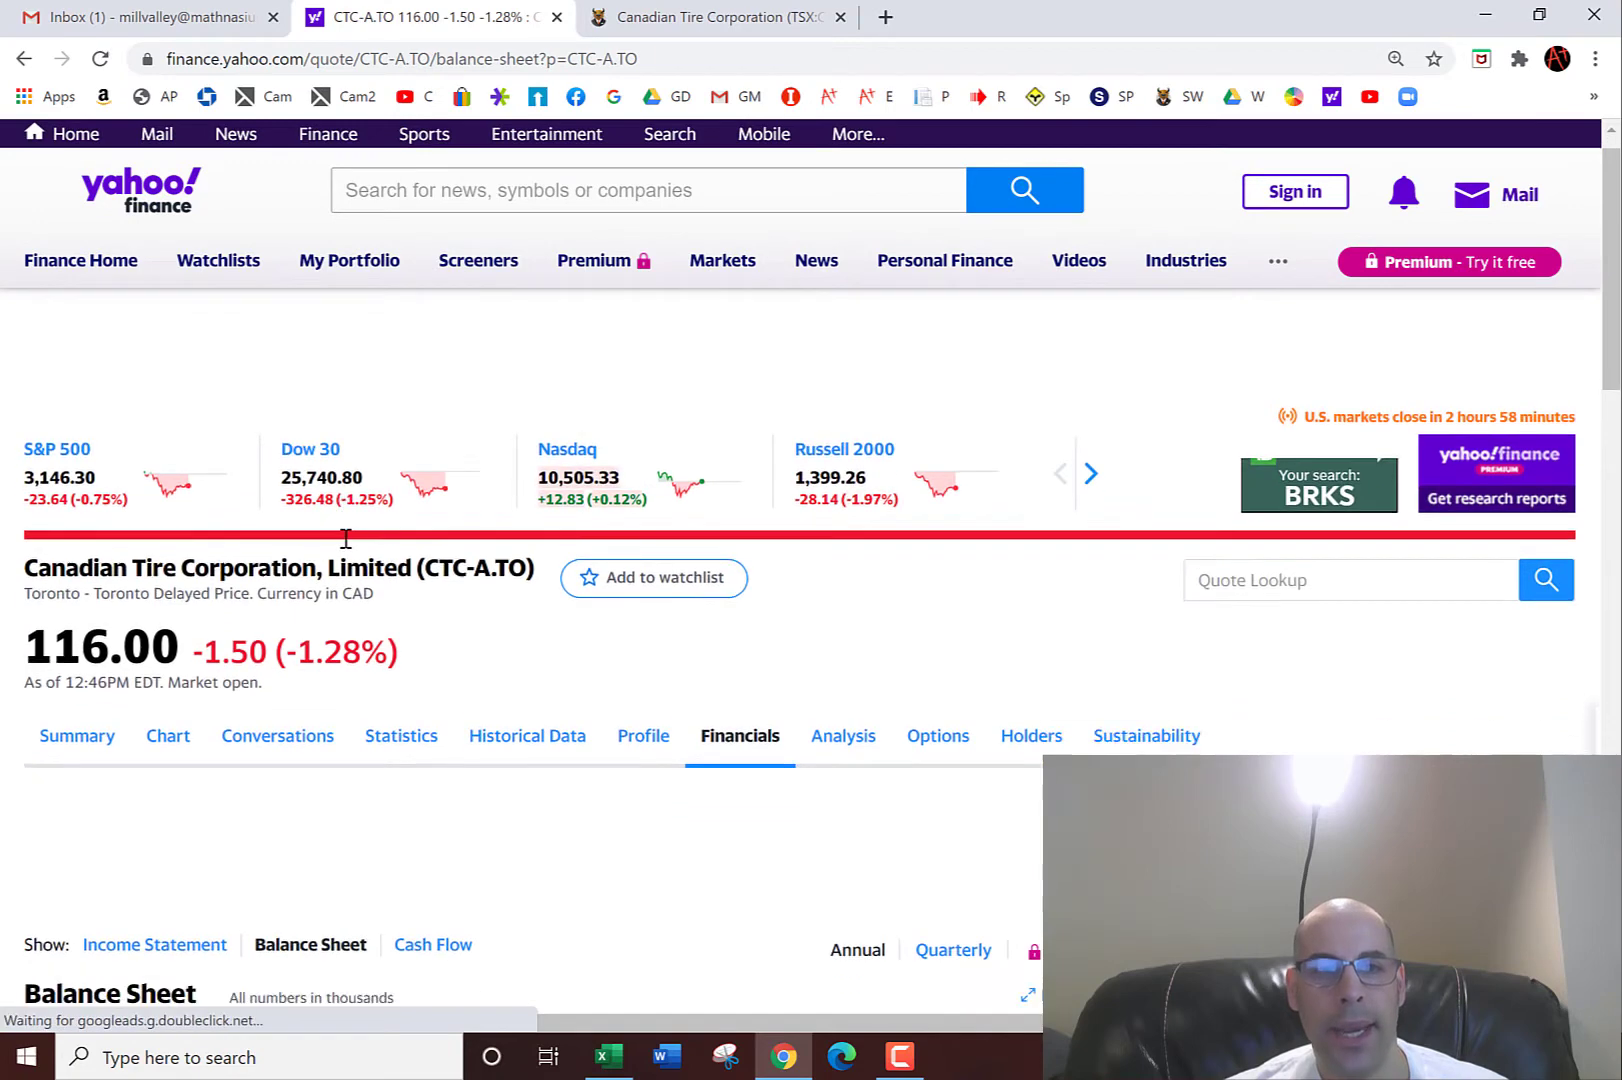
scroll(down, 3)
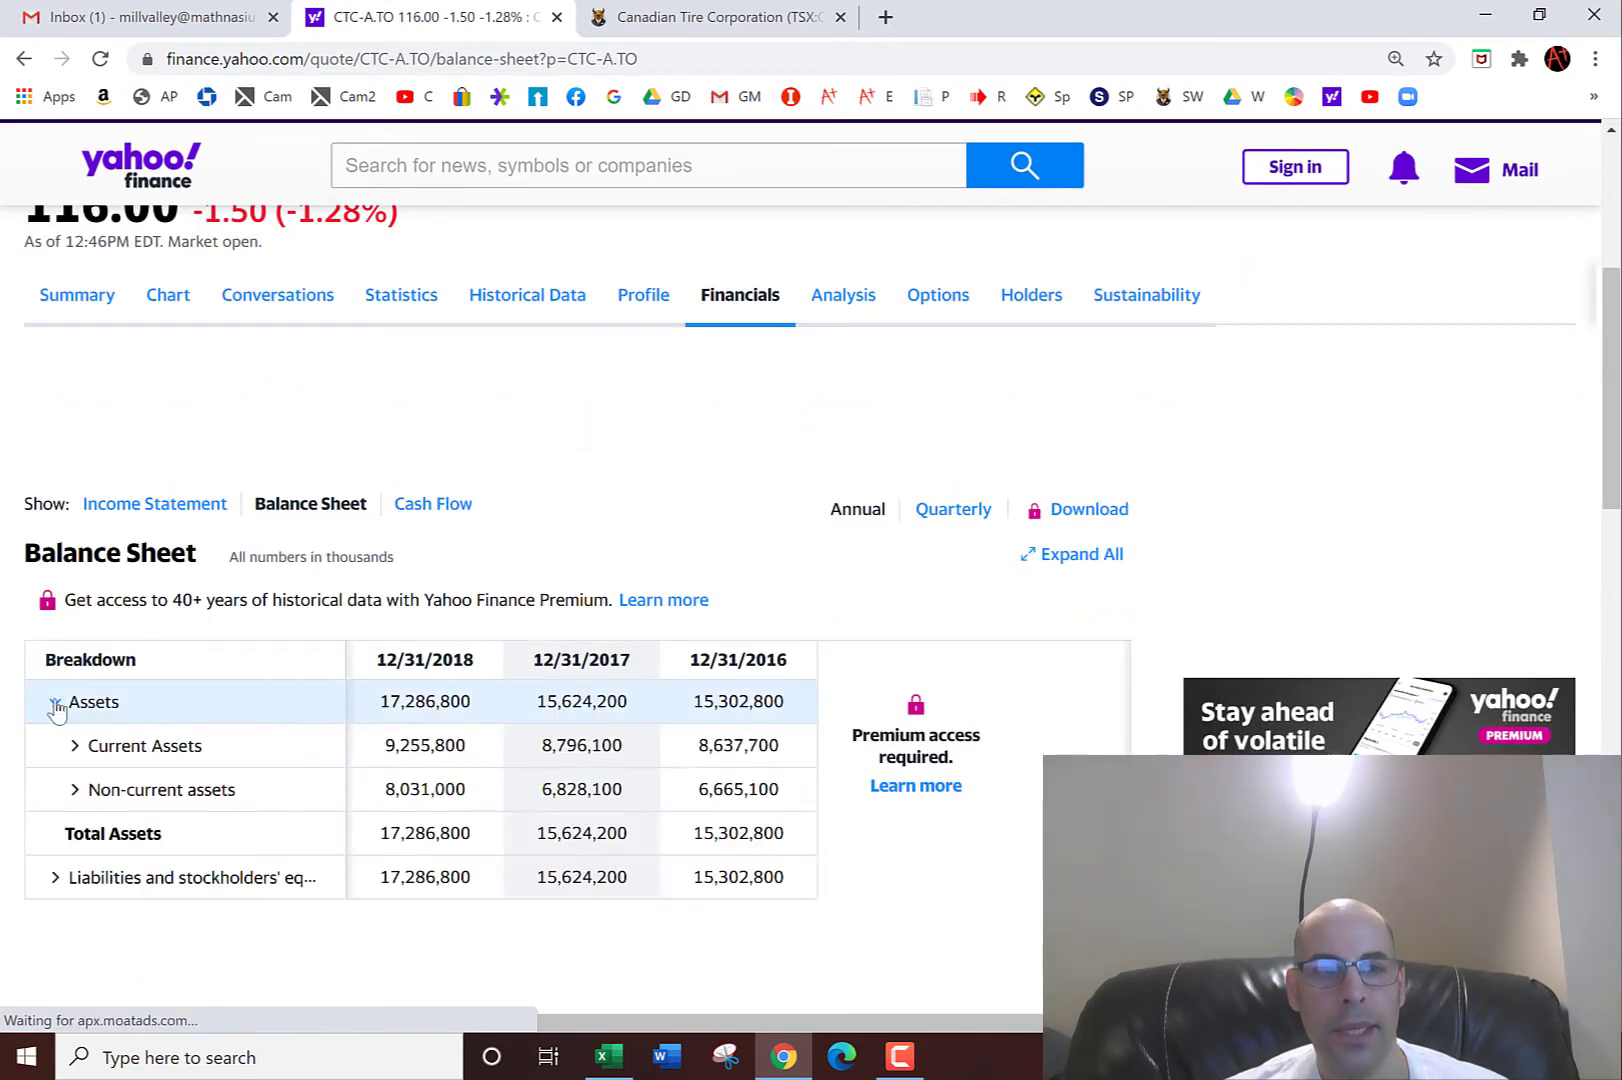
scroll(down, 3)
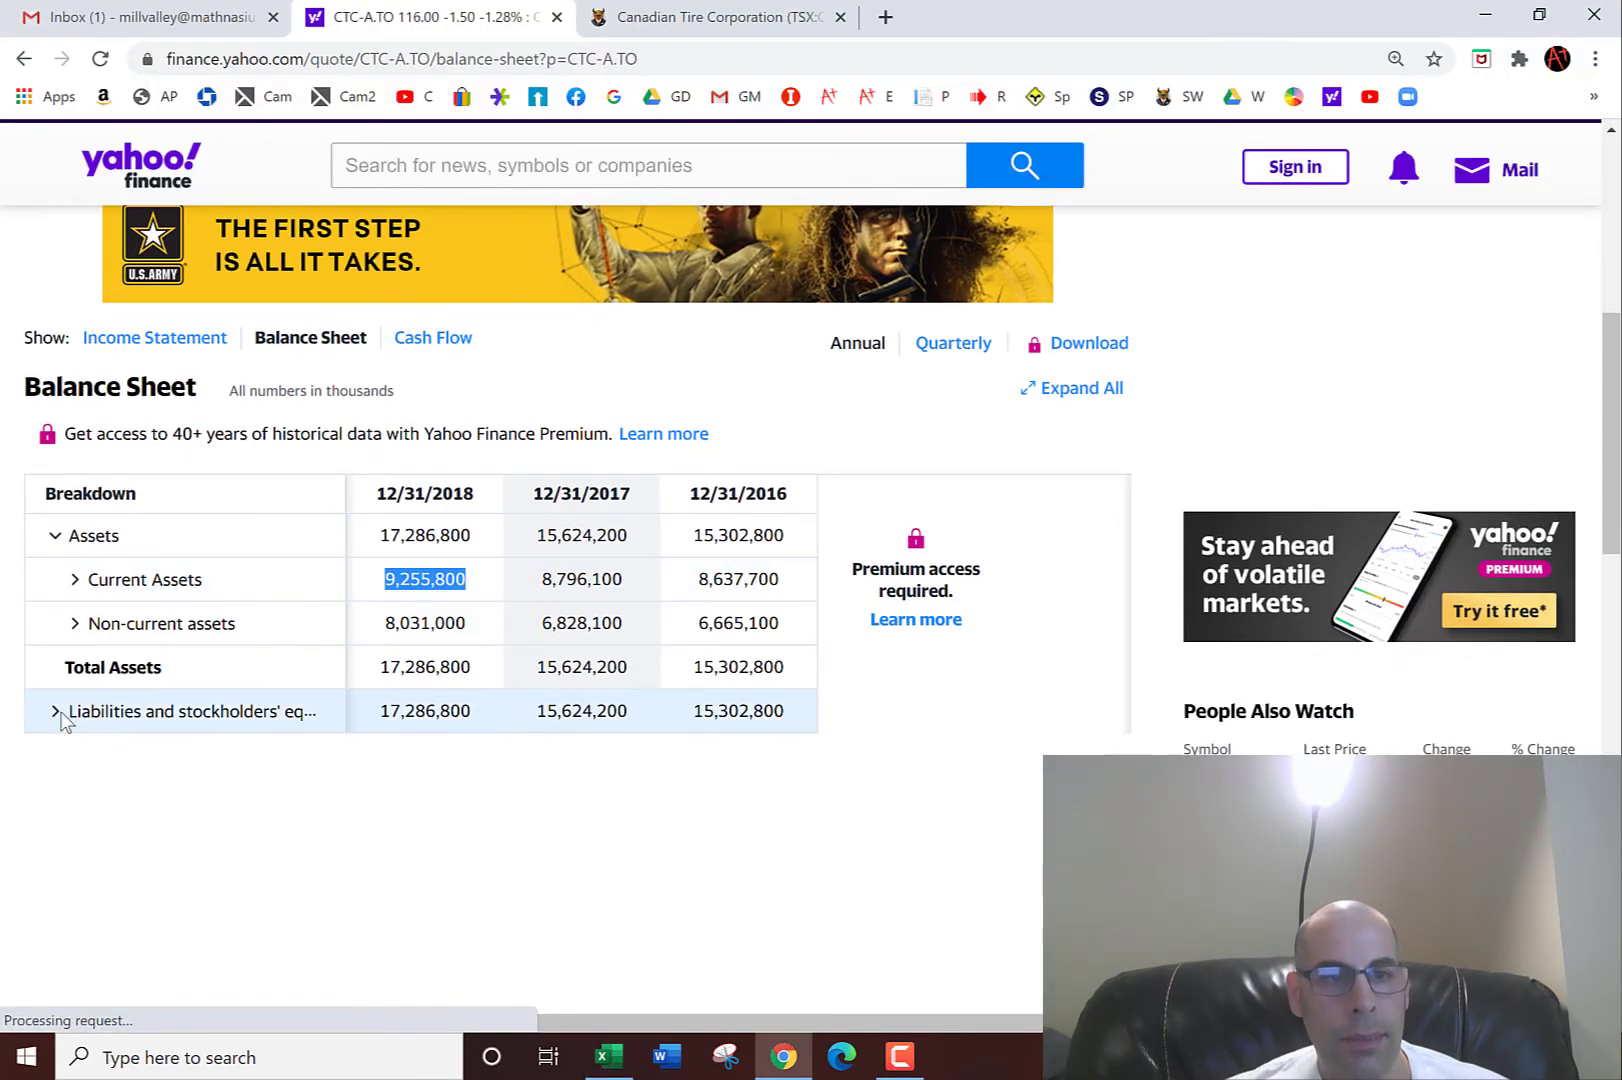
click(59, 711)
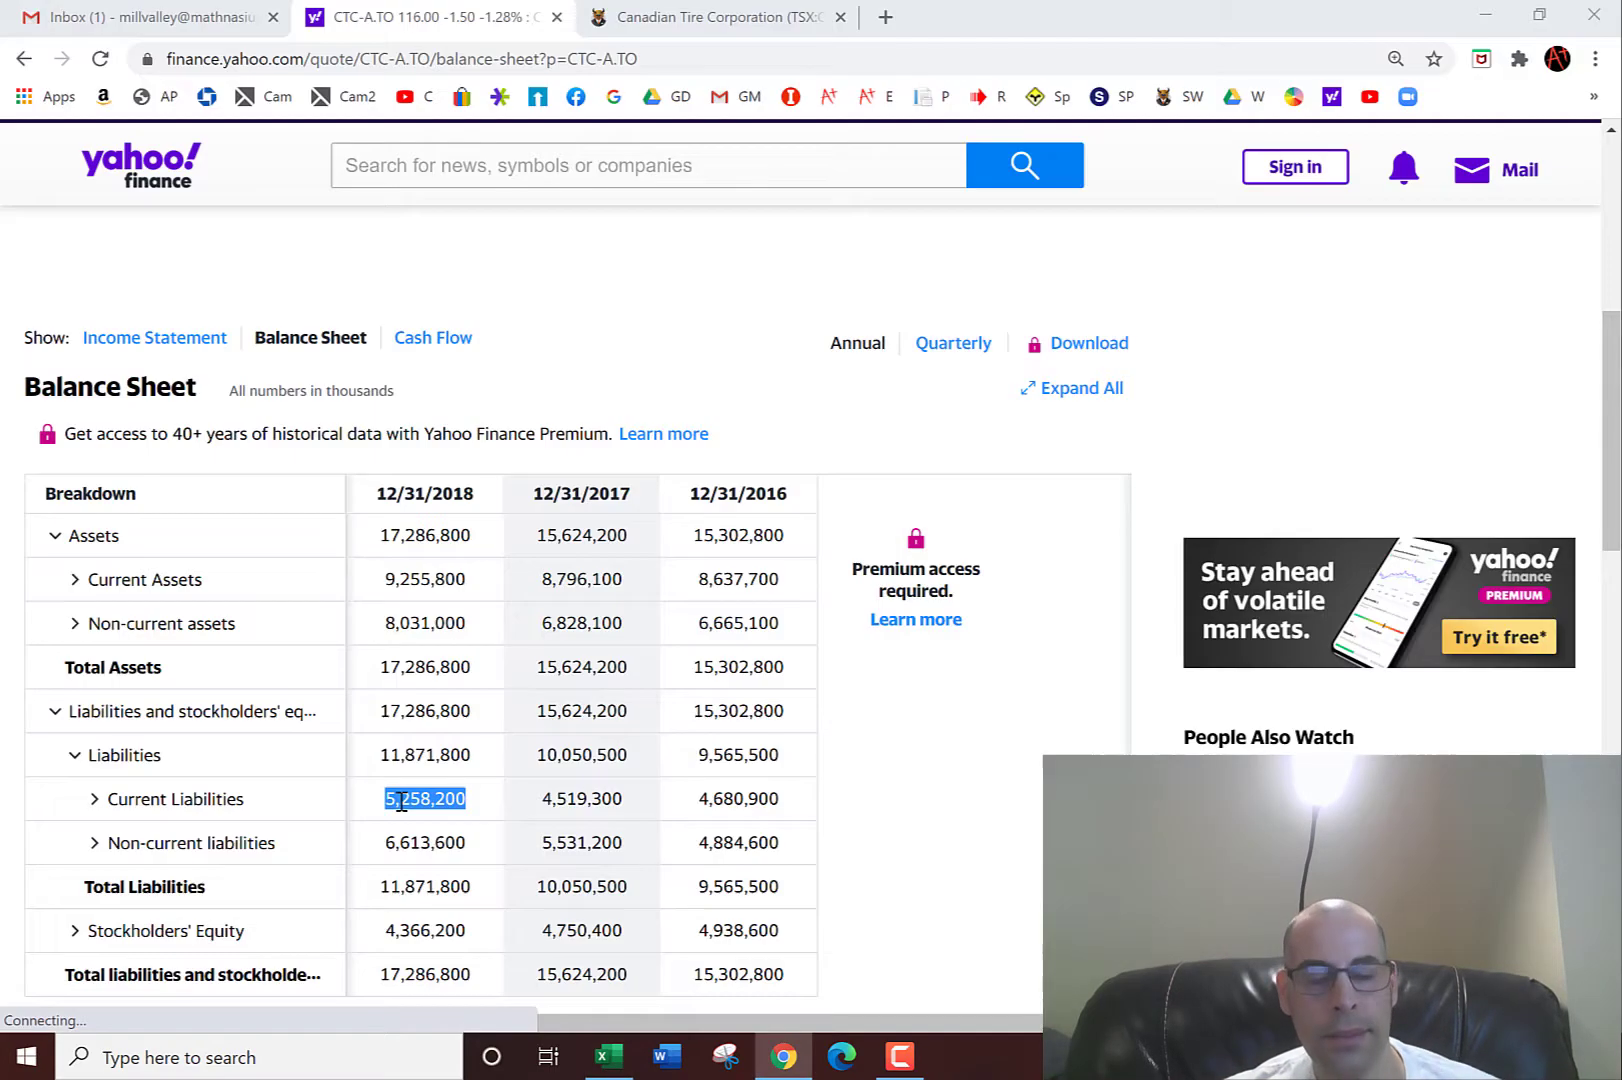
scroll(down, 3)
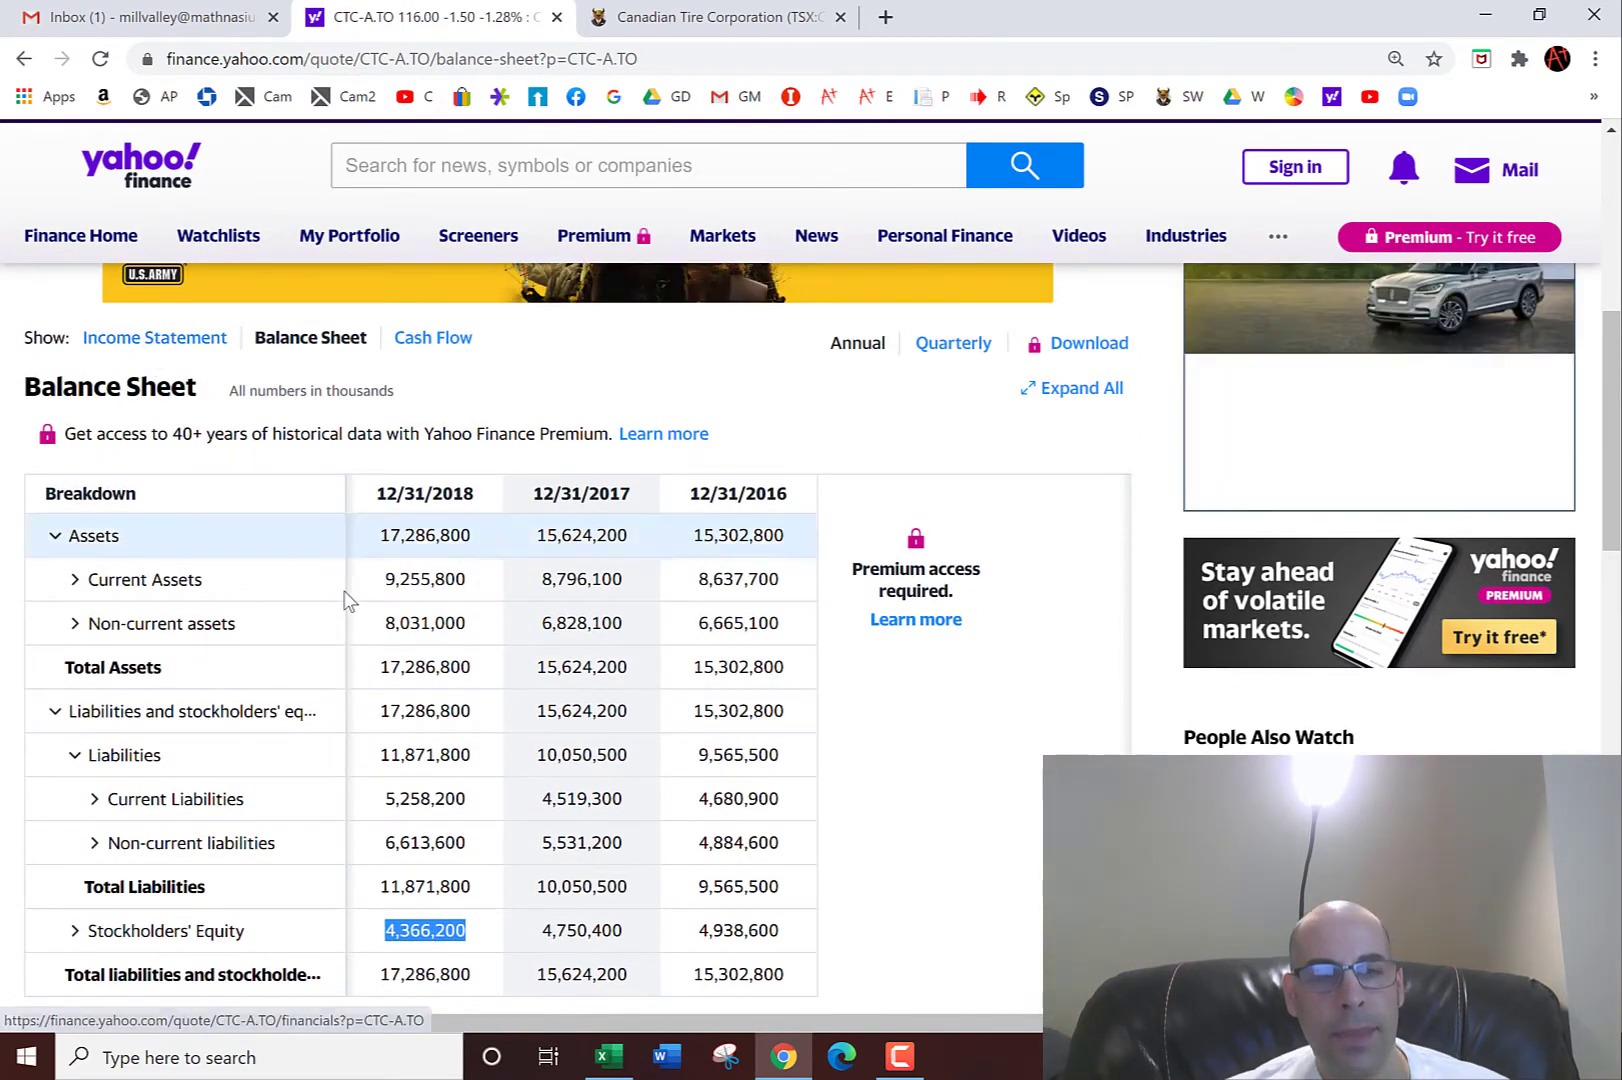
Copy the 2018 operating income of 1,270 for the DCF model
click(154, 337)
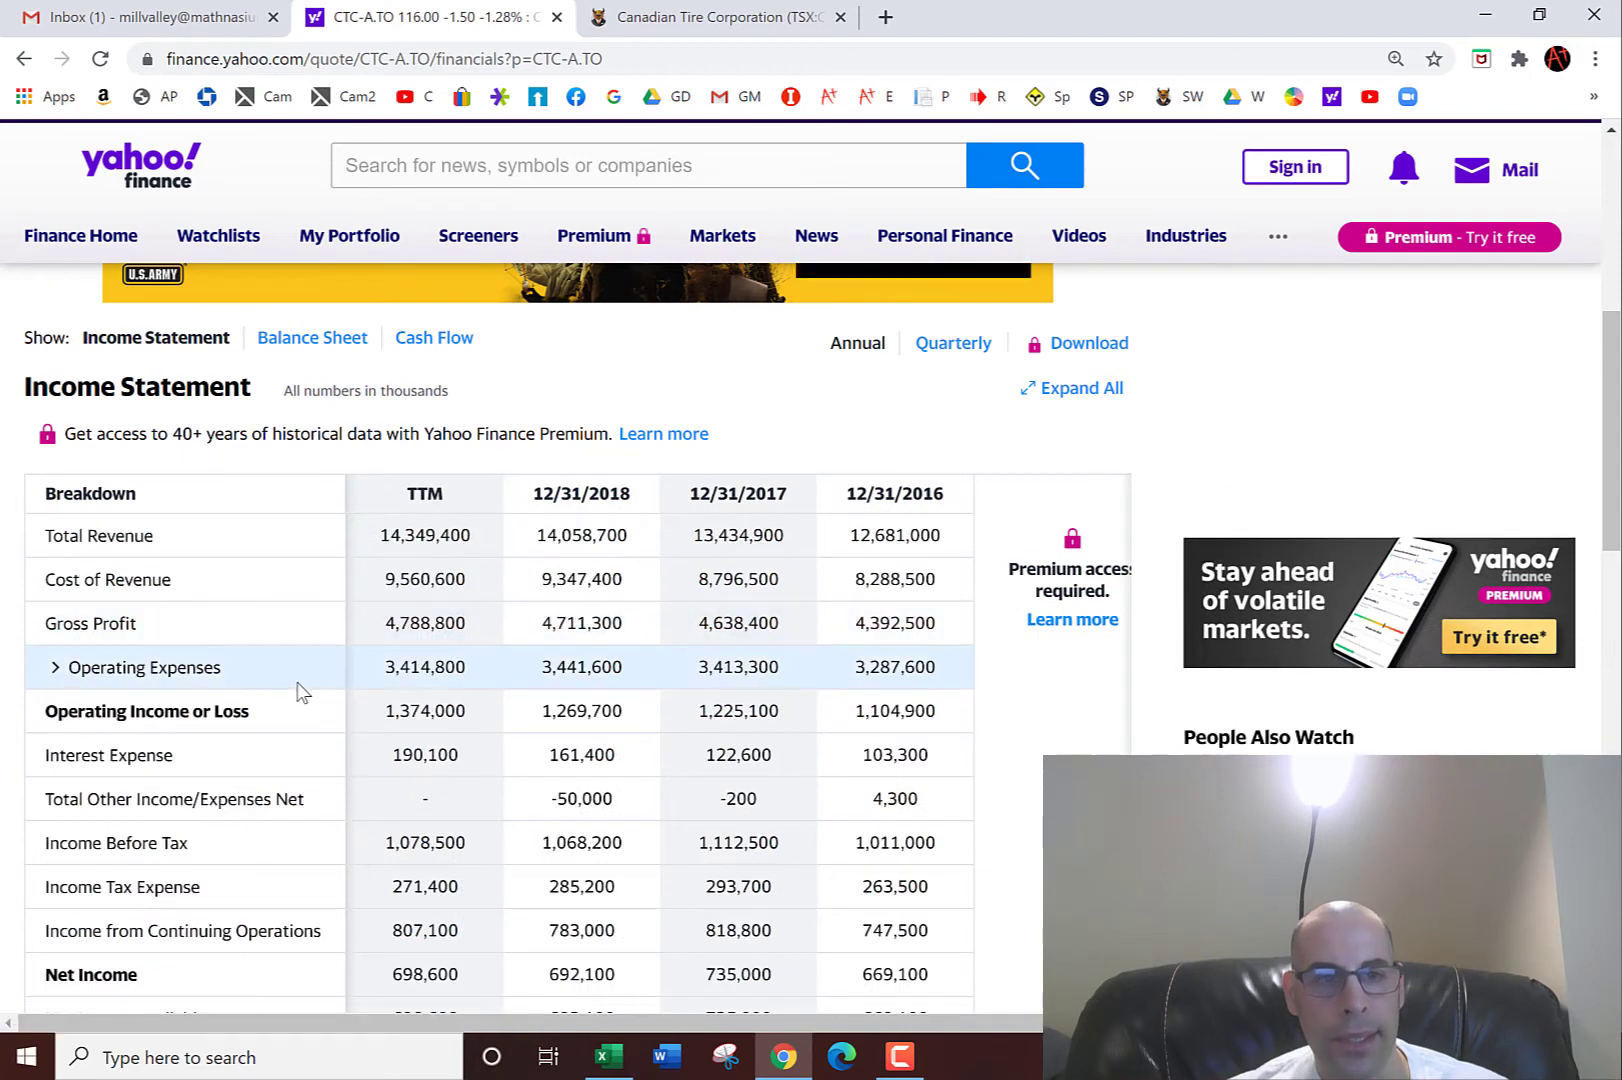
double_click(580, 711)
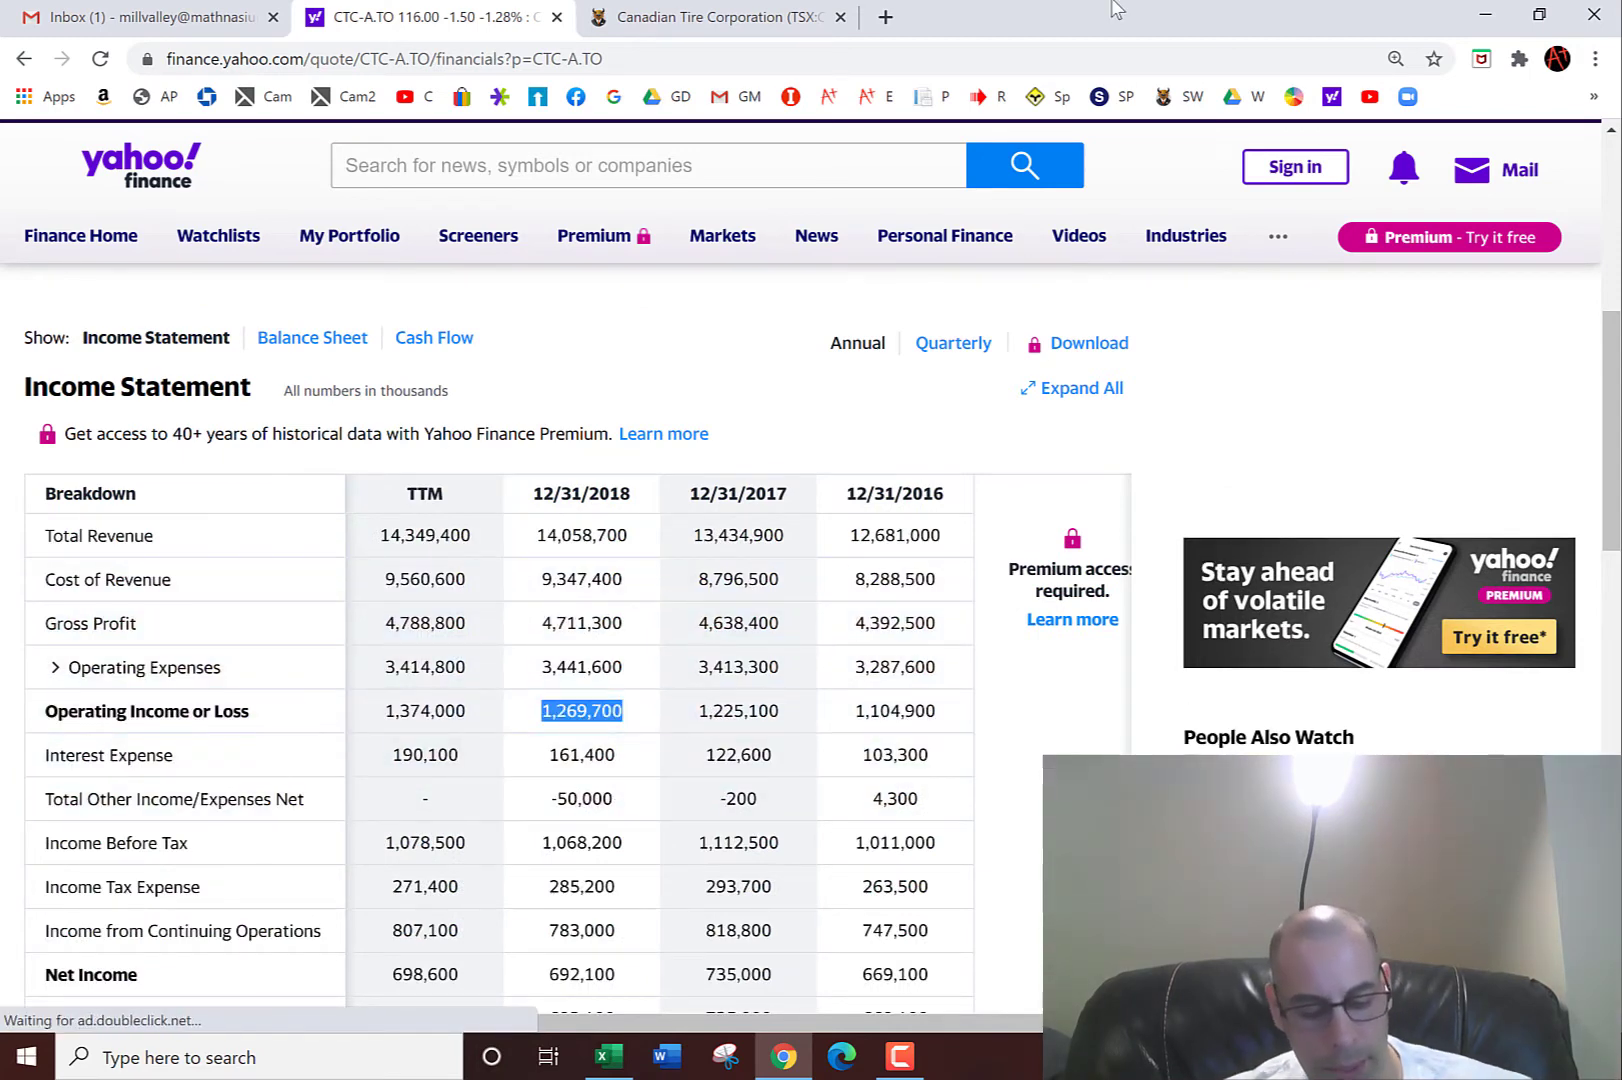
click(608, 1057)
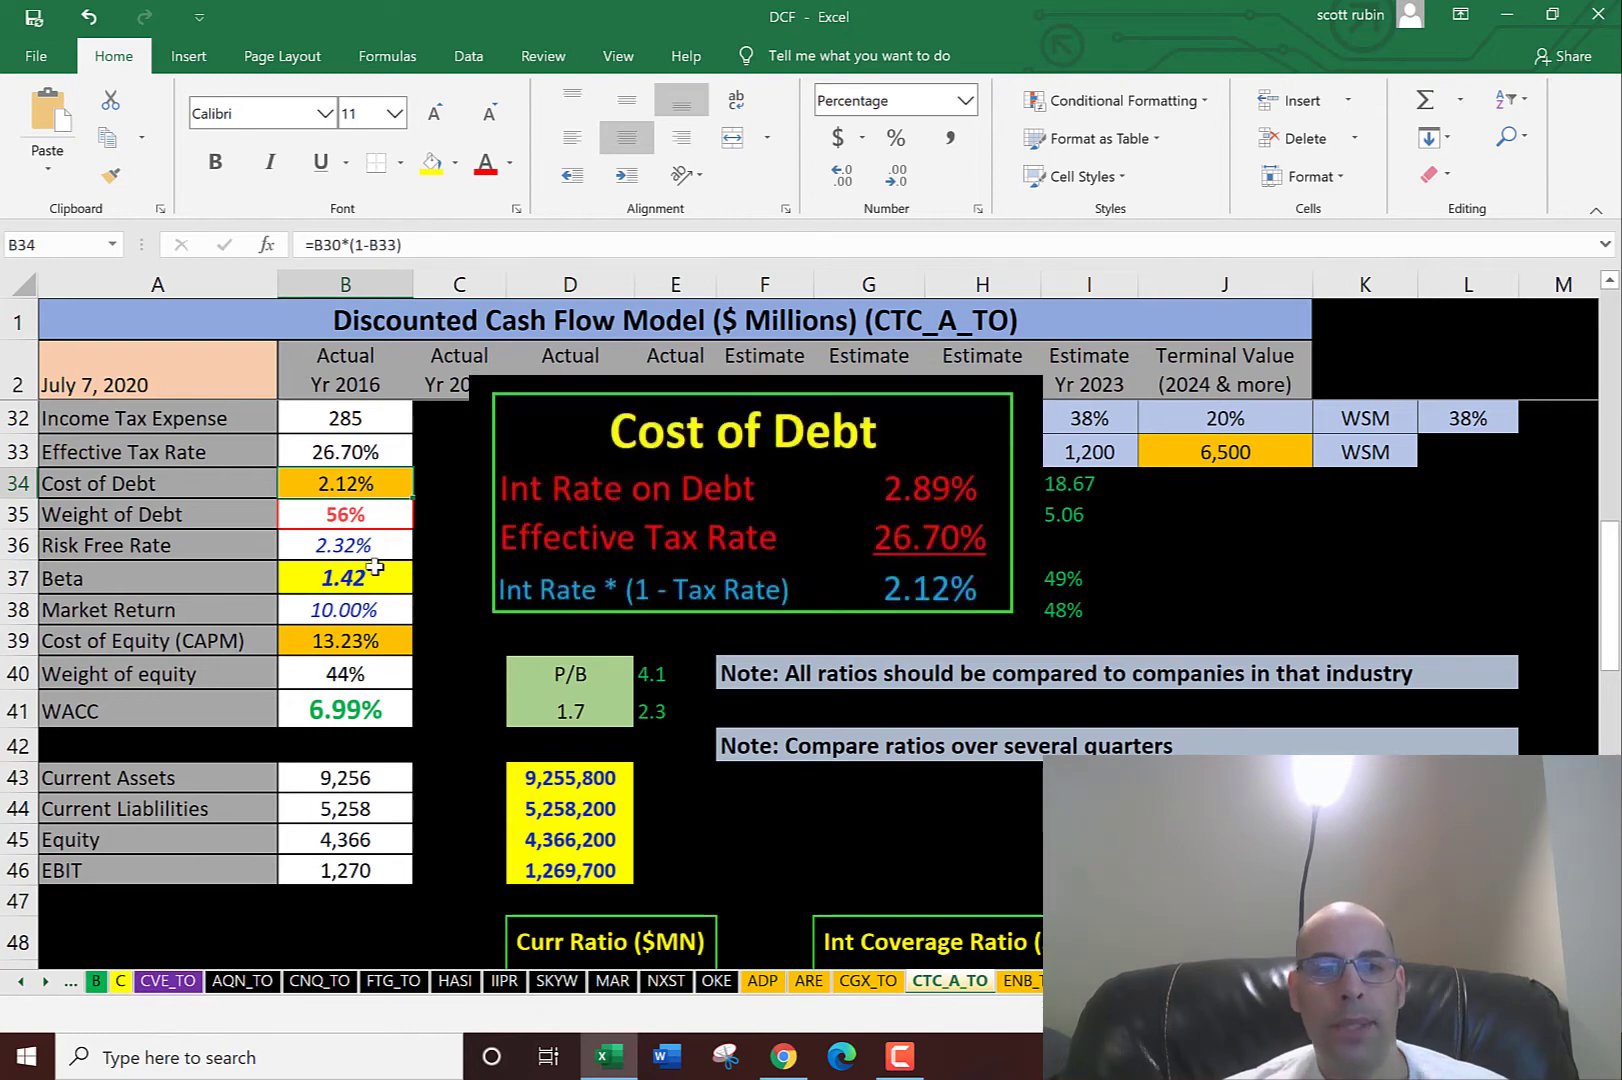
mouse_move(344, 514)
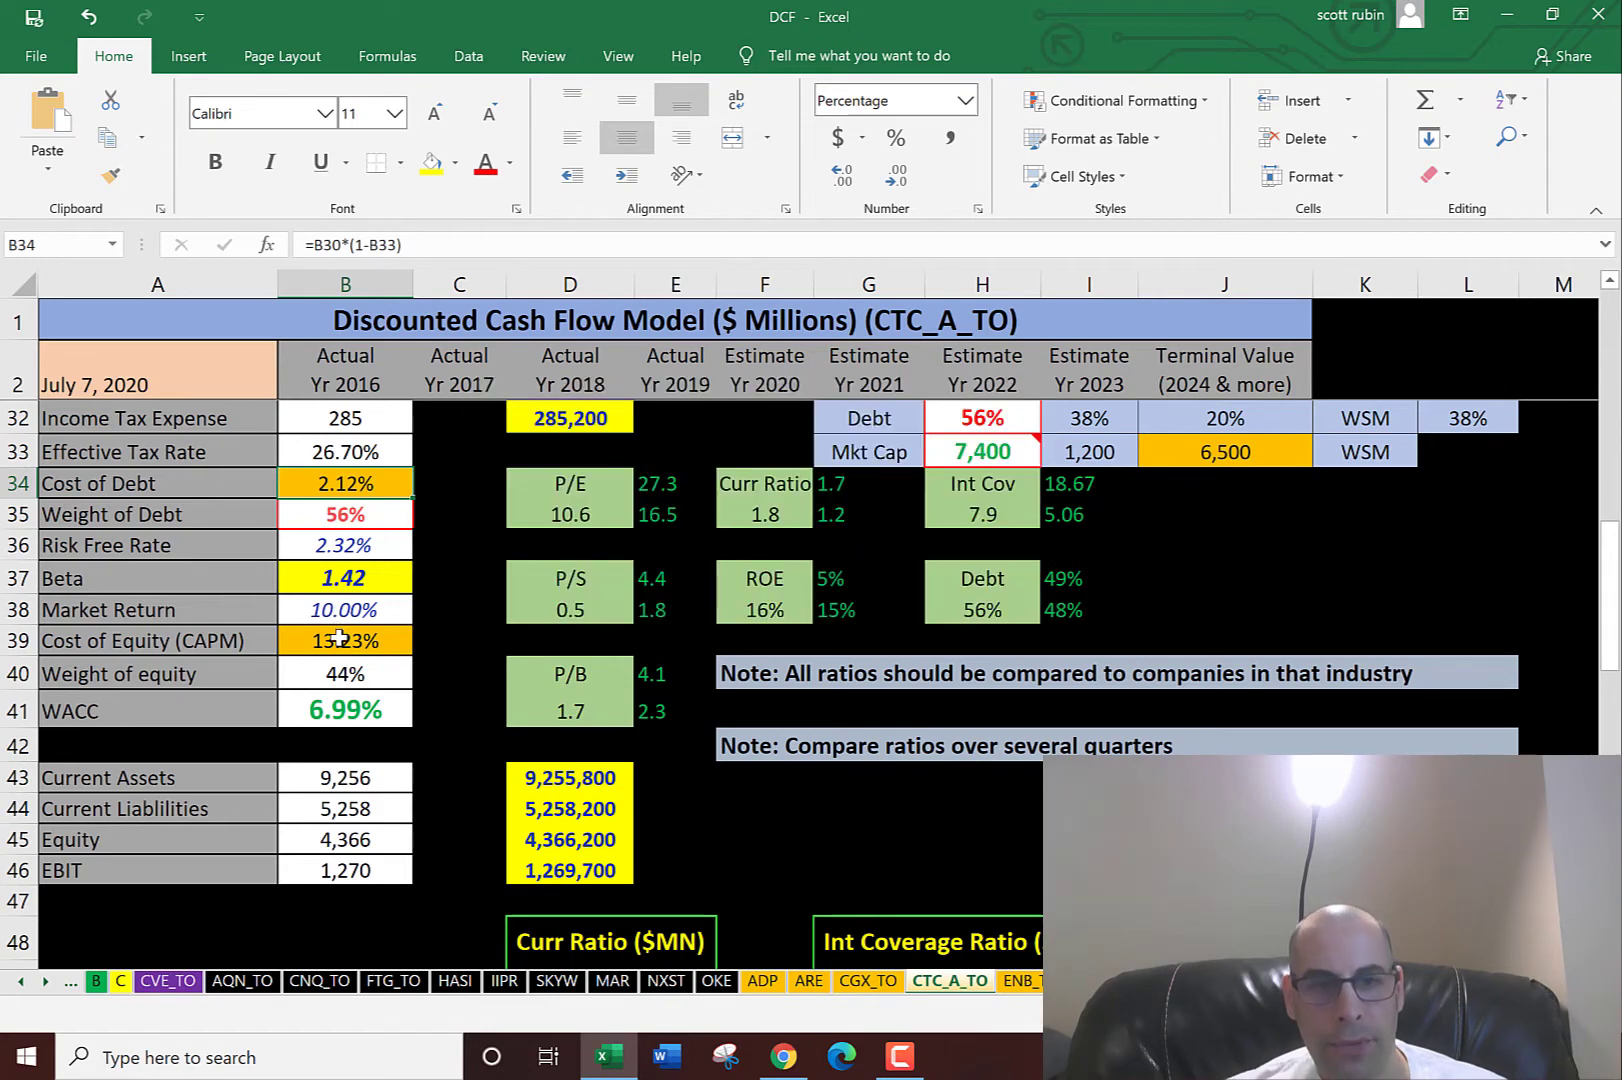
Review the cost of equity formula and the 2020 free cash flow estimate
click(344, 640)
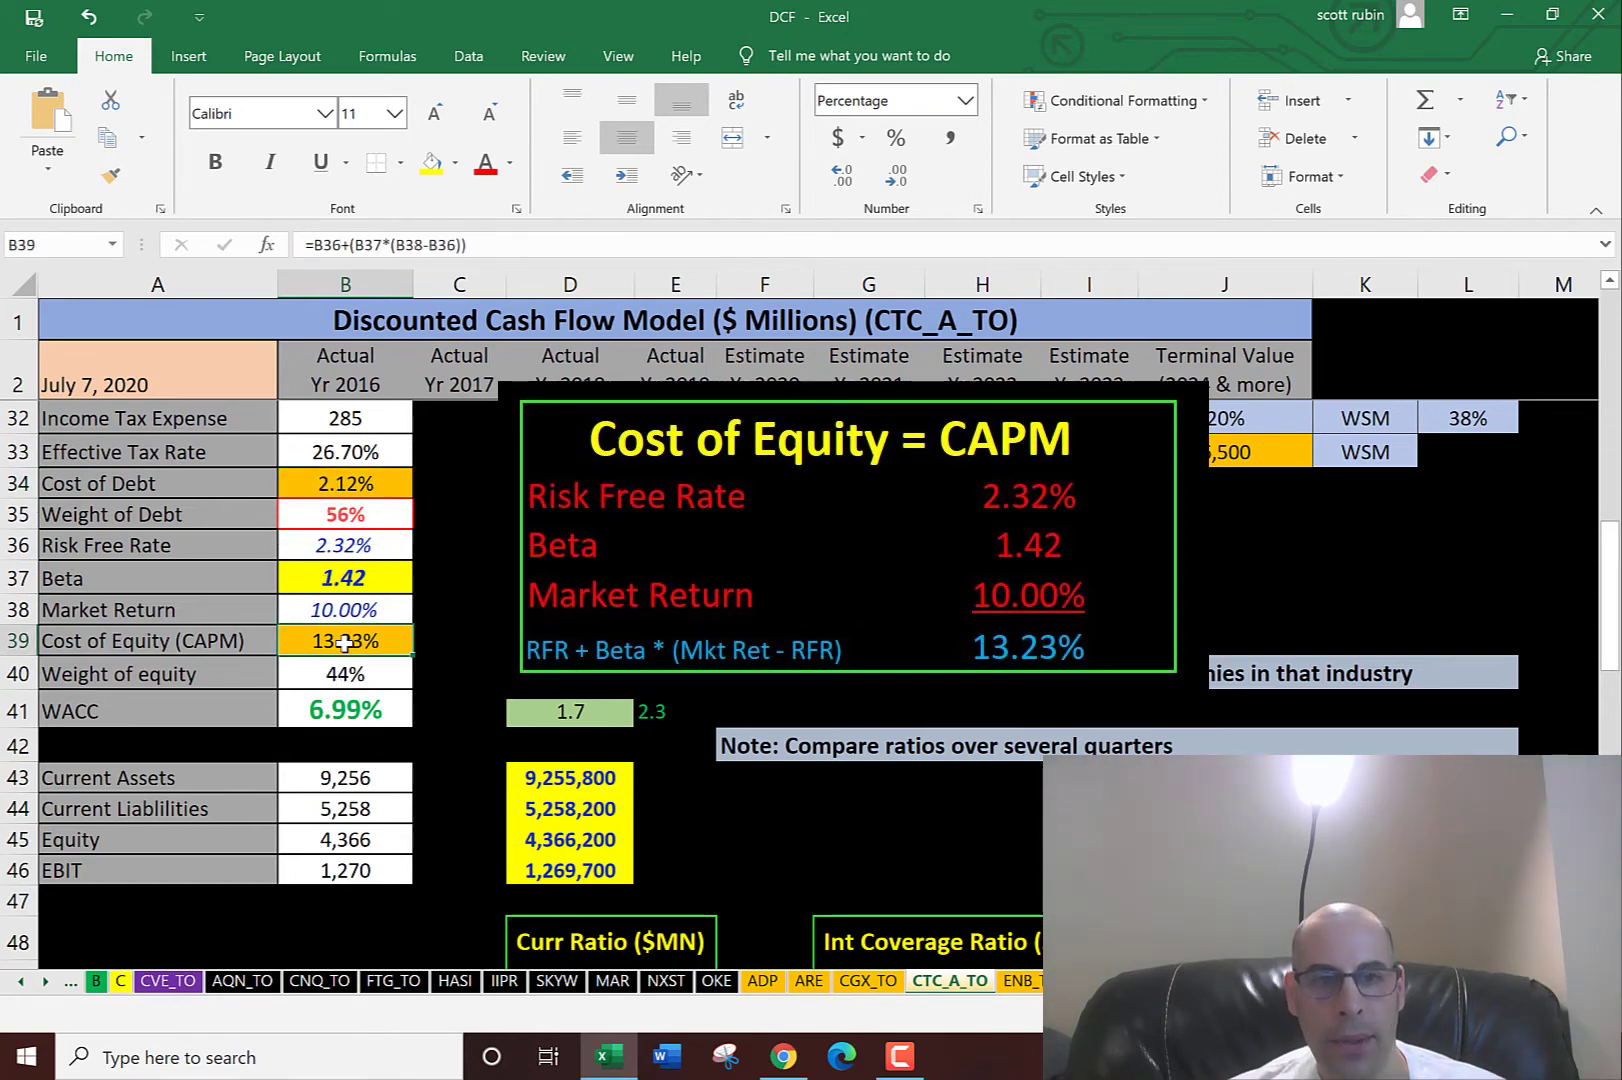
click(344, 711)
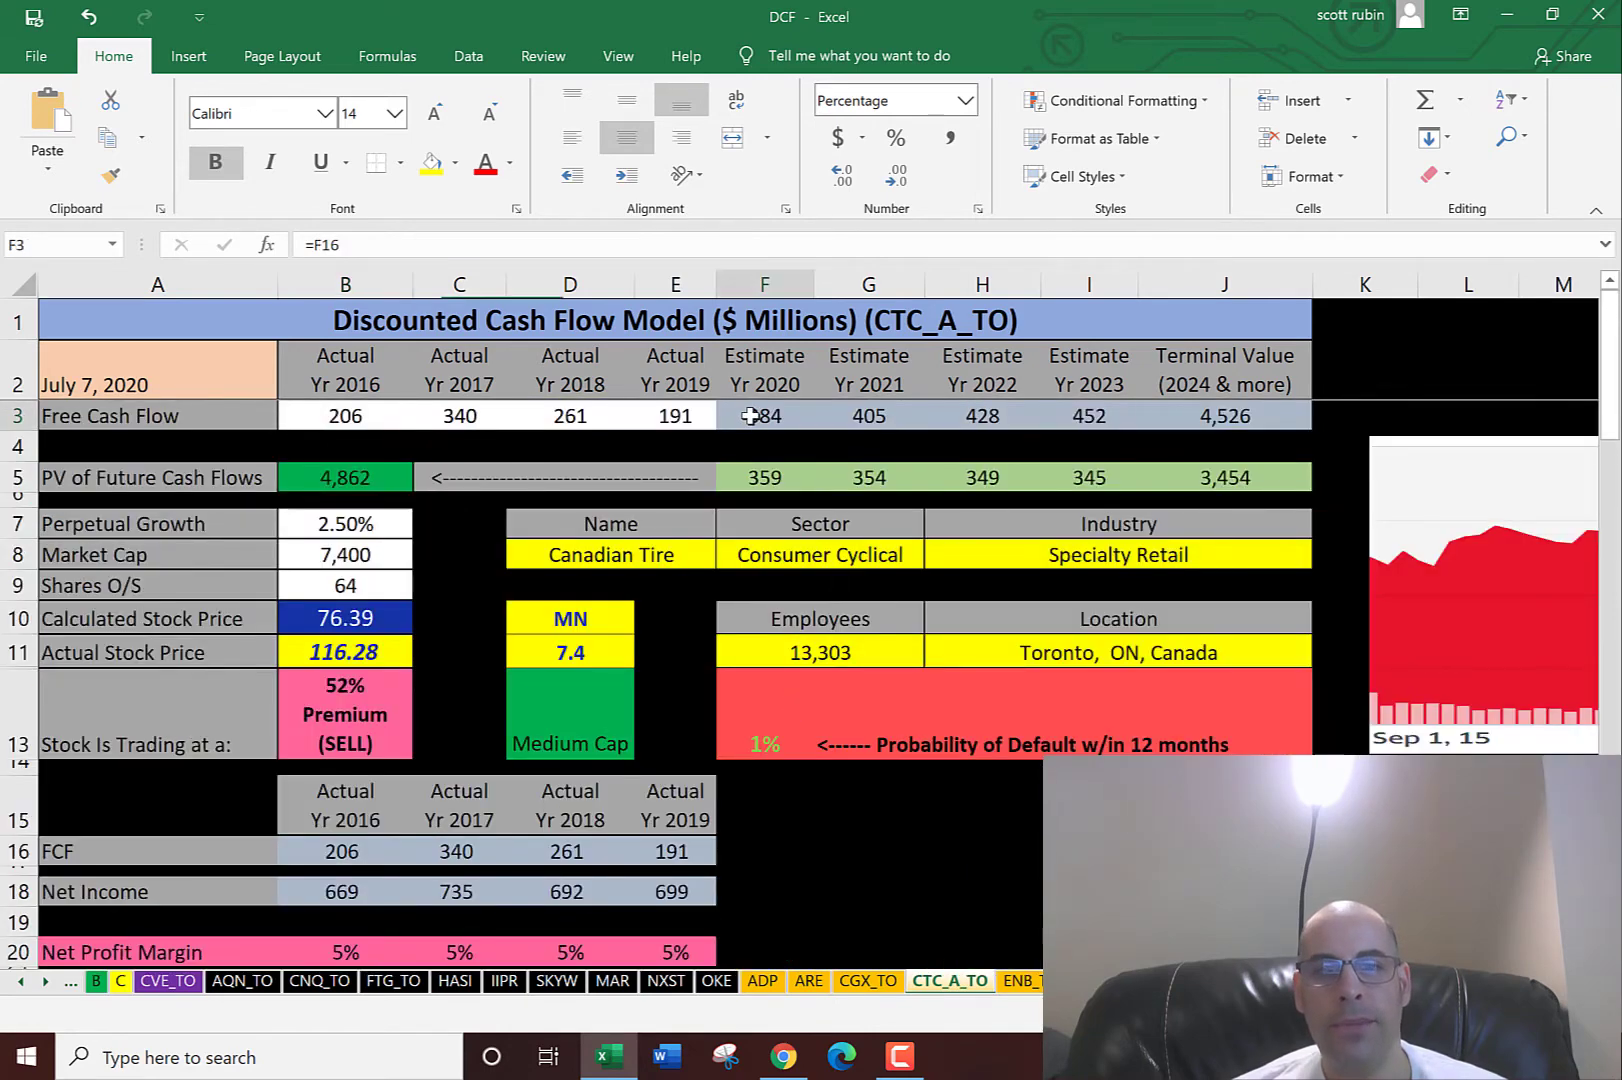
click(982, 415)
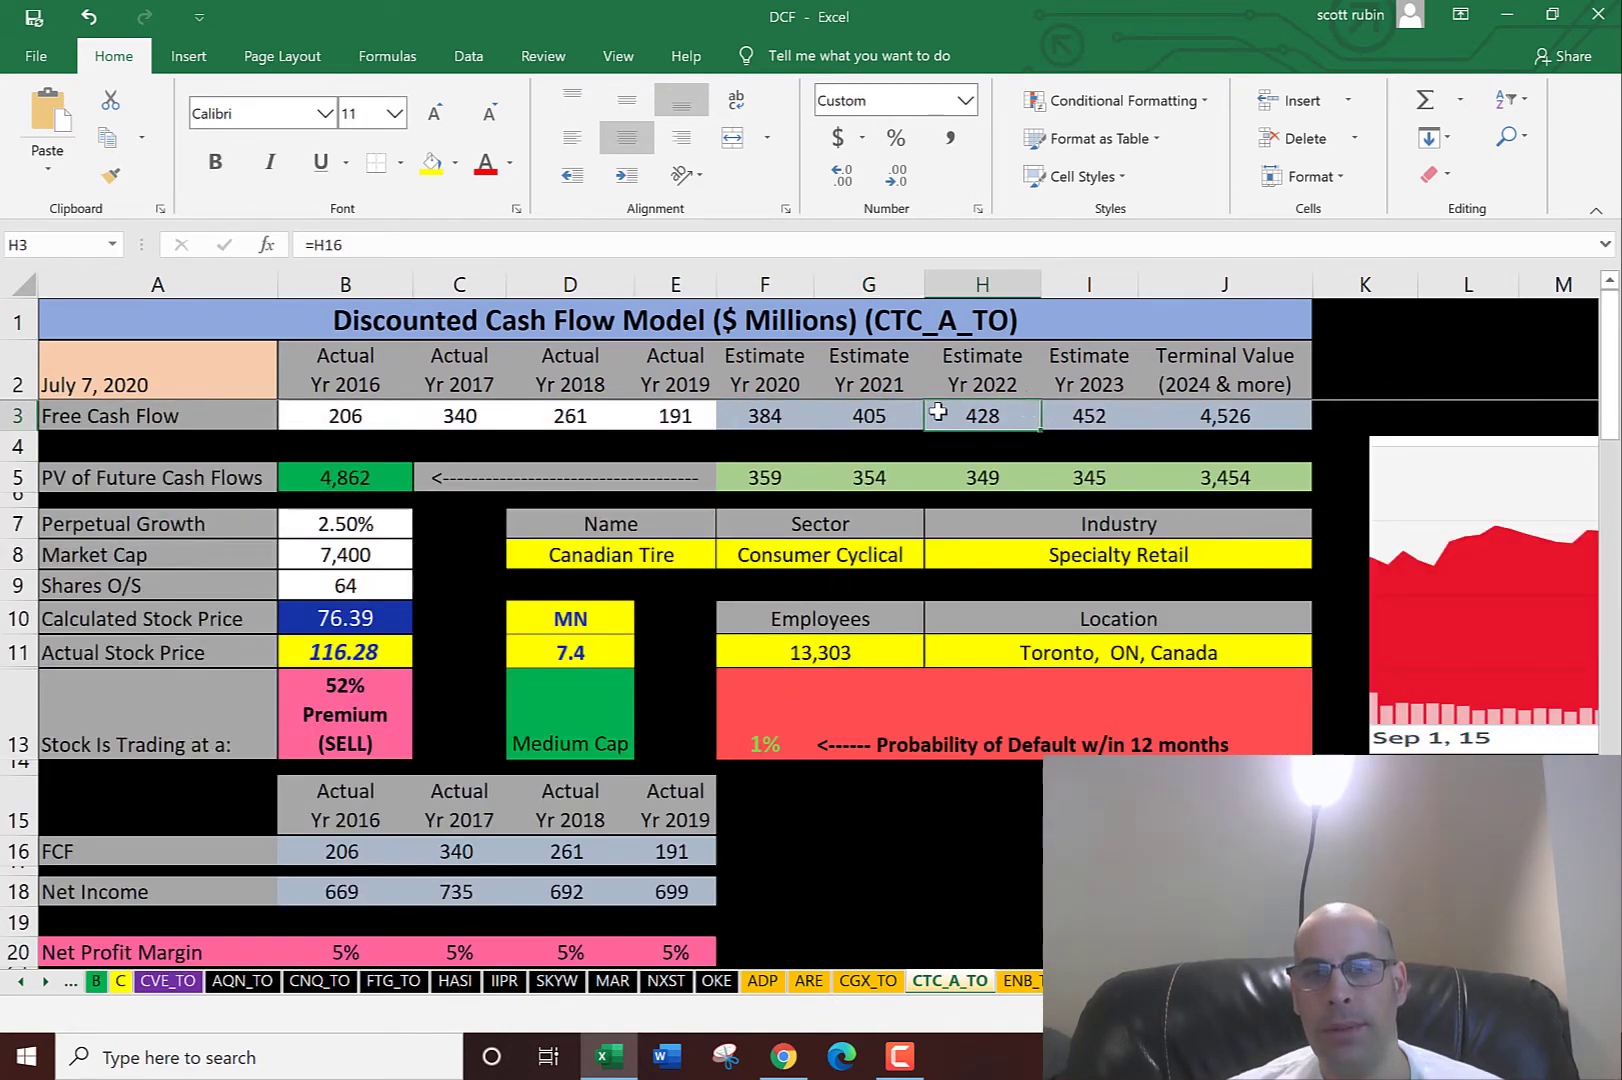
click(1225, 415)
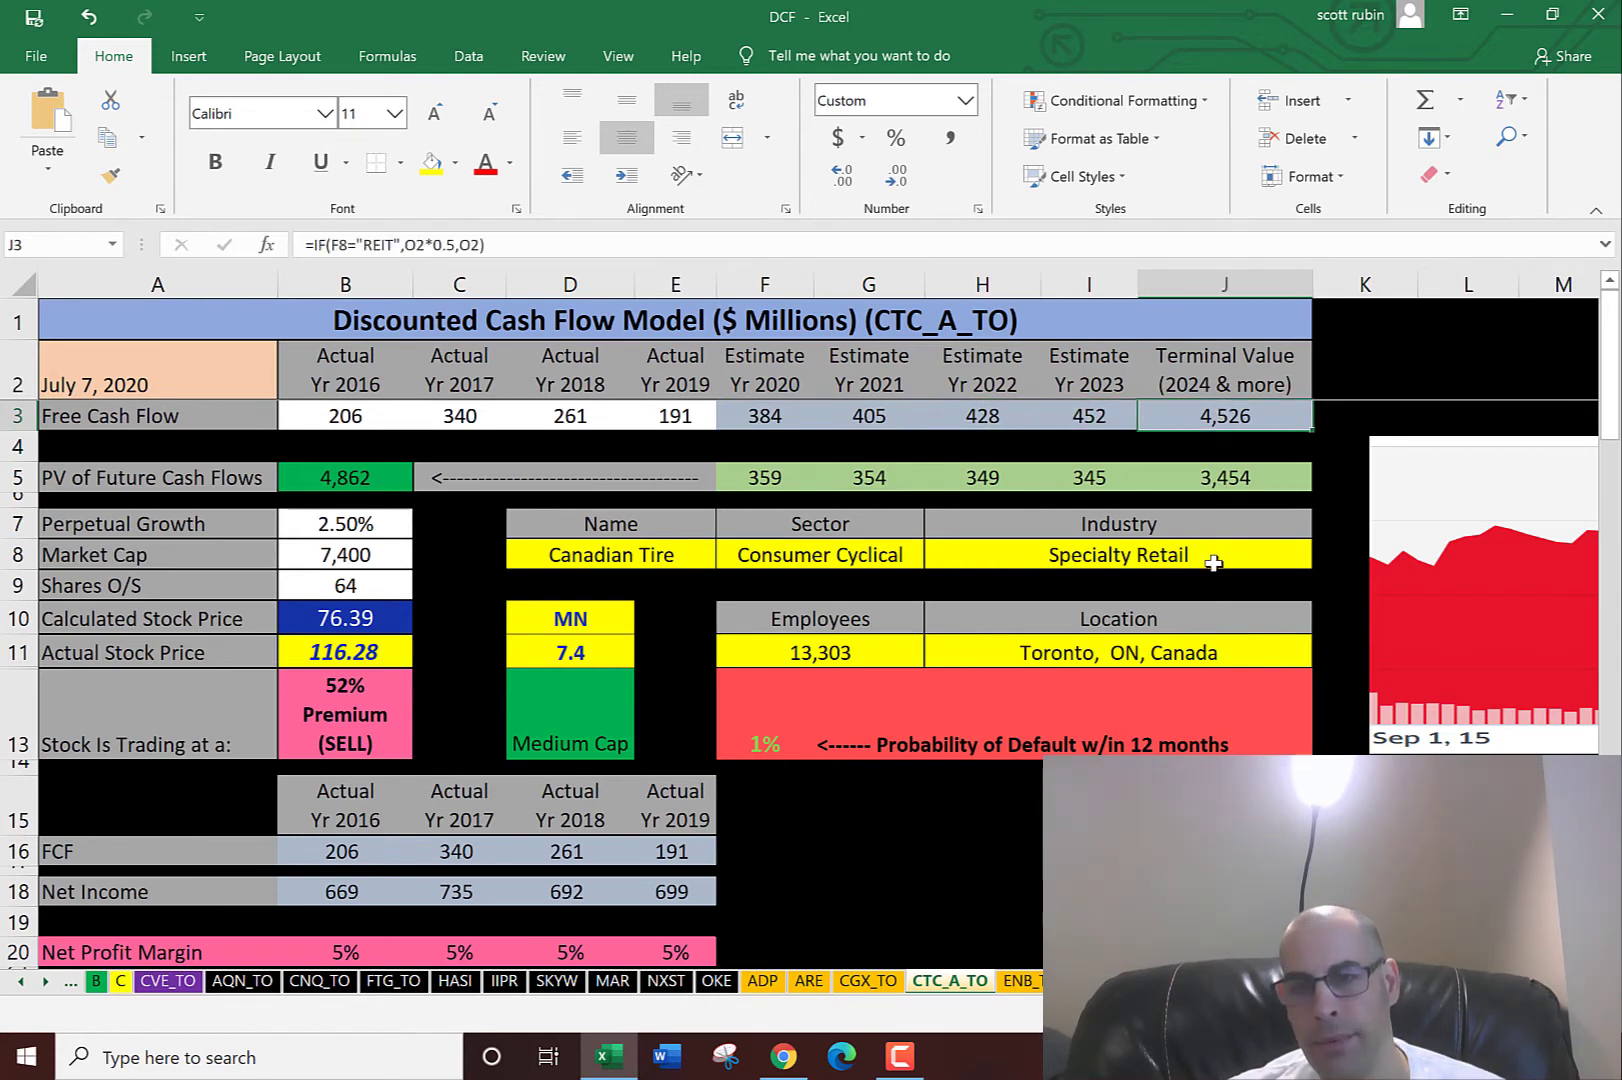
click(1224, 477)
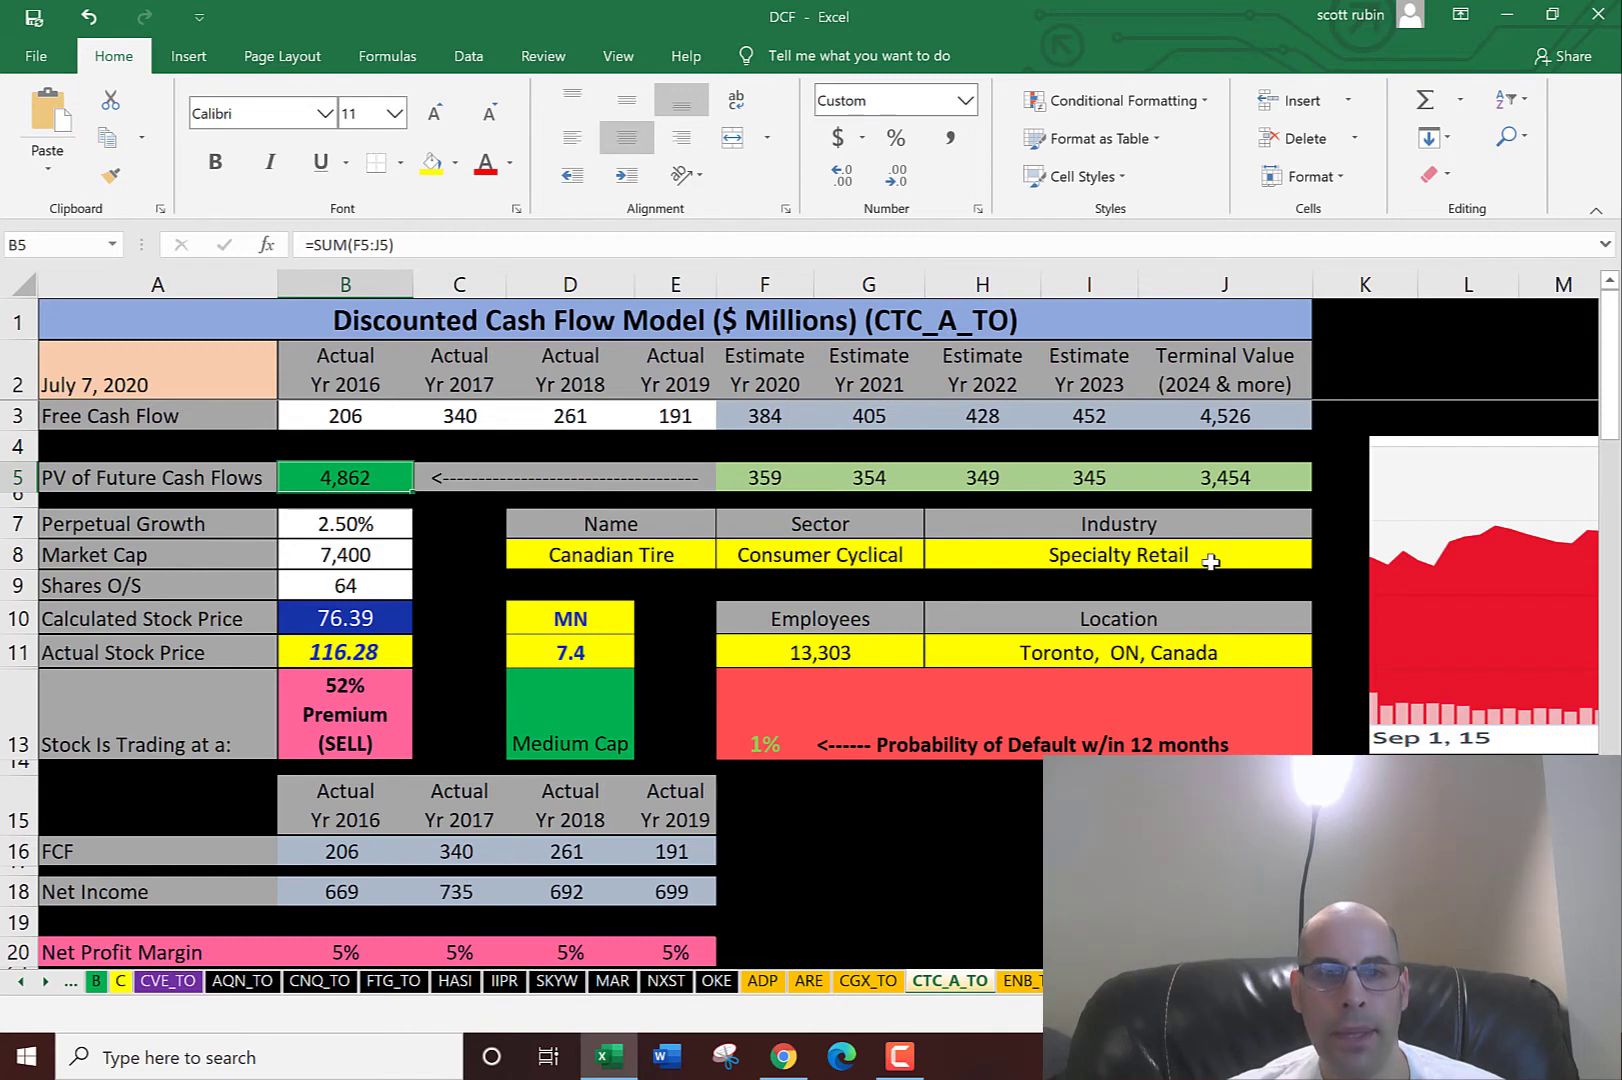
mouse_move(1200, 556)
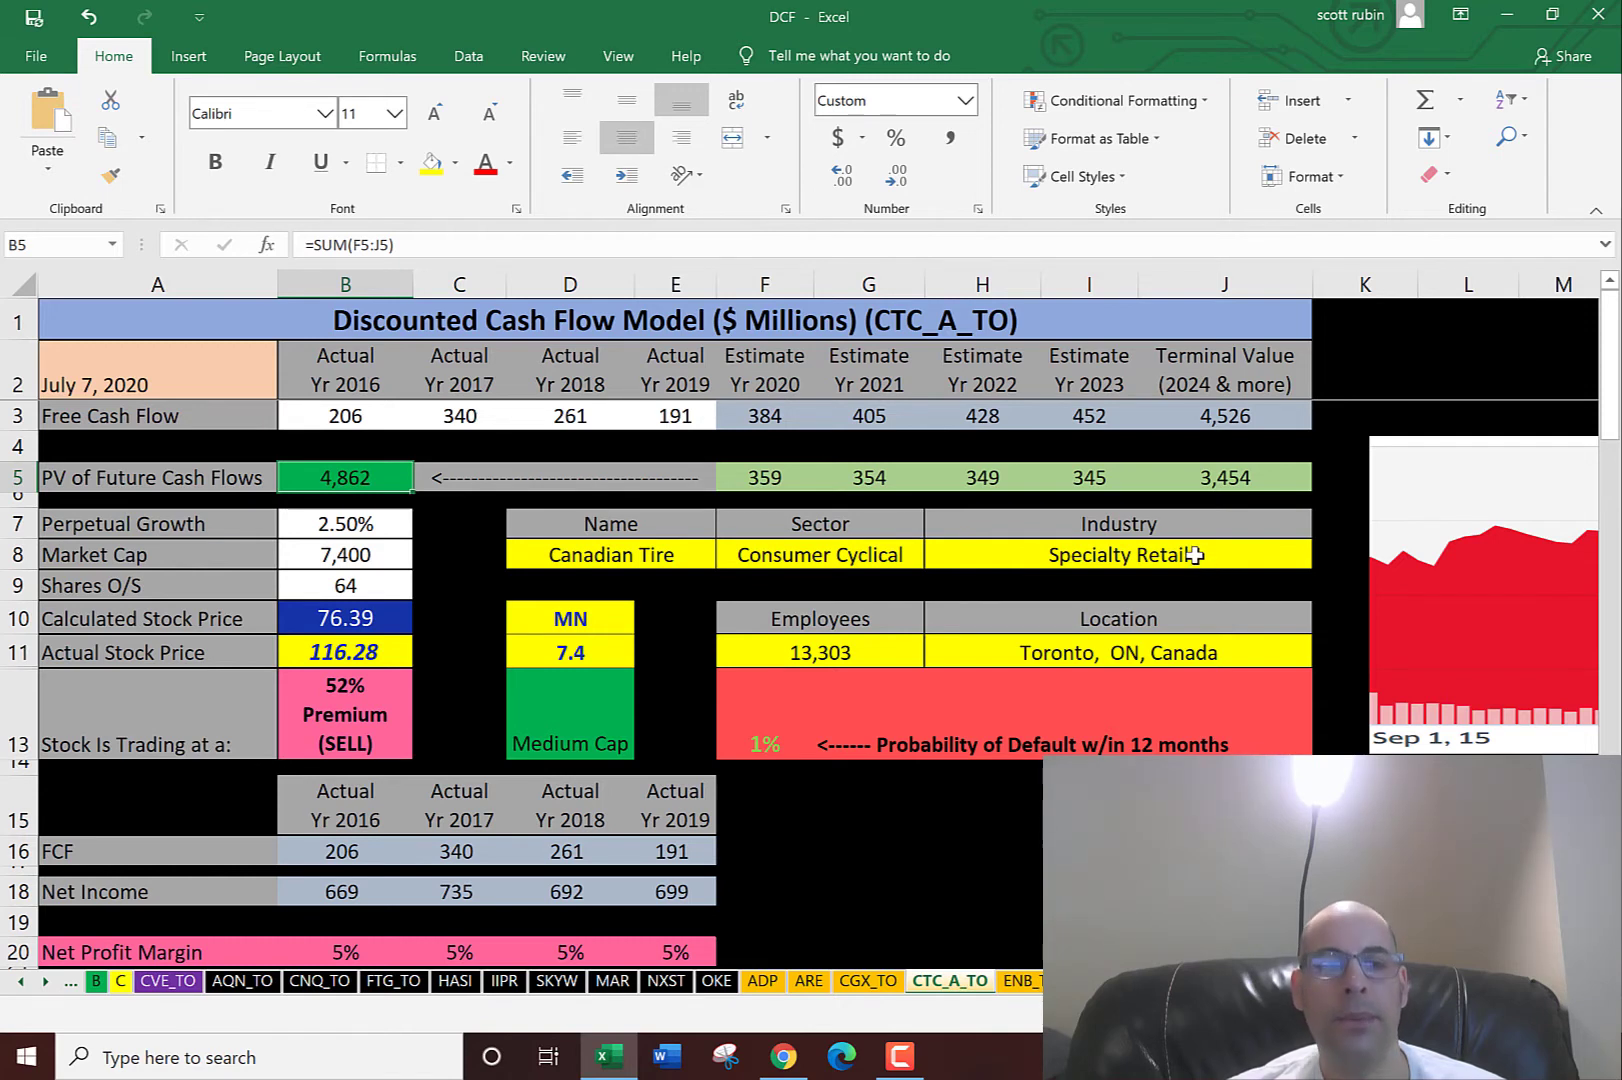
click(344, 584)
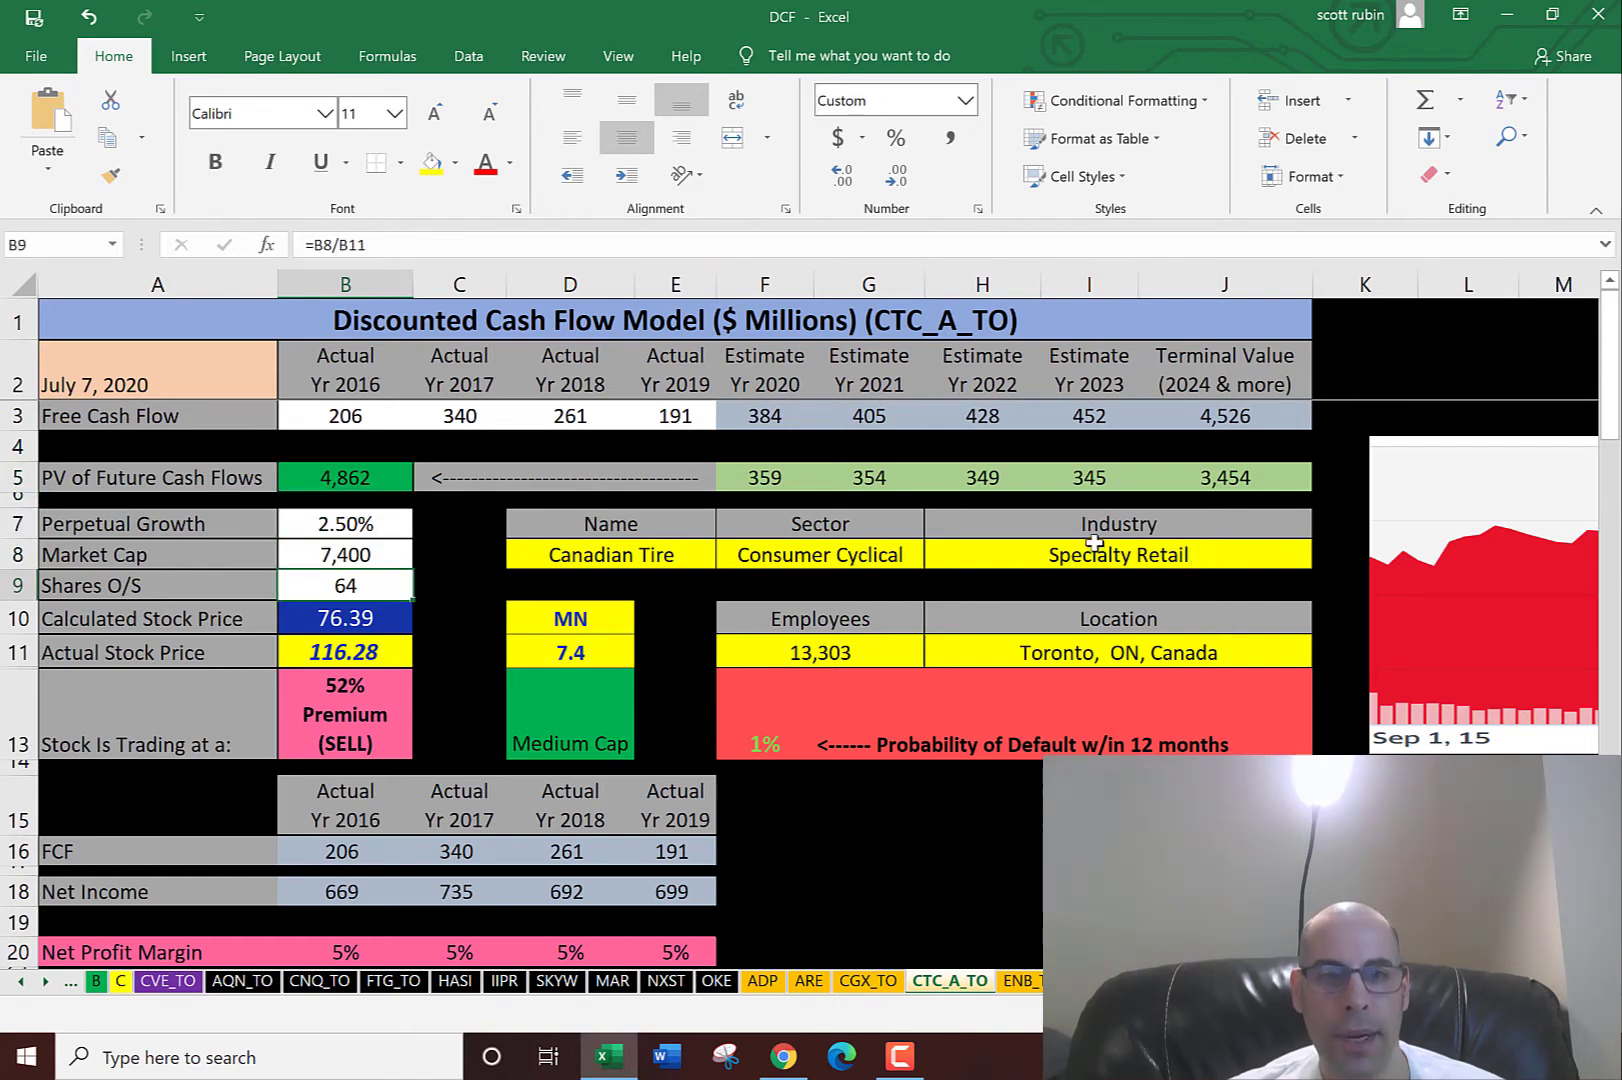
click(344, 618)
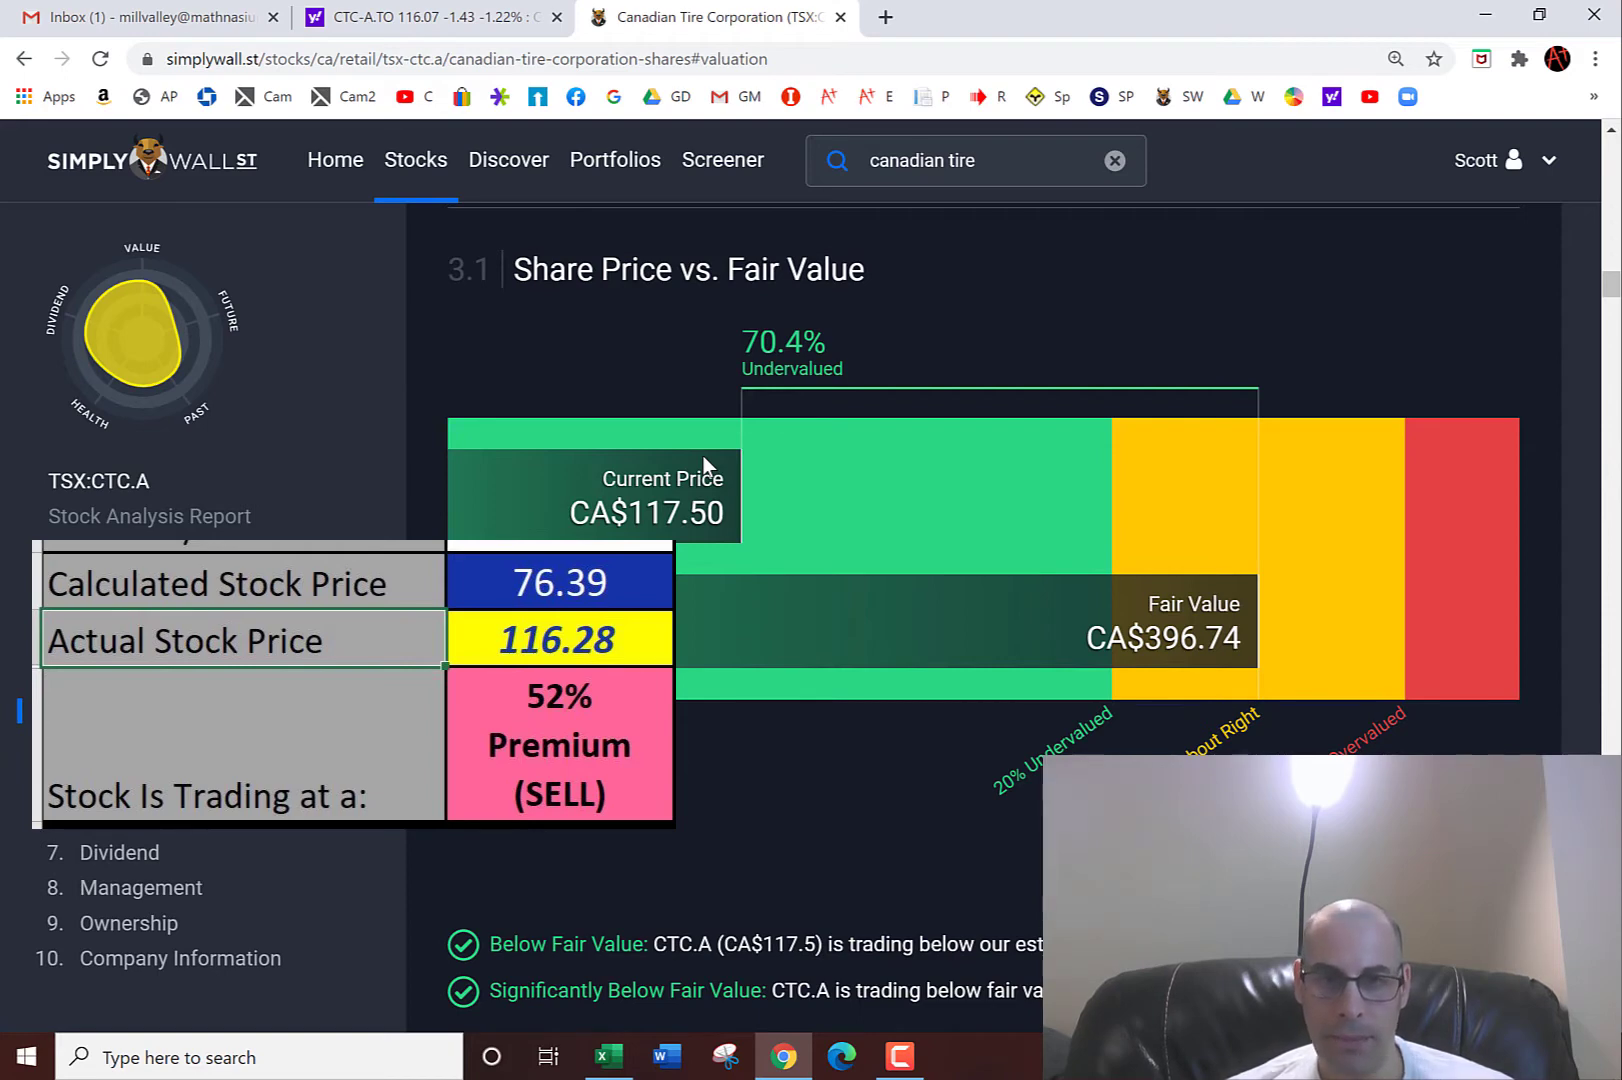
Return from Simply Wall St to the DCF workbook
click(608, 1057)
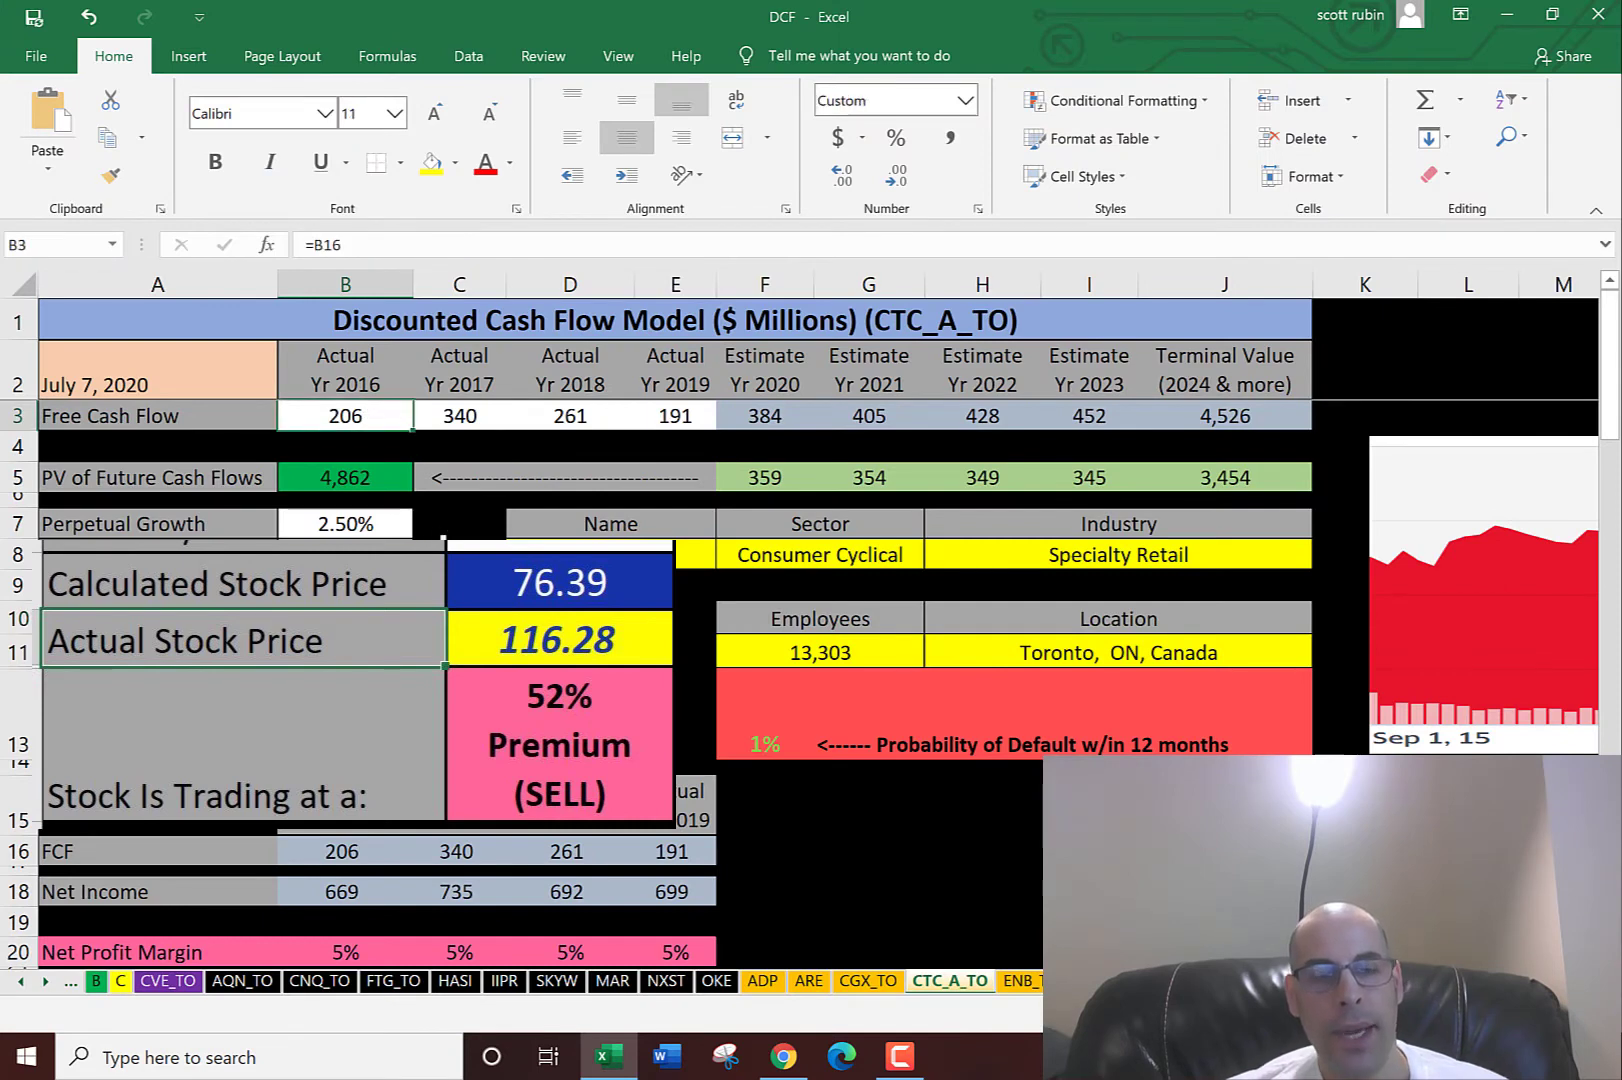
Check the 2020 and 2022 free cash flow estimate formulas
click(674, 415)
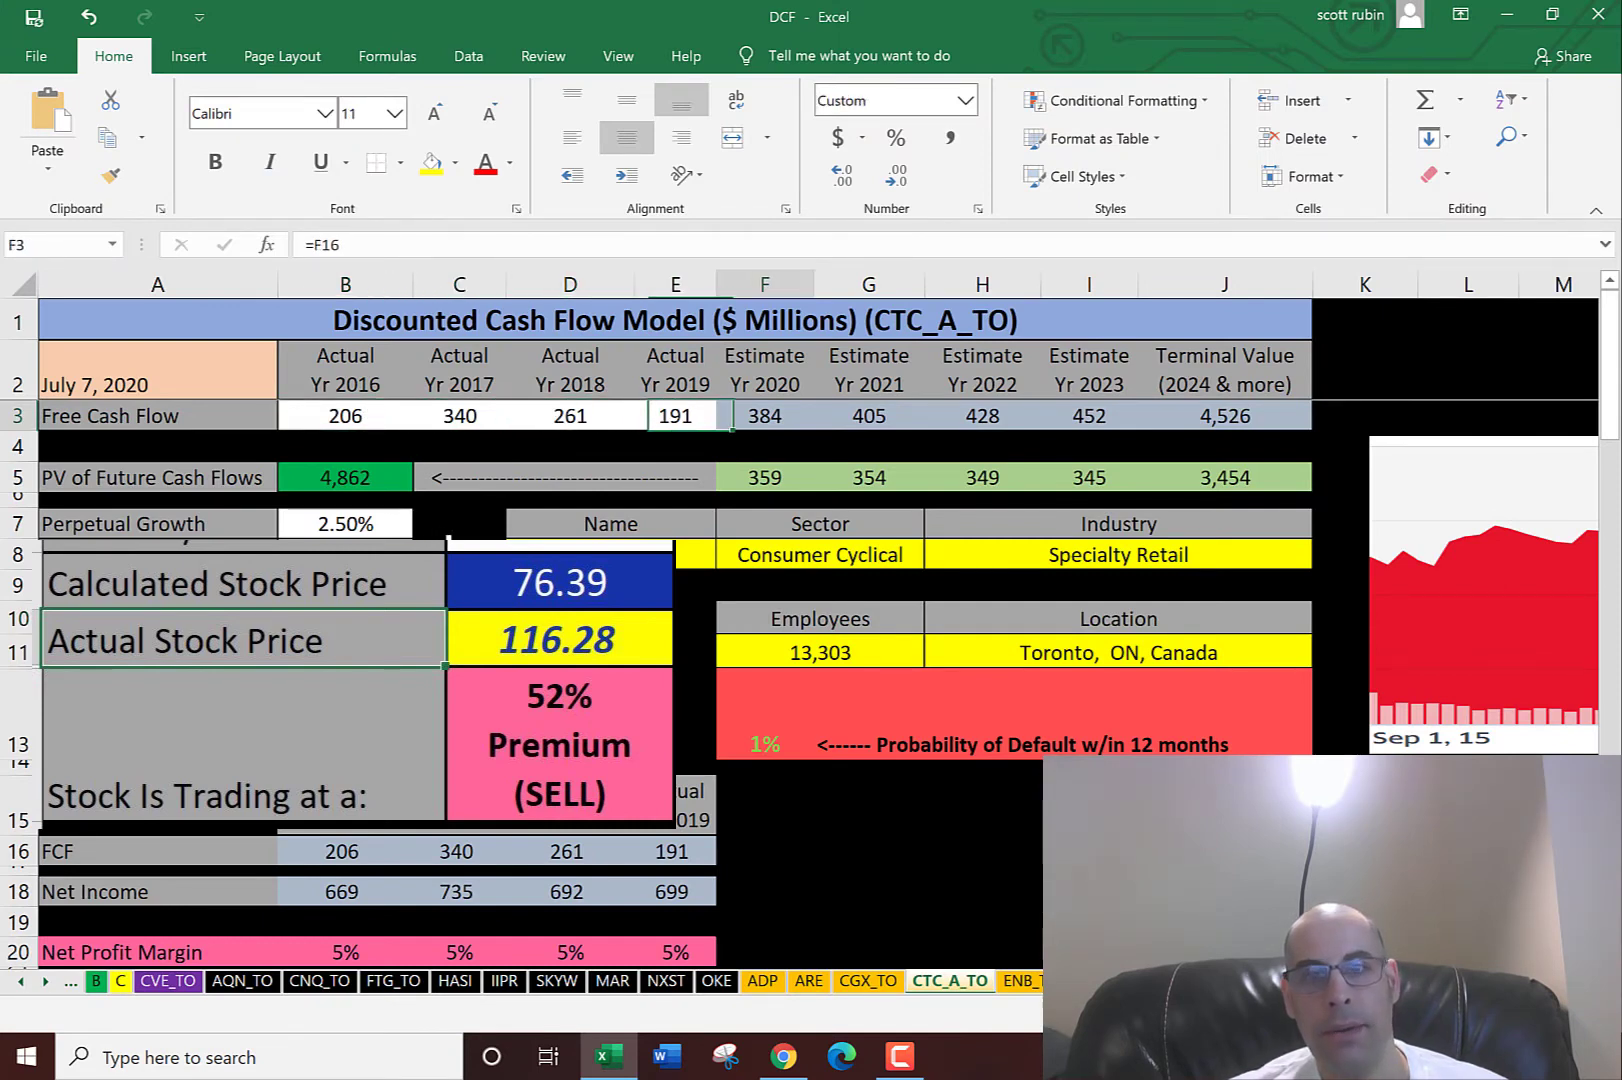
click(981, 416)
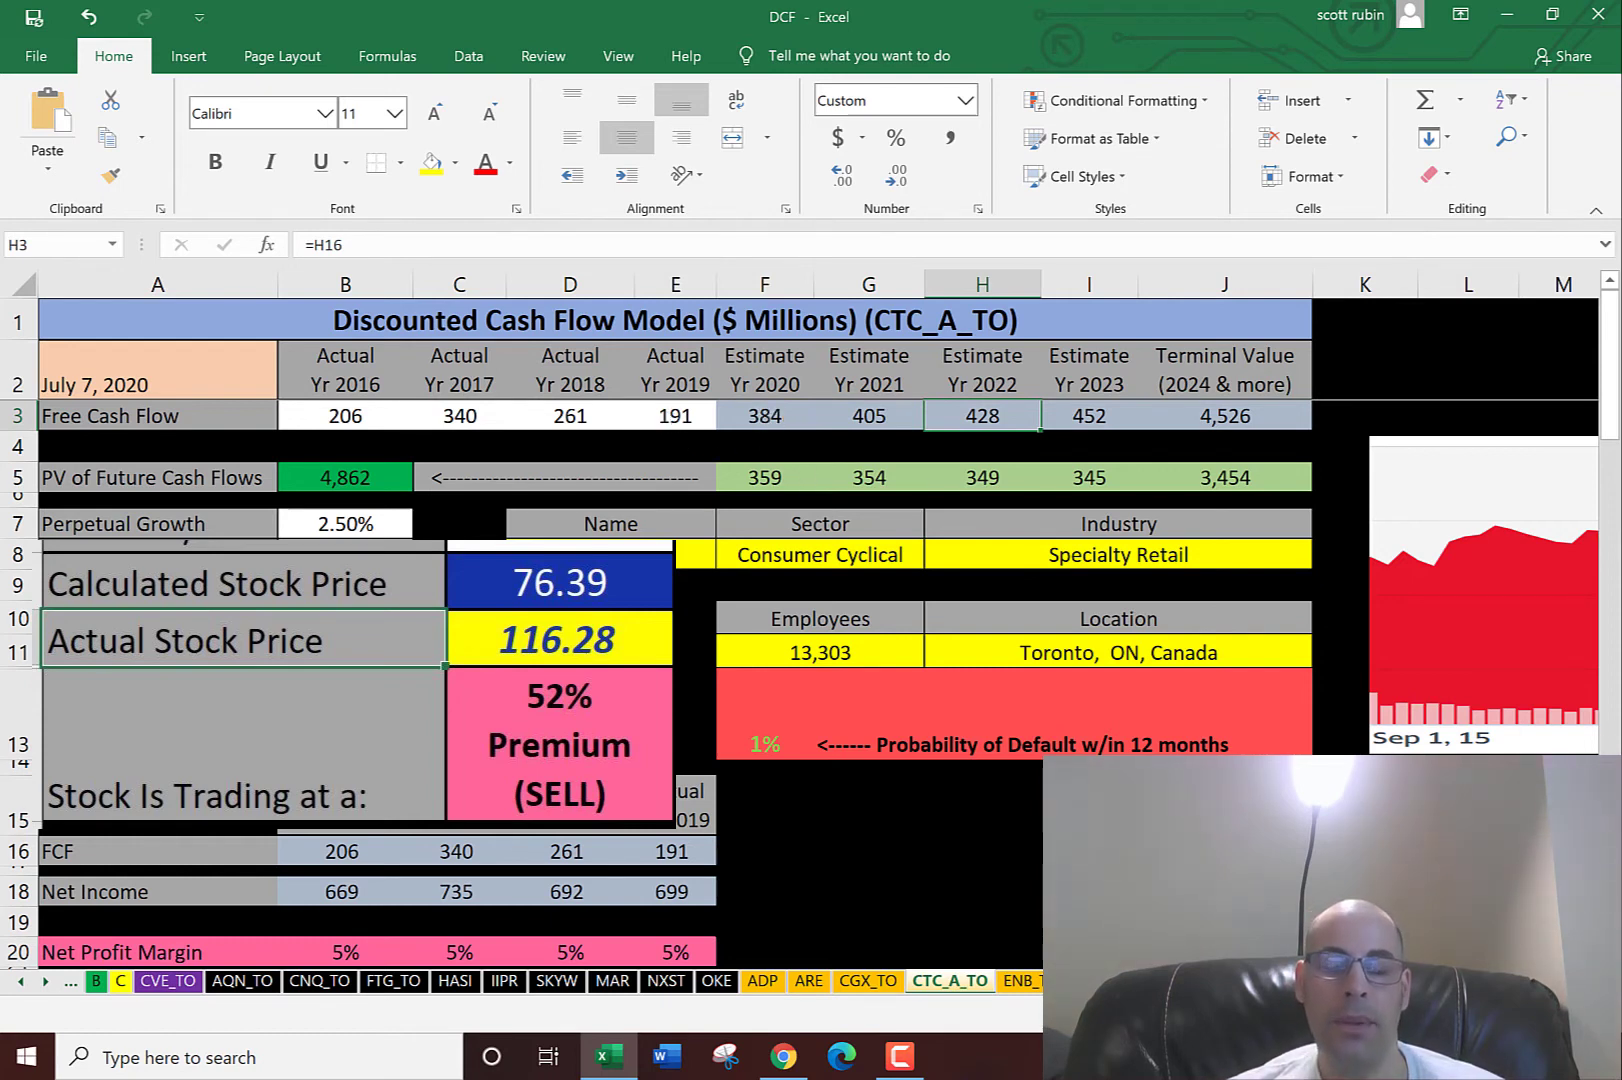
mouse_move(882, 672)
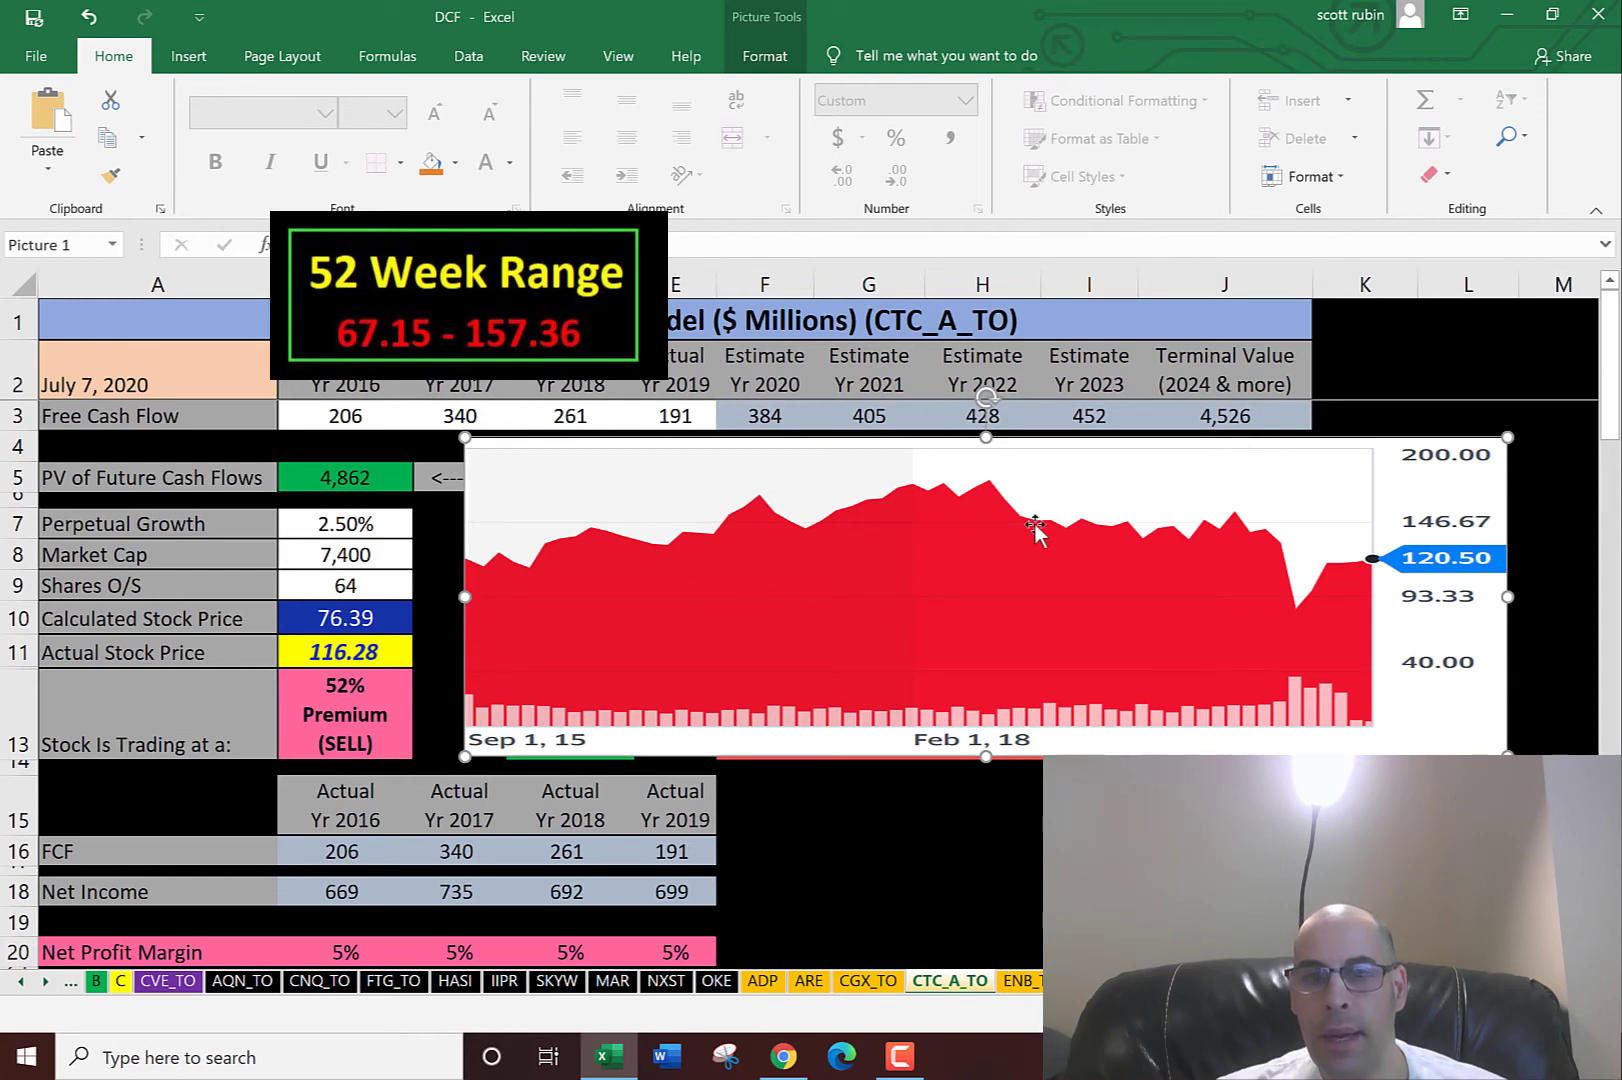
mouse_move(1303, 616)
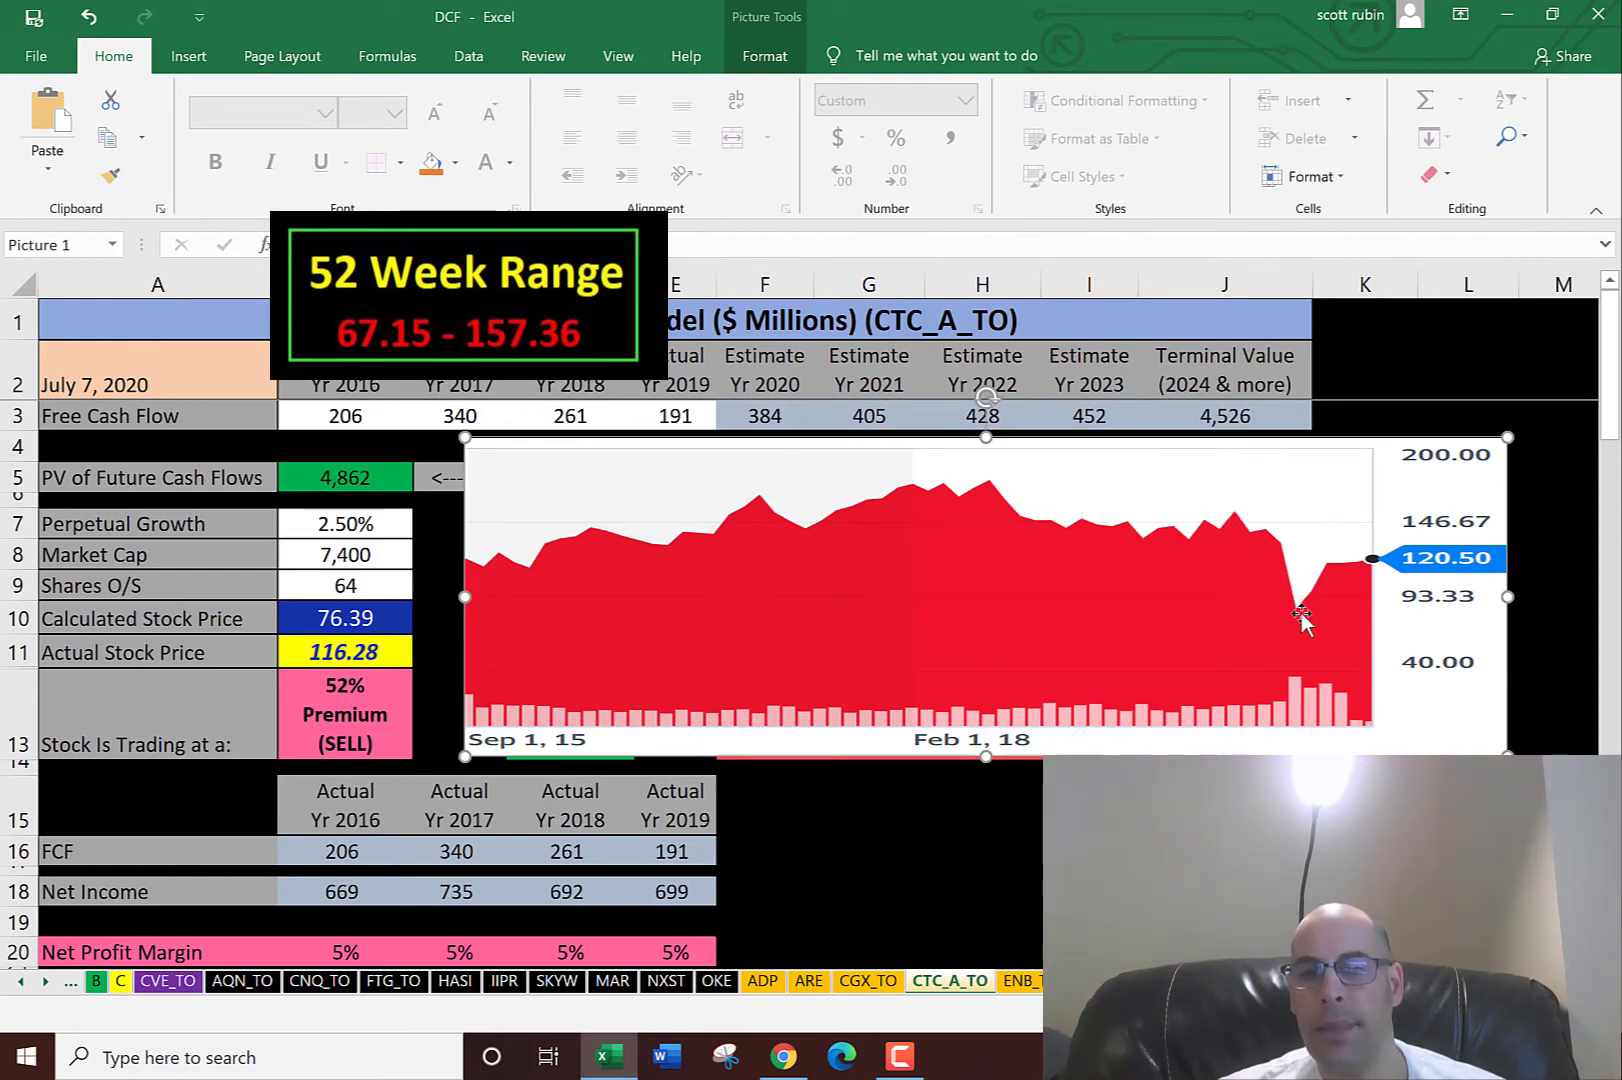
mouse_move(1324, 559)
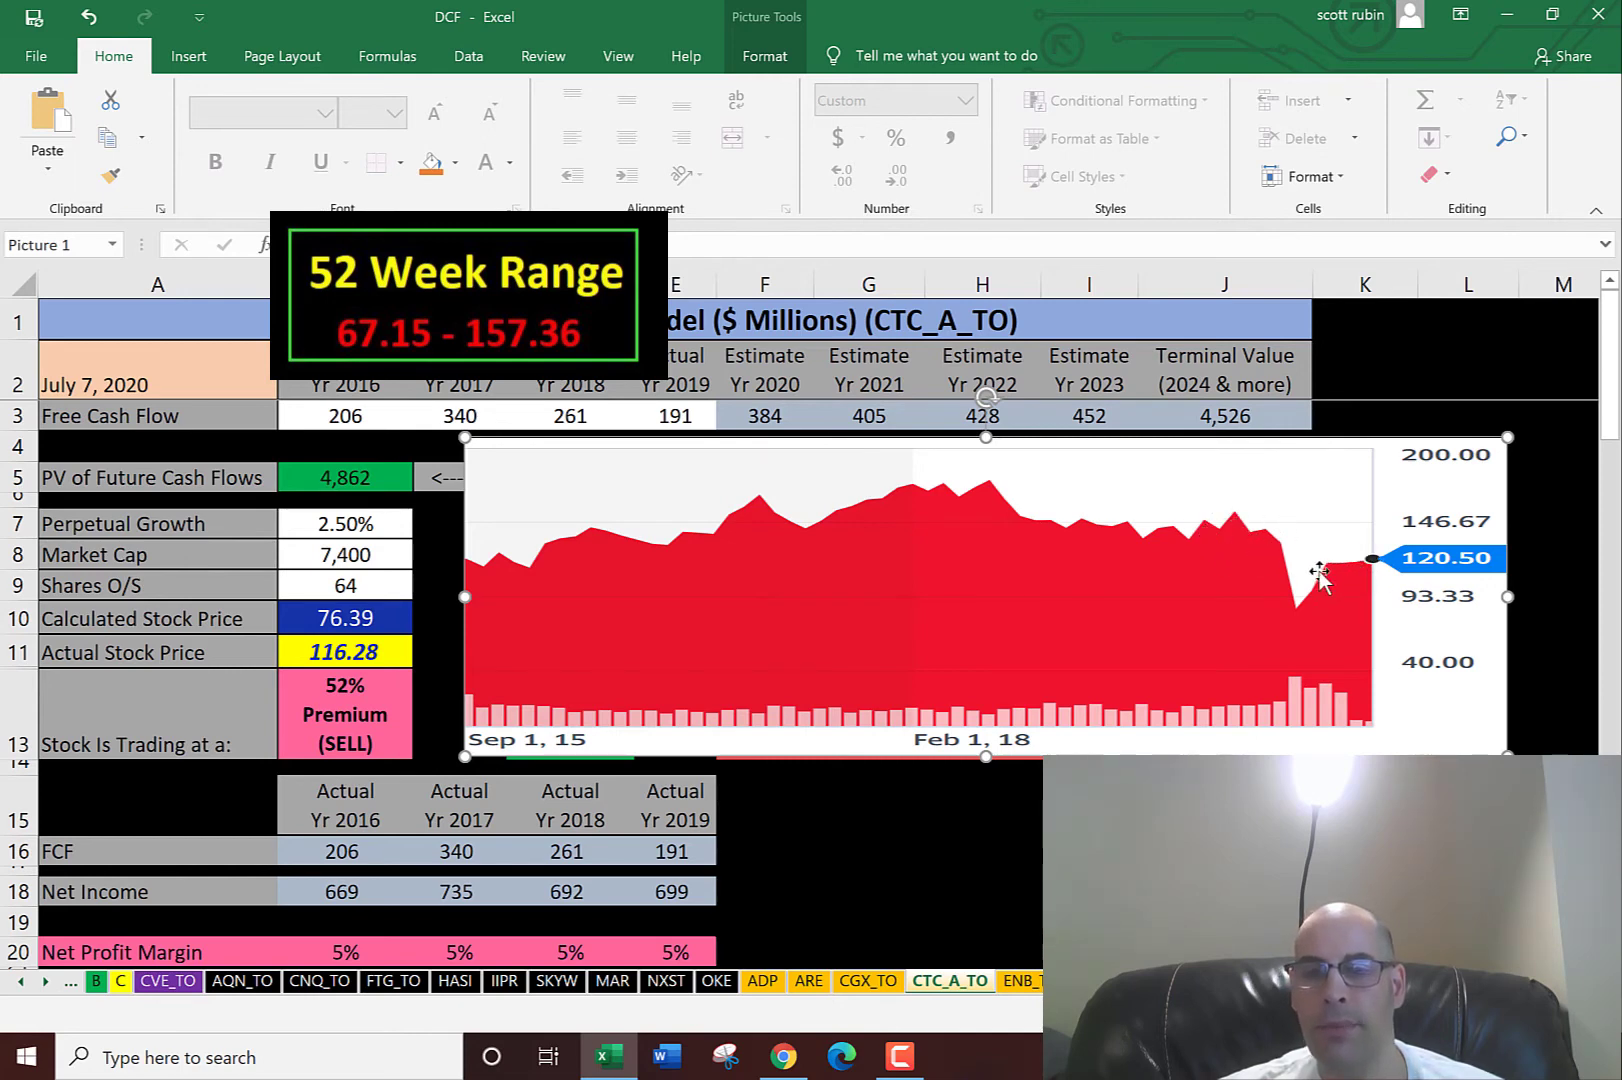
mouse_move(887, 559)
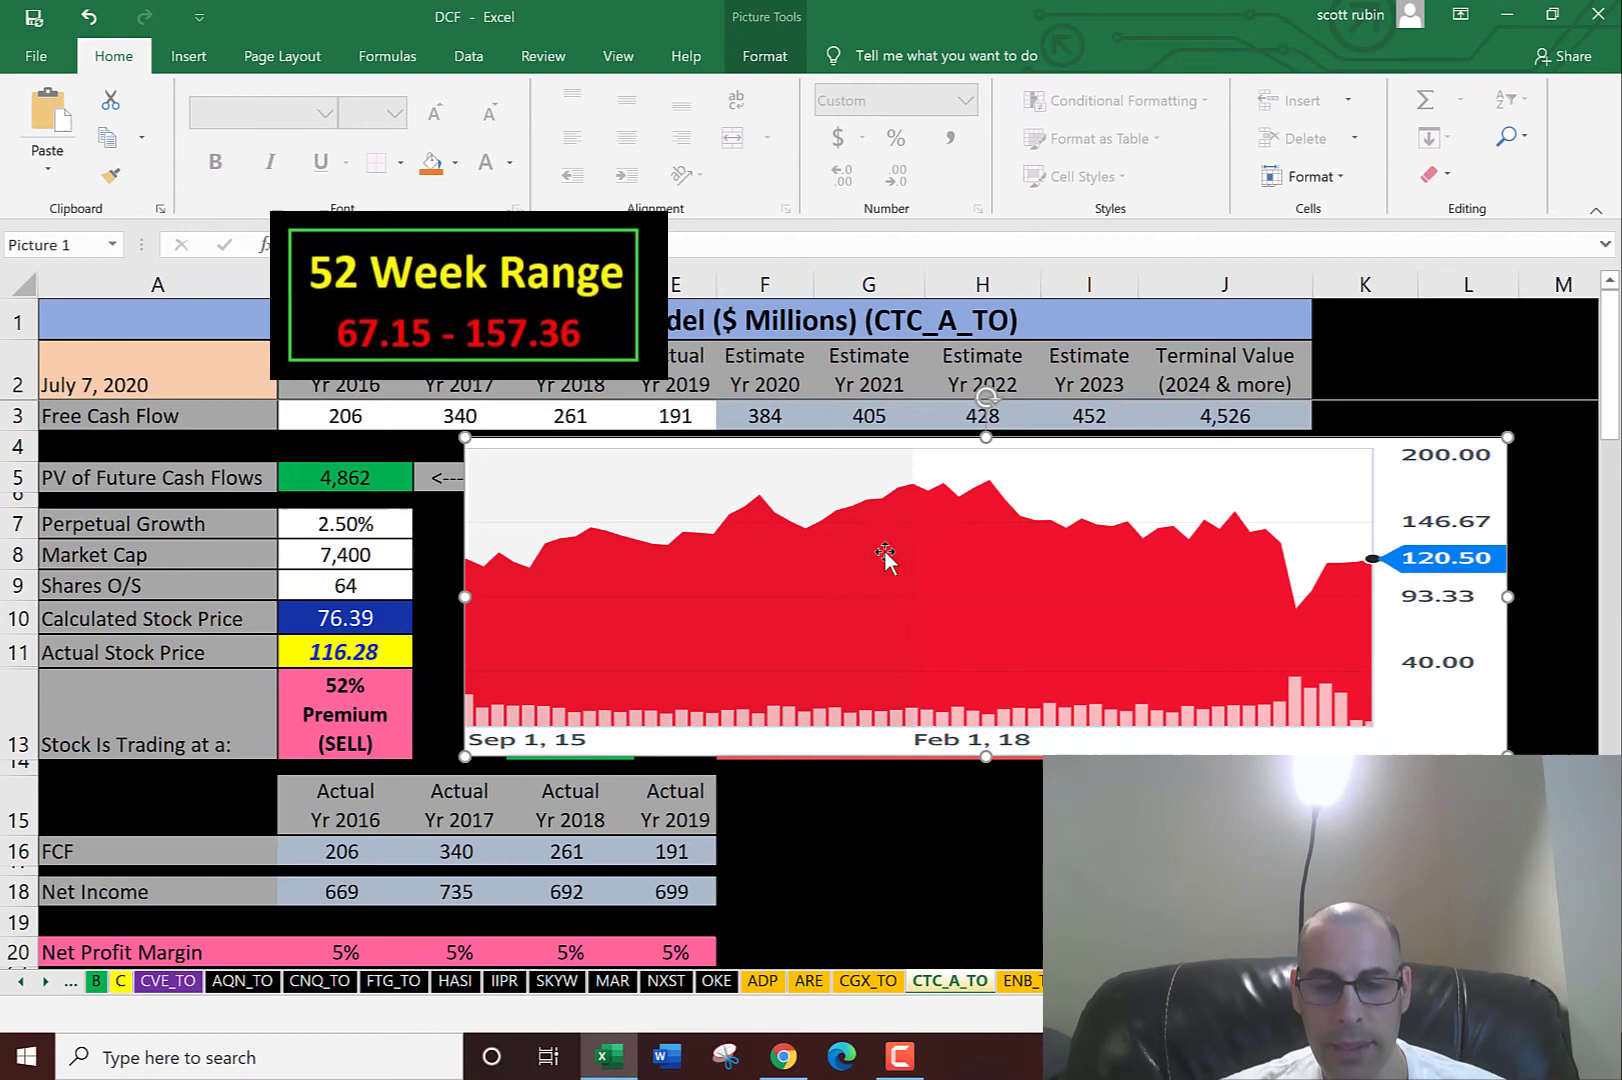
Scroll down toward the ratios section of the model
scroll(down, 3)
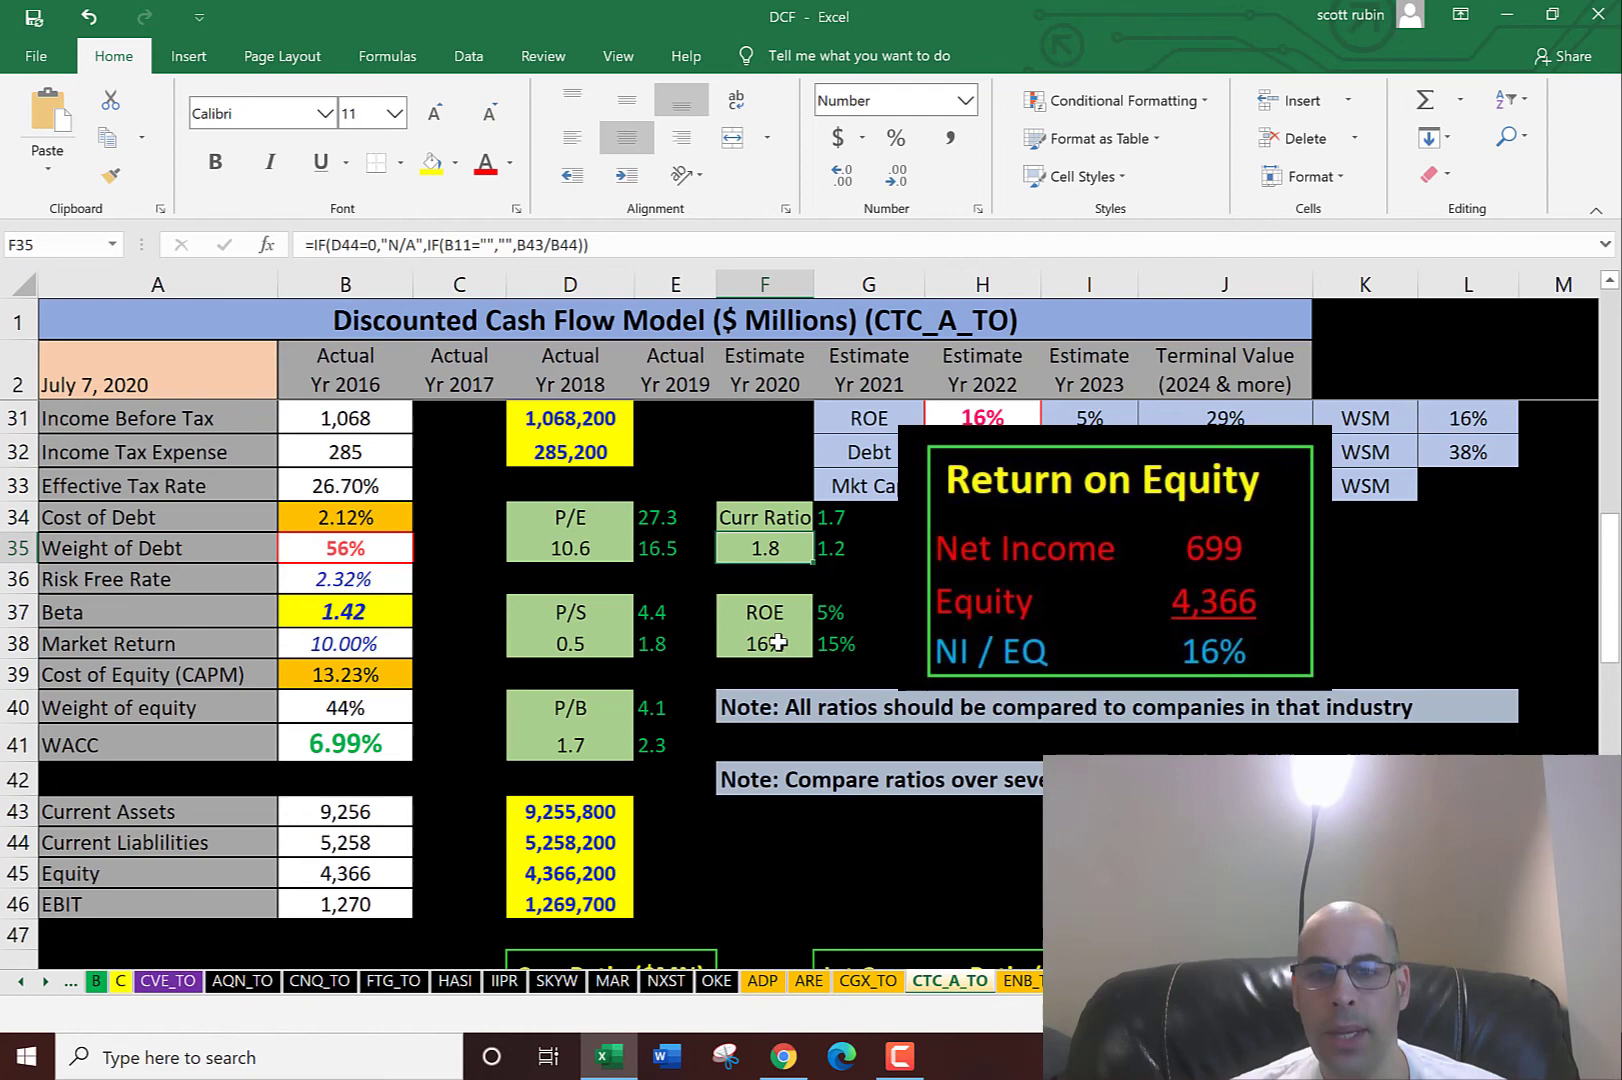
mouse_move(865, 590)
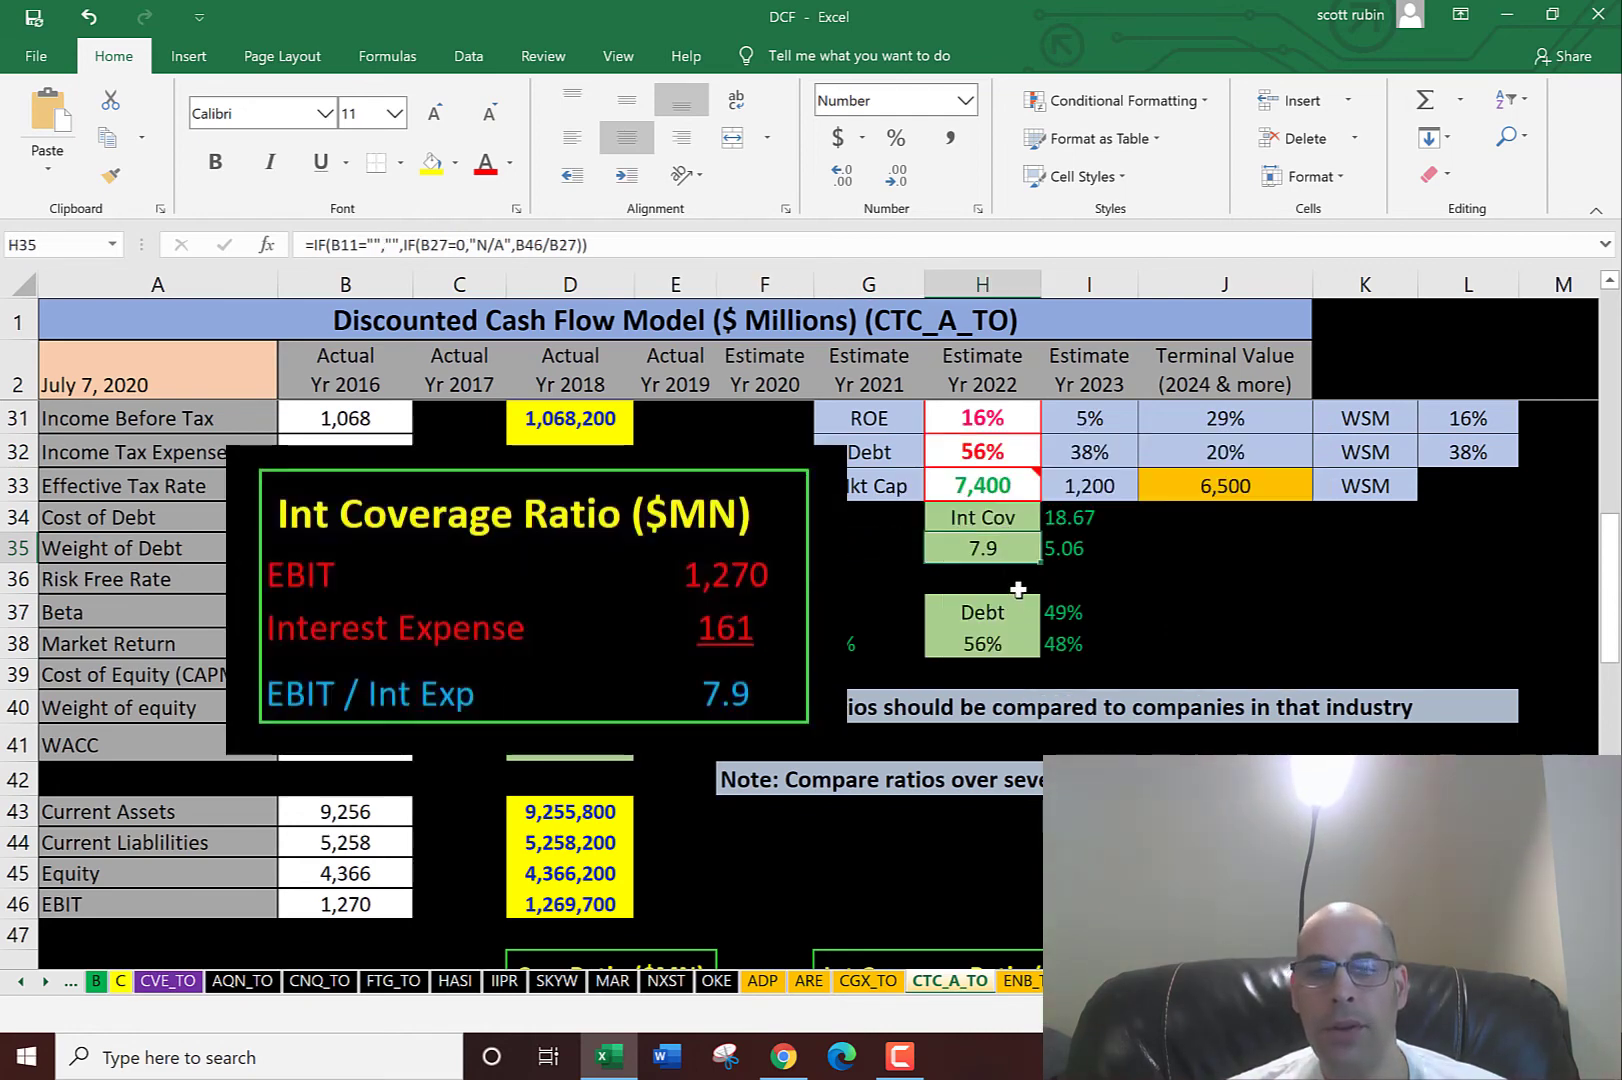
mouse_move(996, 570)
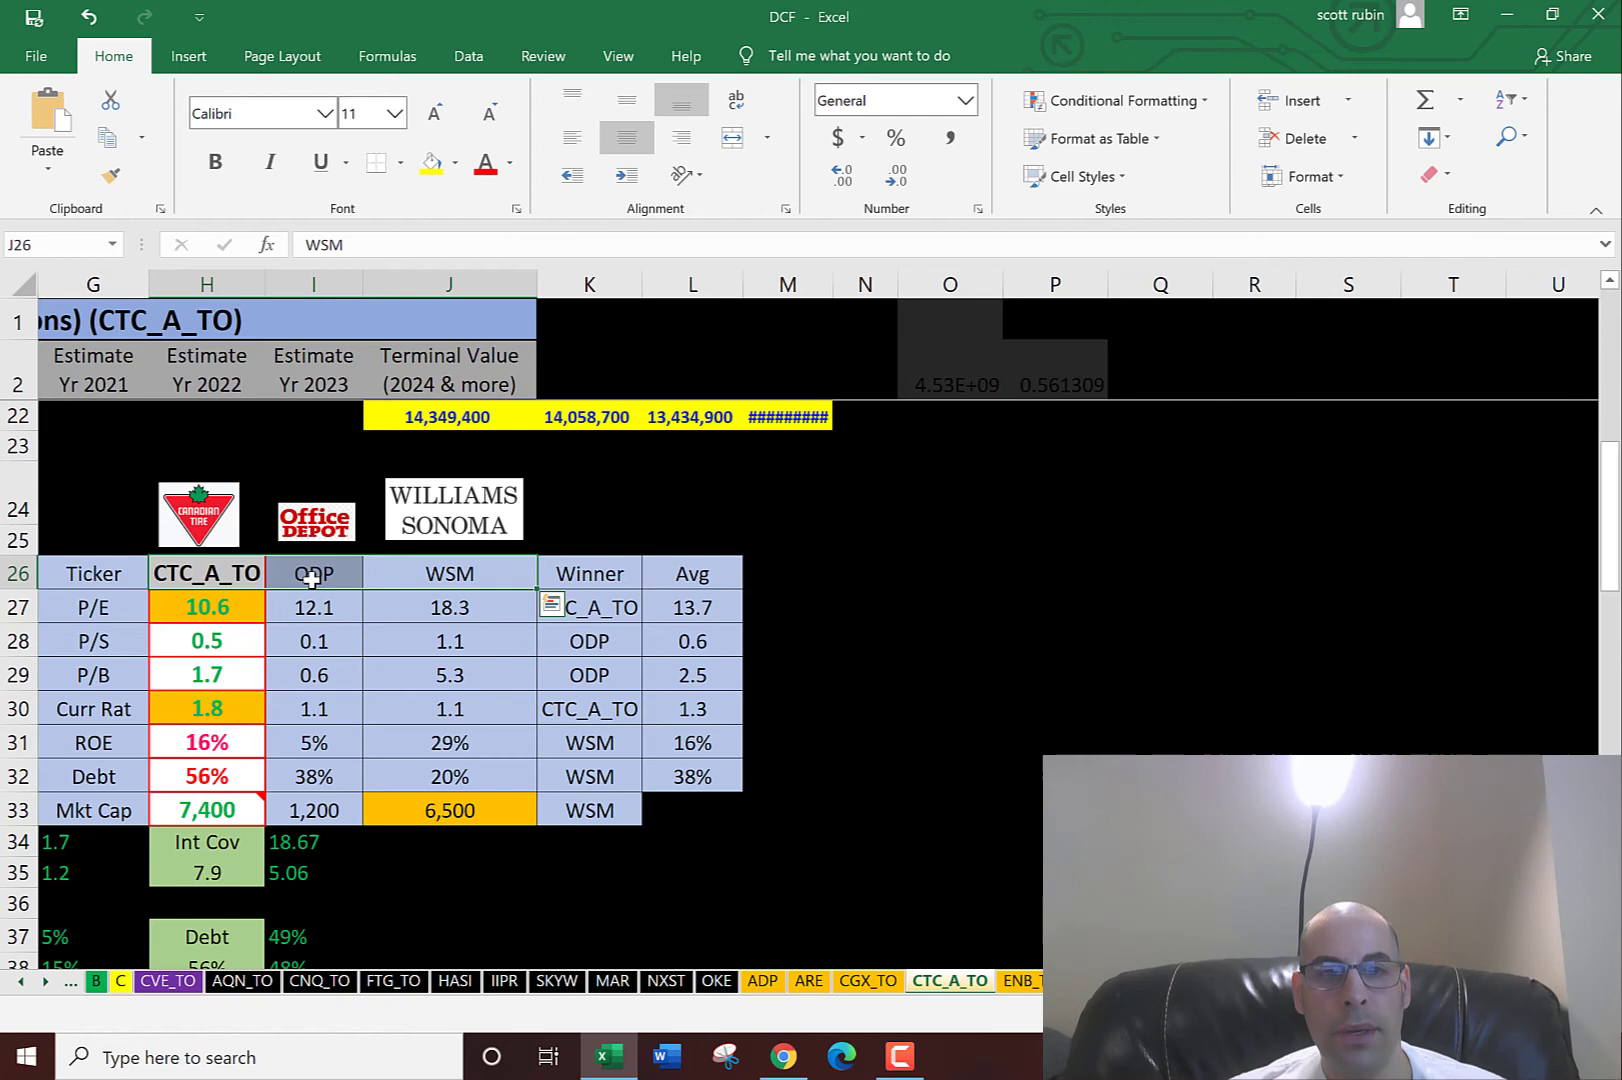
Review the peer table's P/E, Debt and WSM market cap lookup and winner formulas
click(206, 606)
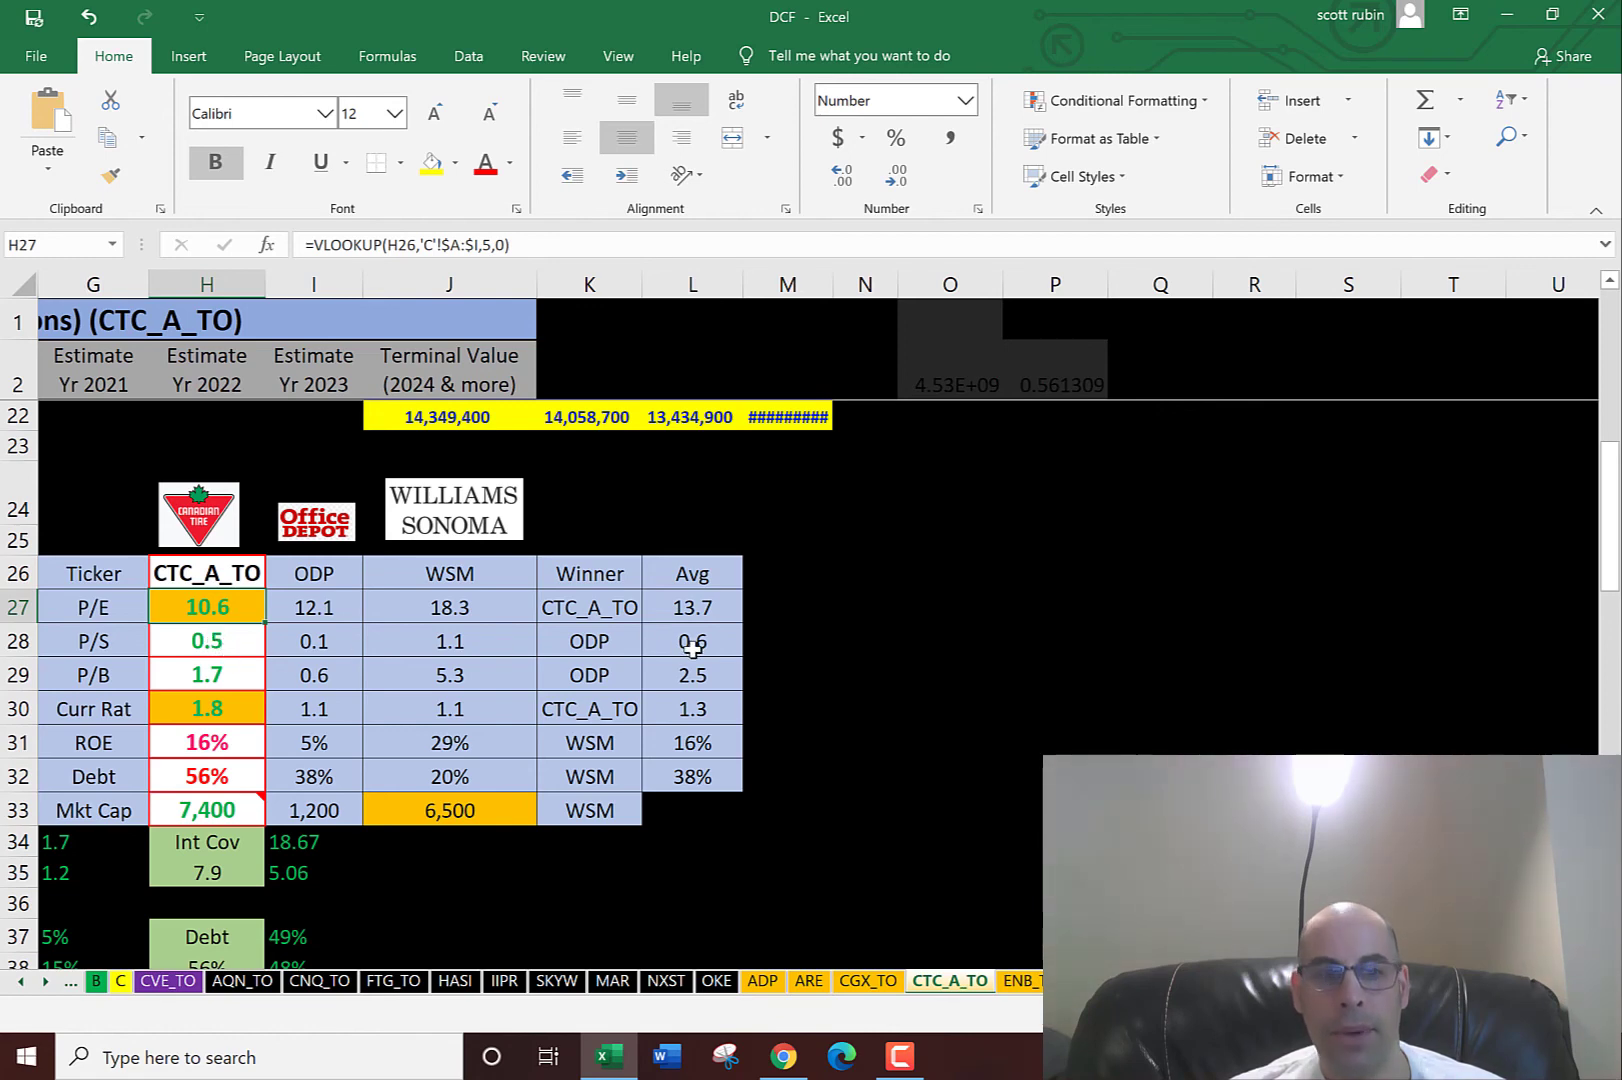
mouse_move(191, 684)
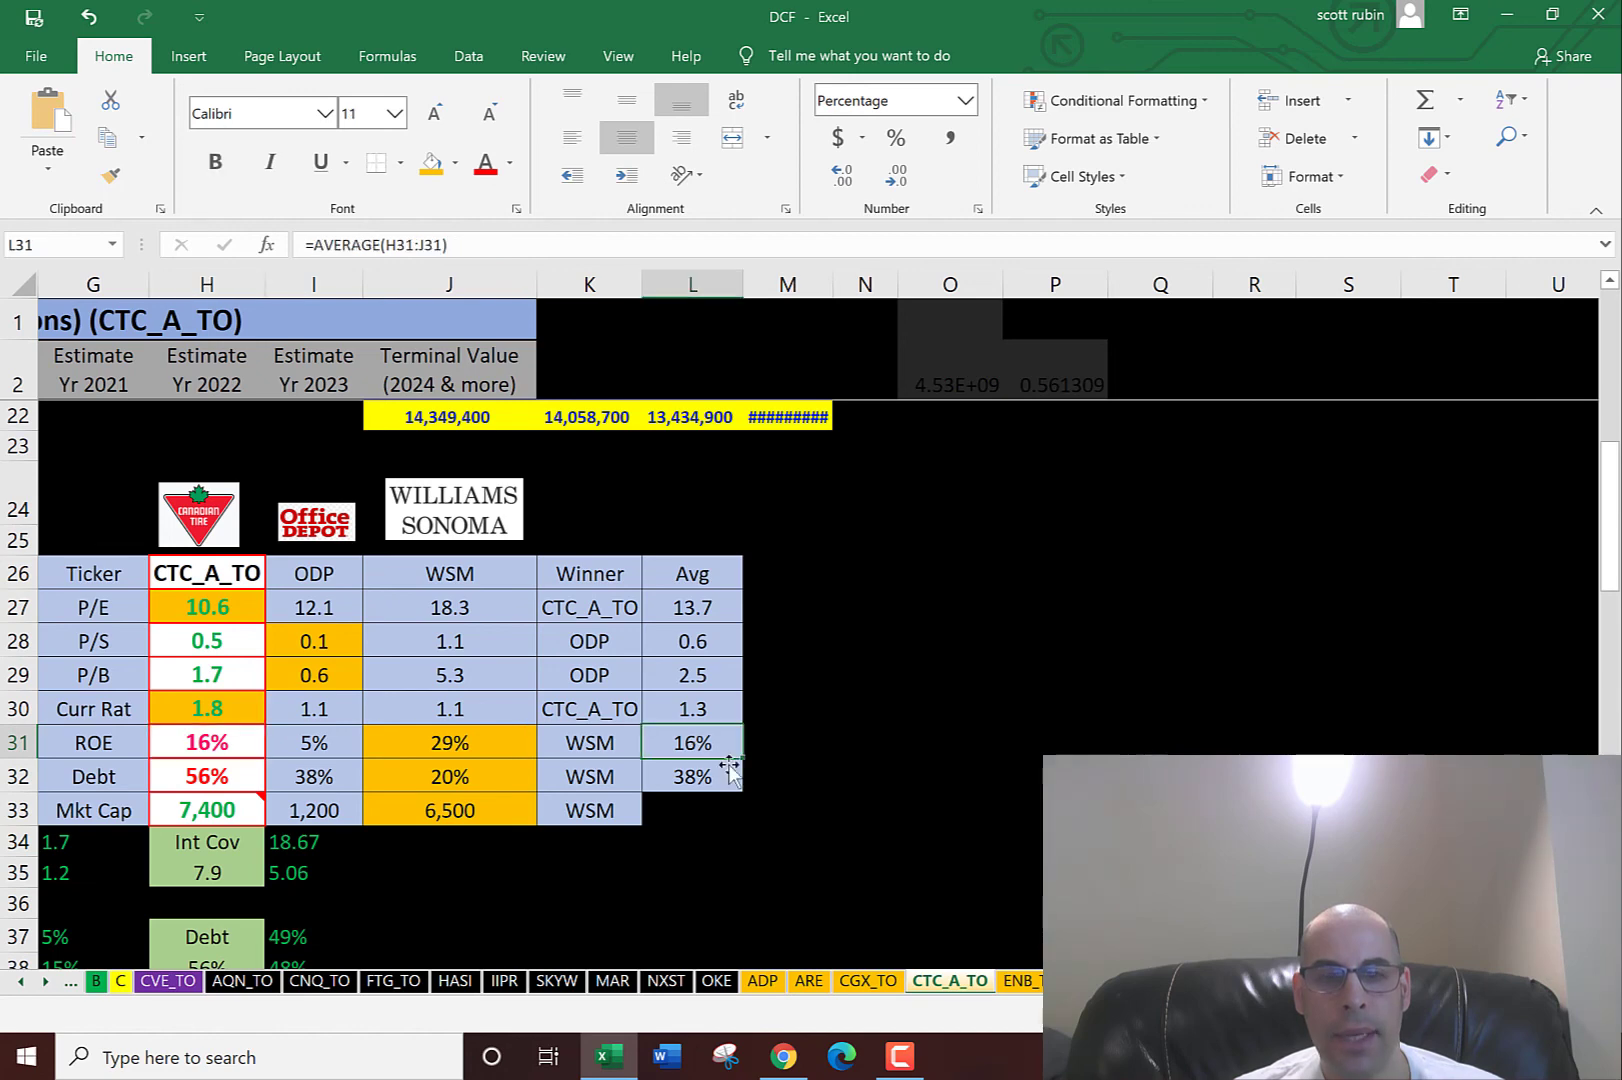
click(589, 776)
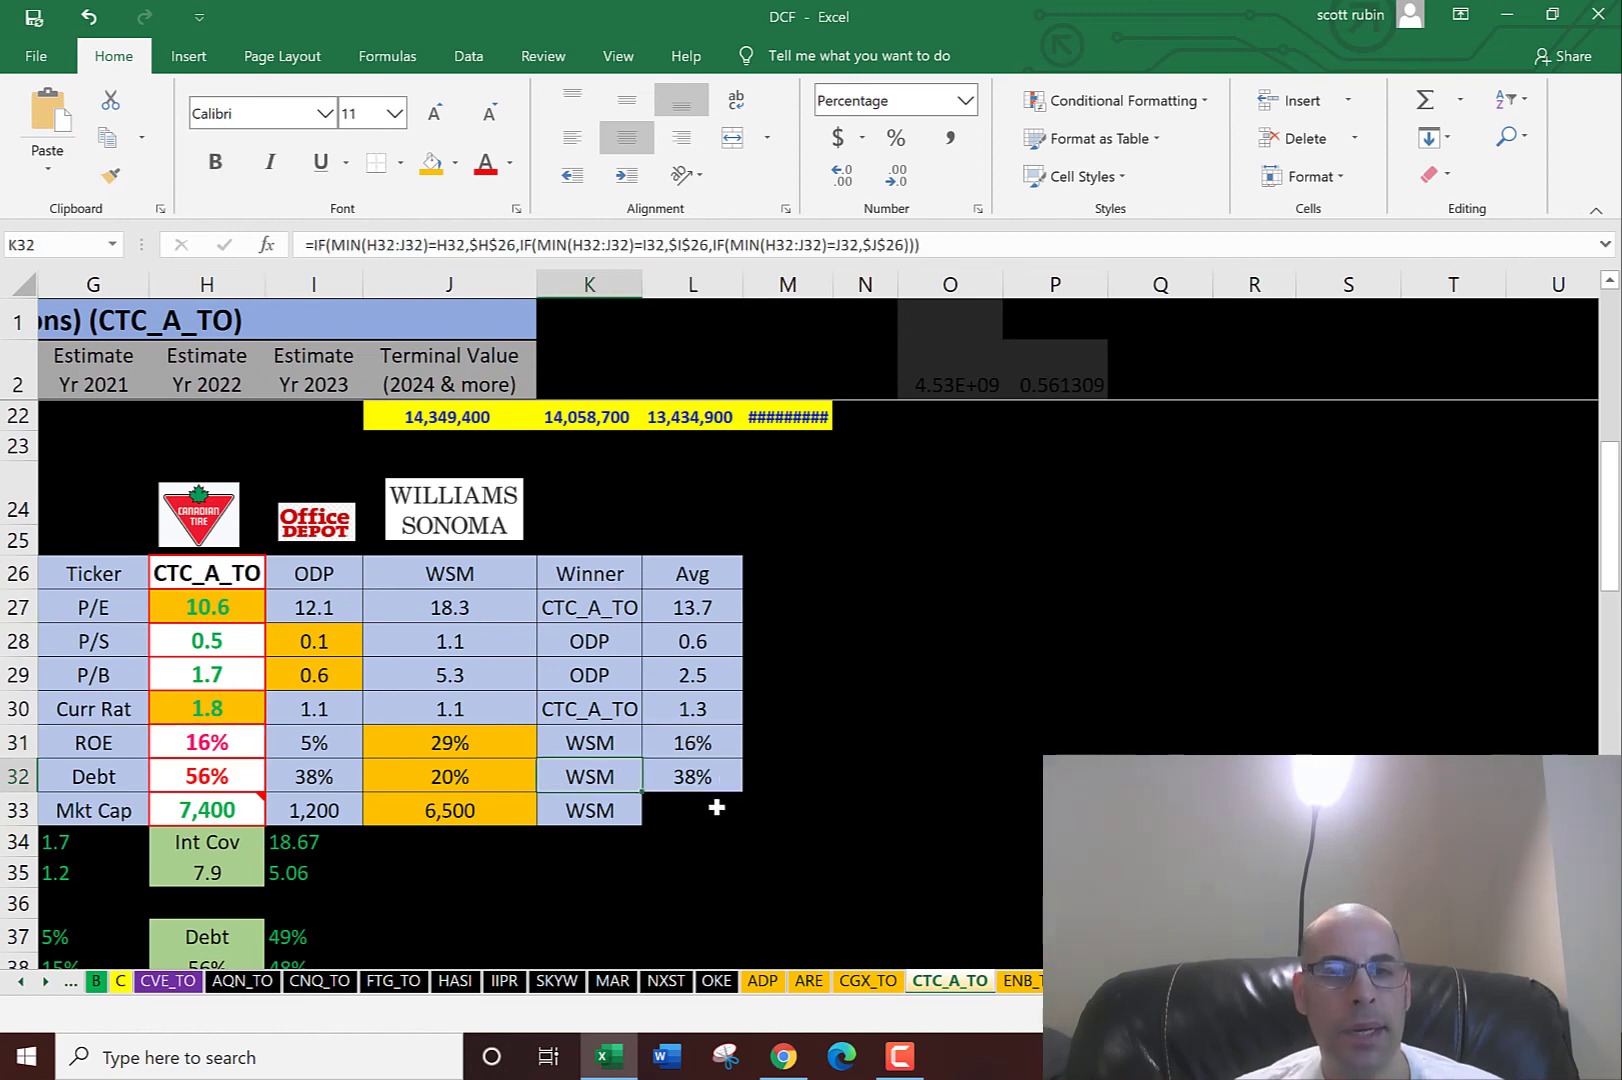
click(206, 776)
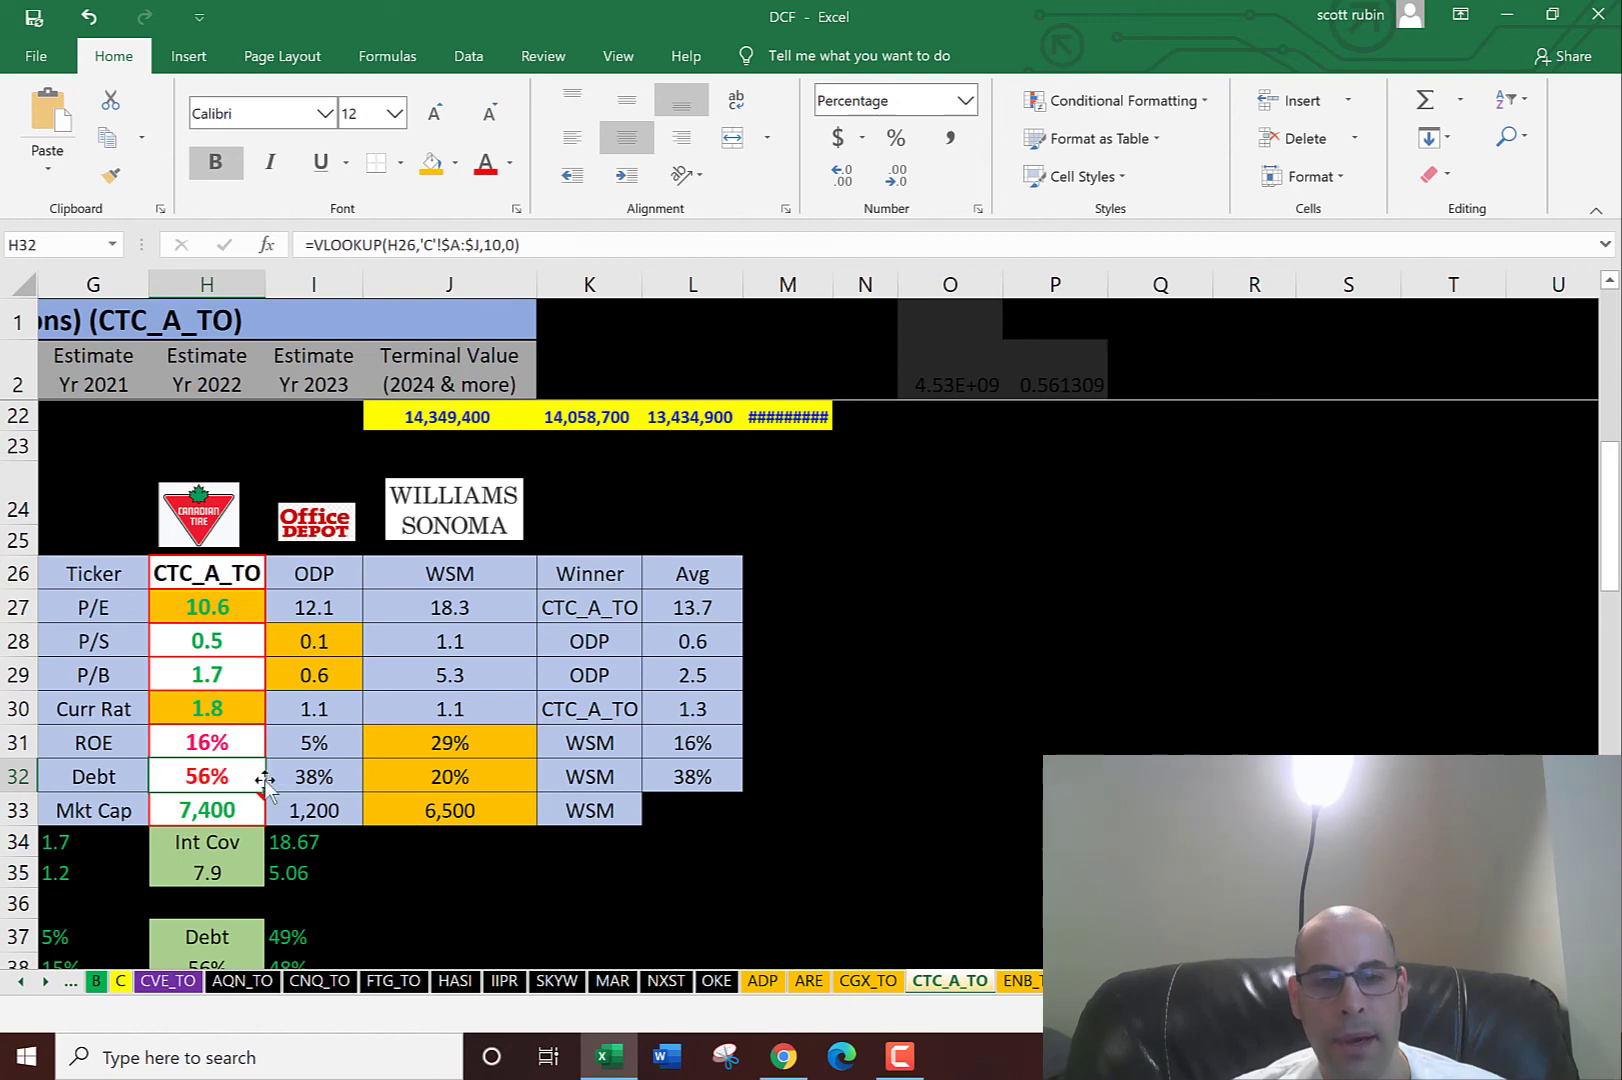
mouse_move(424, 776)
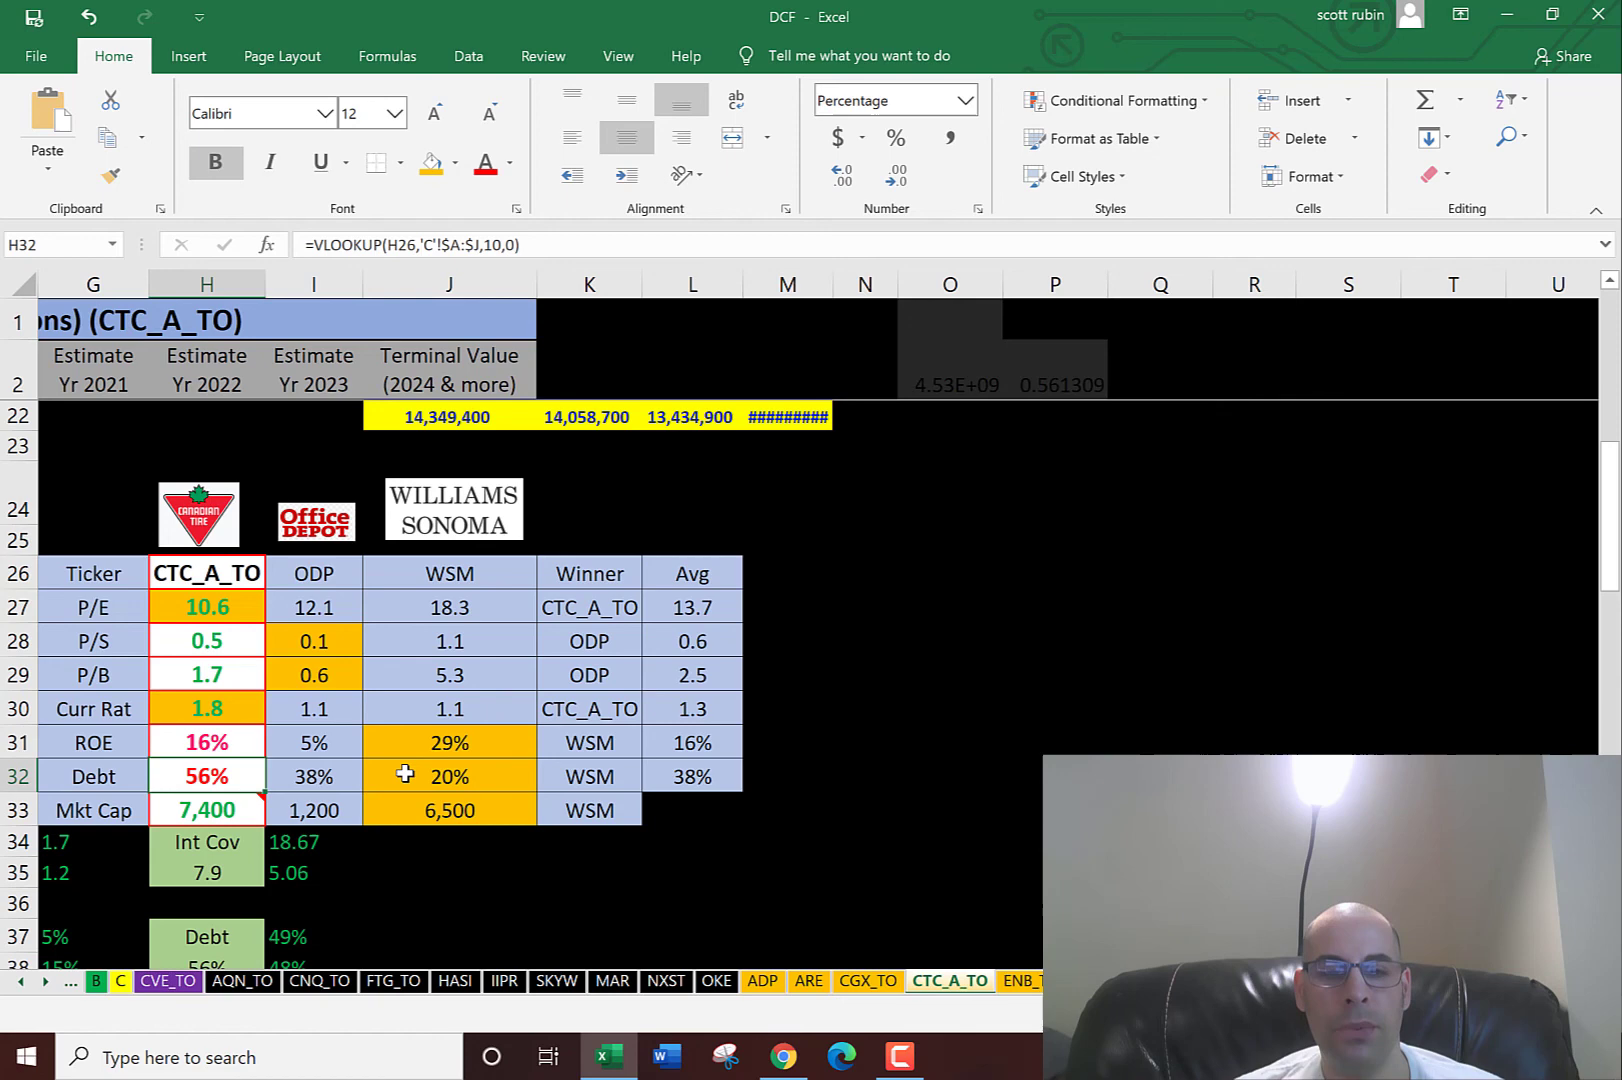
click(590, 776)
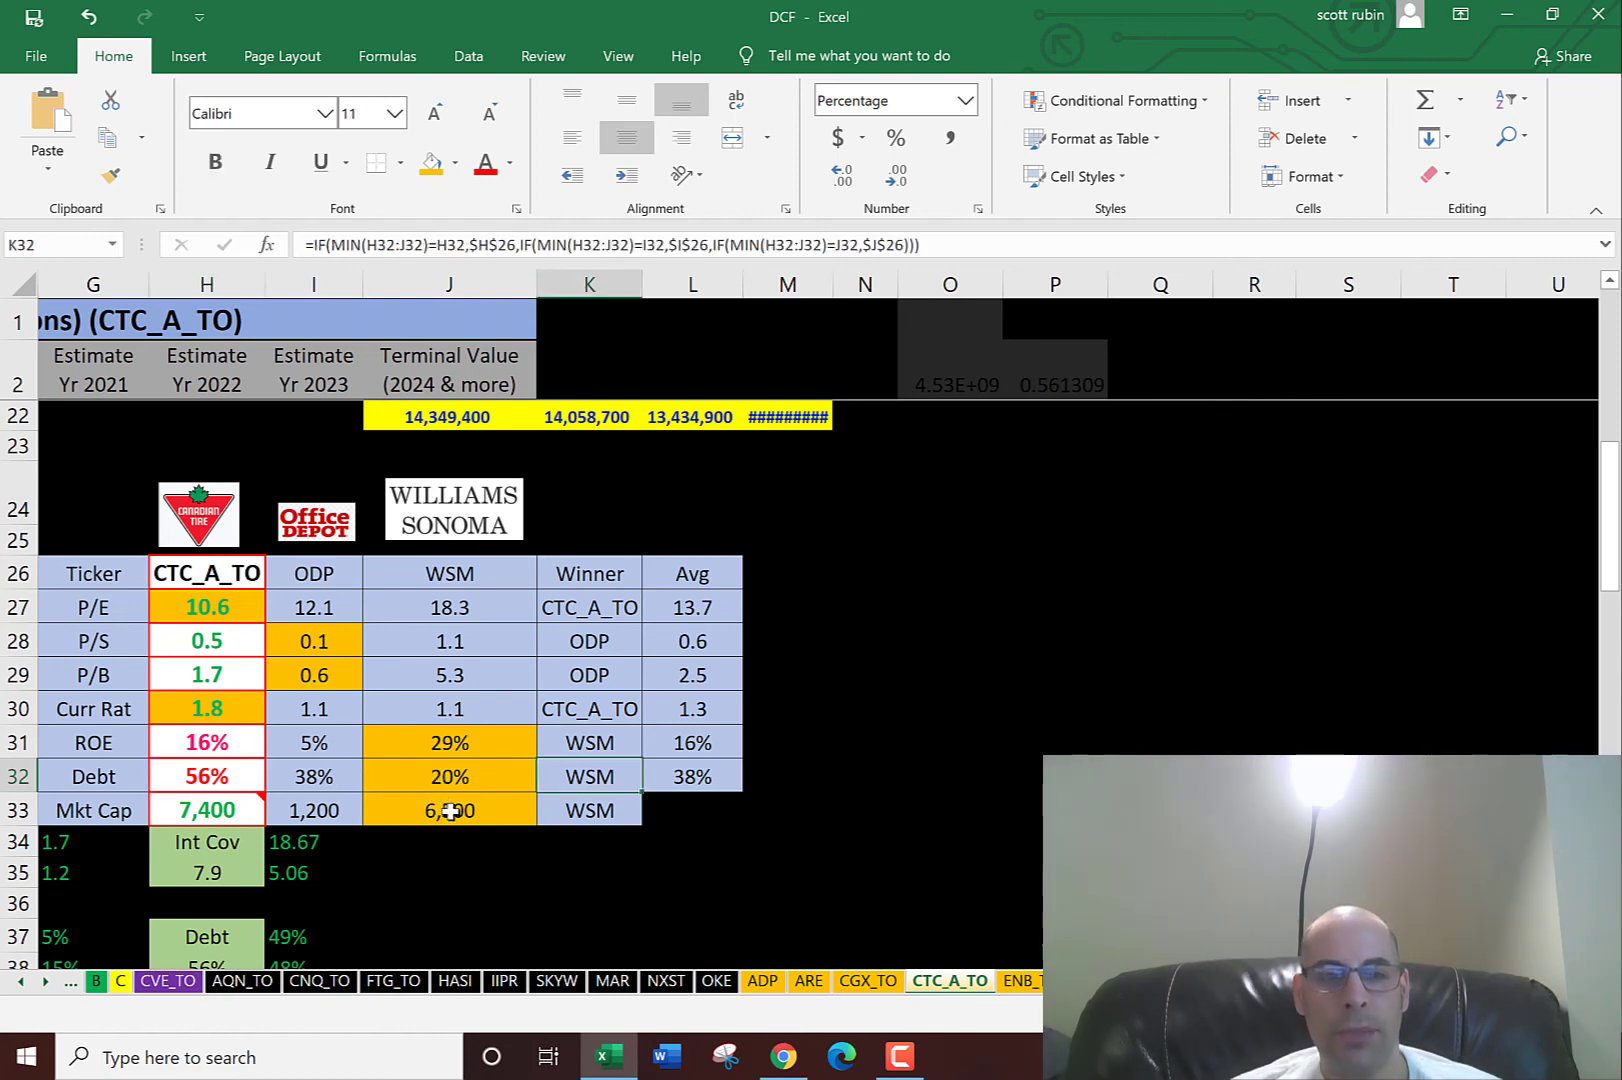
mouse_move(207, 810)
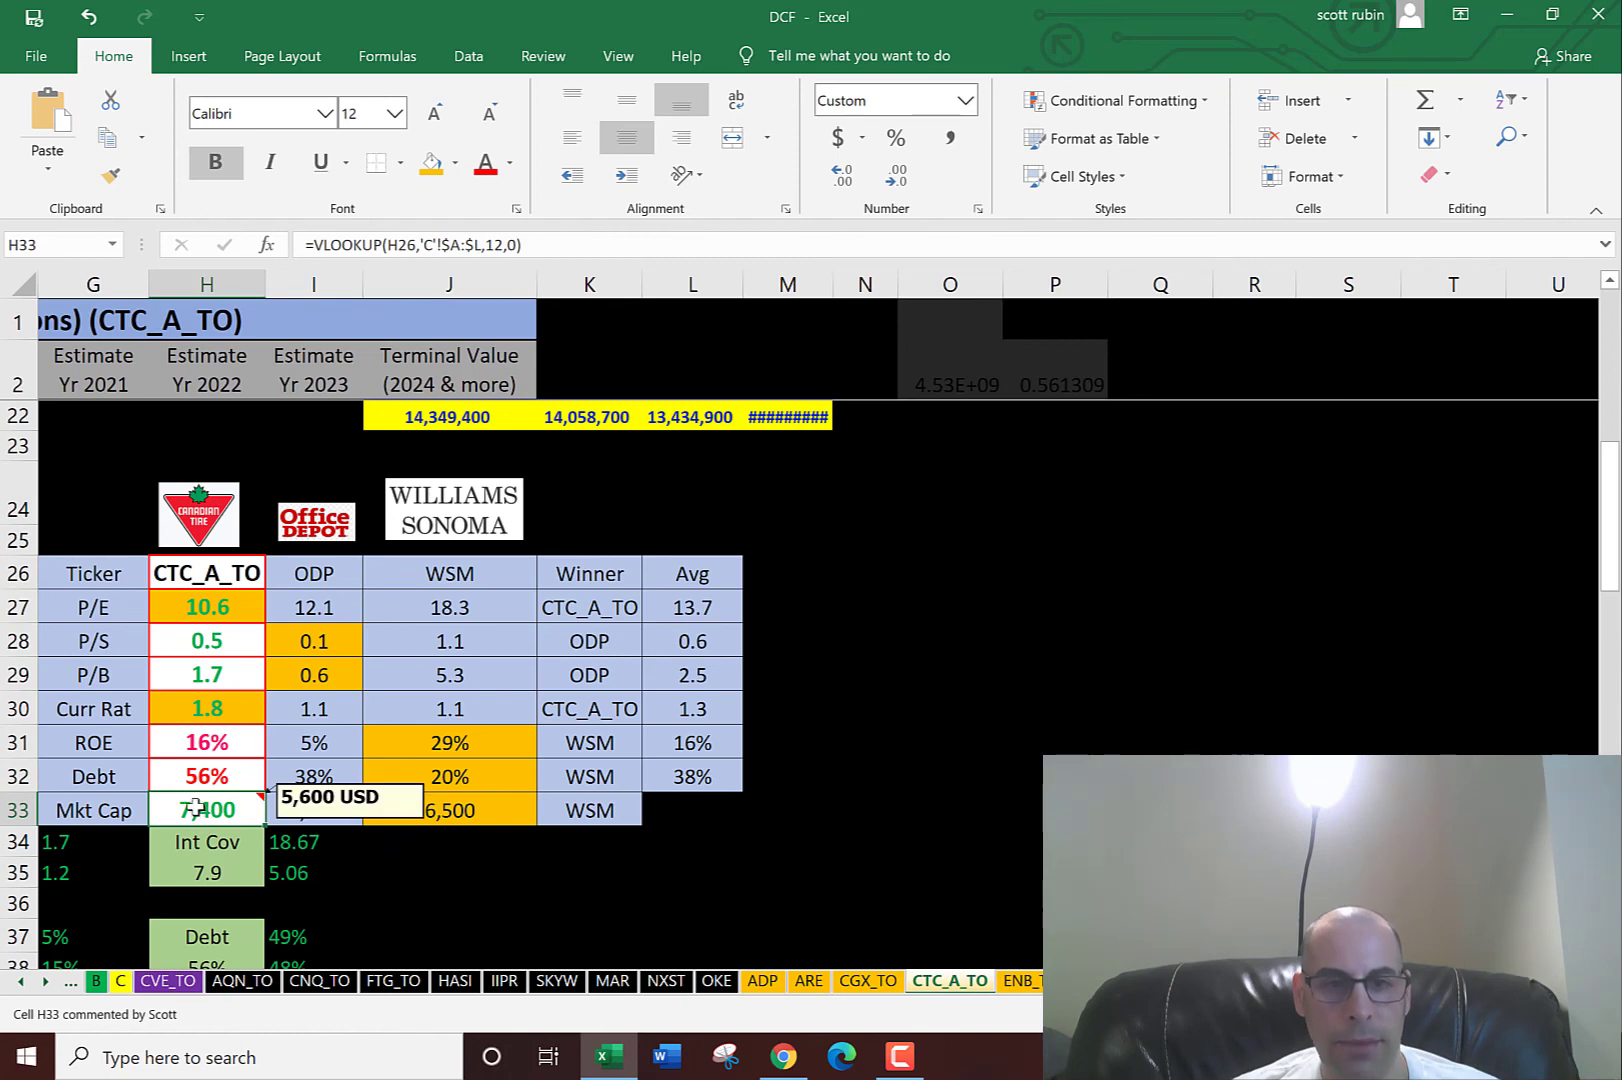
click(449, 810)
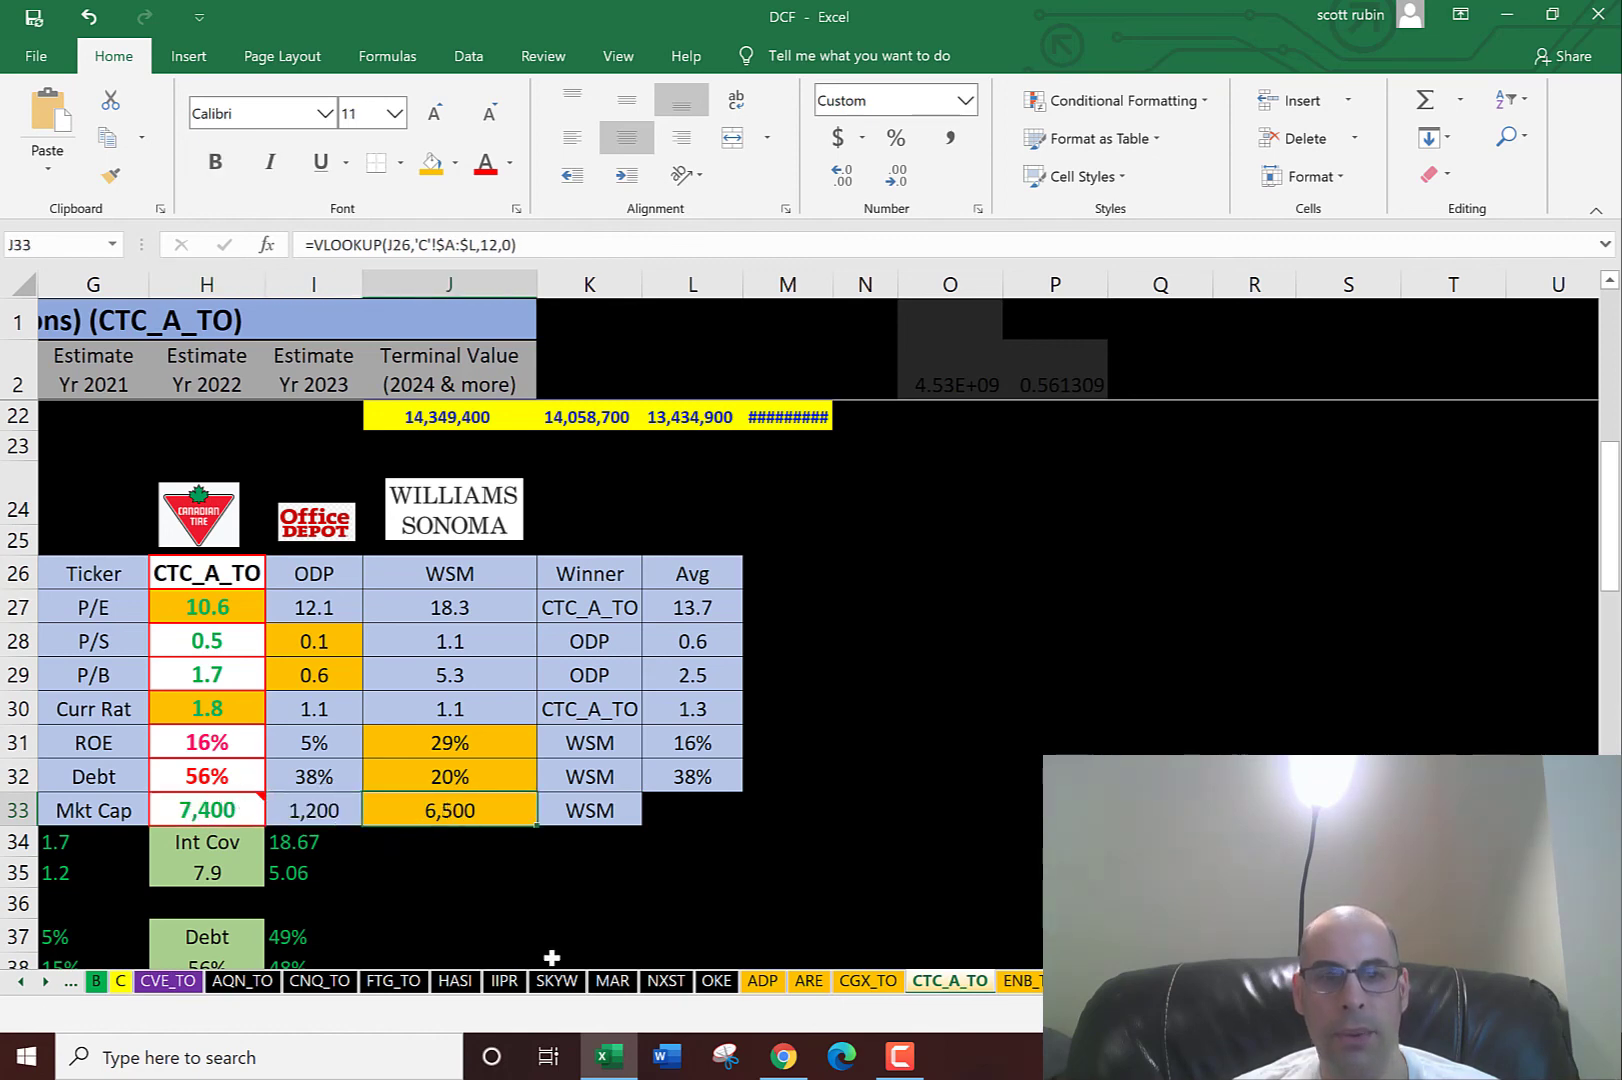
mouse_move(547, 892)
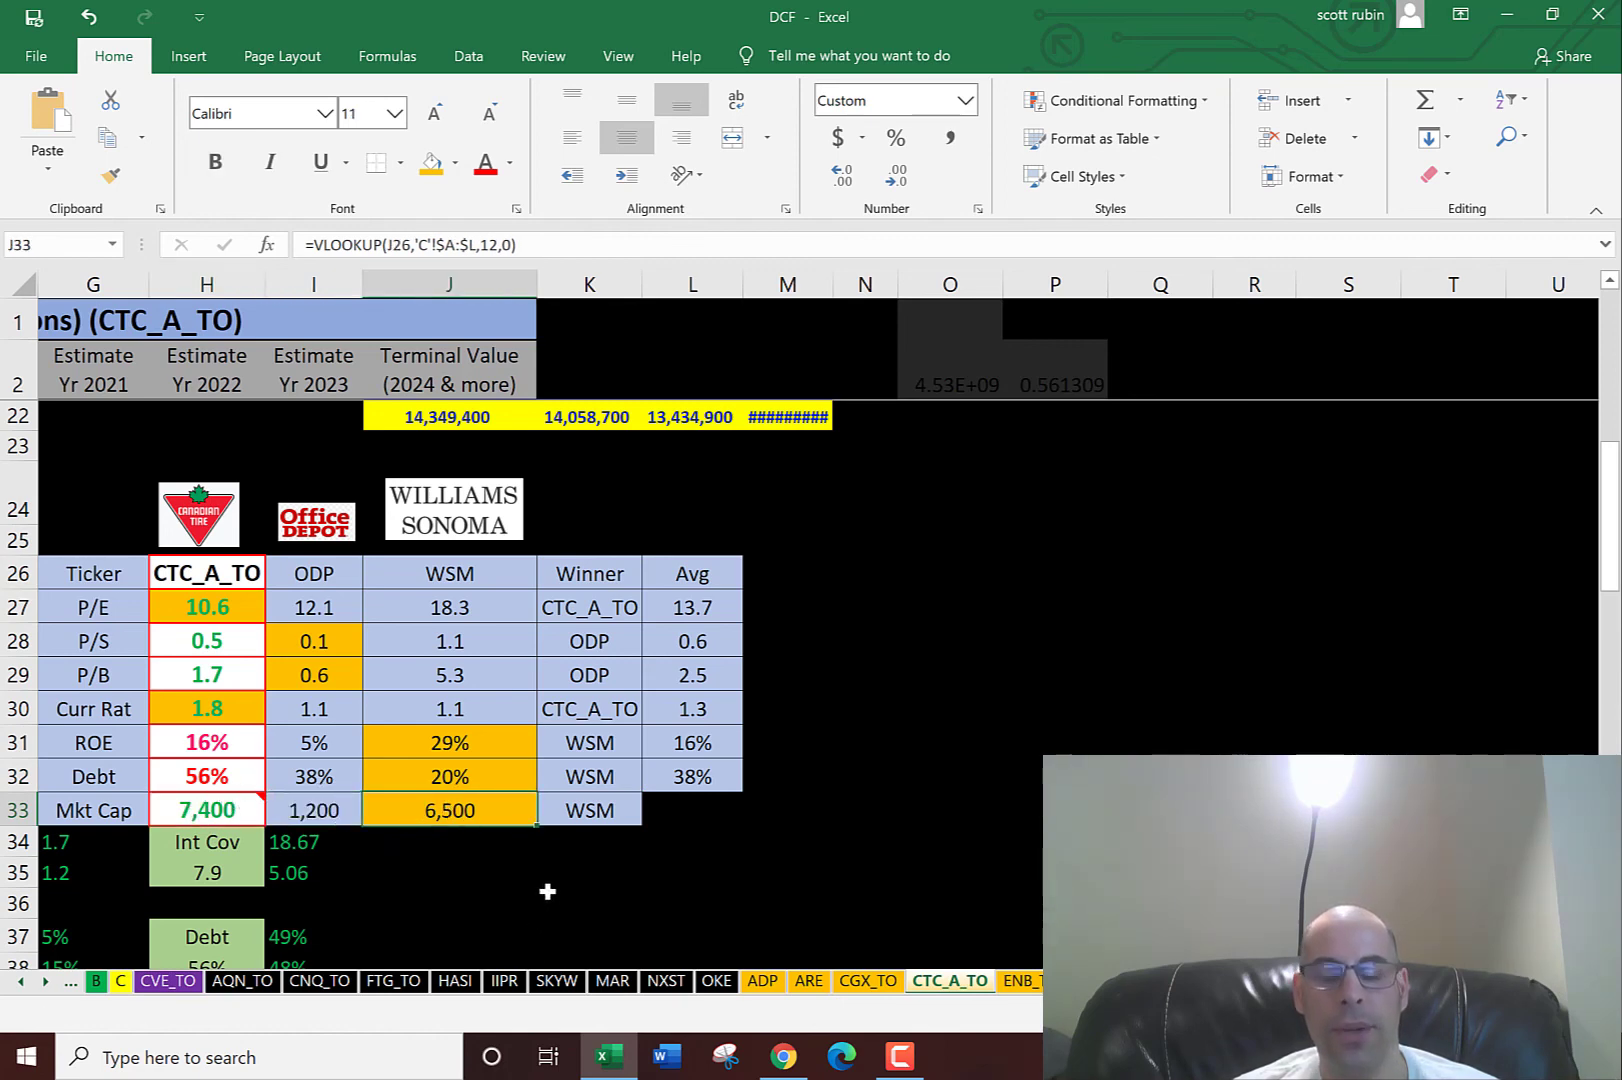
mouse_move(658, 836)
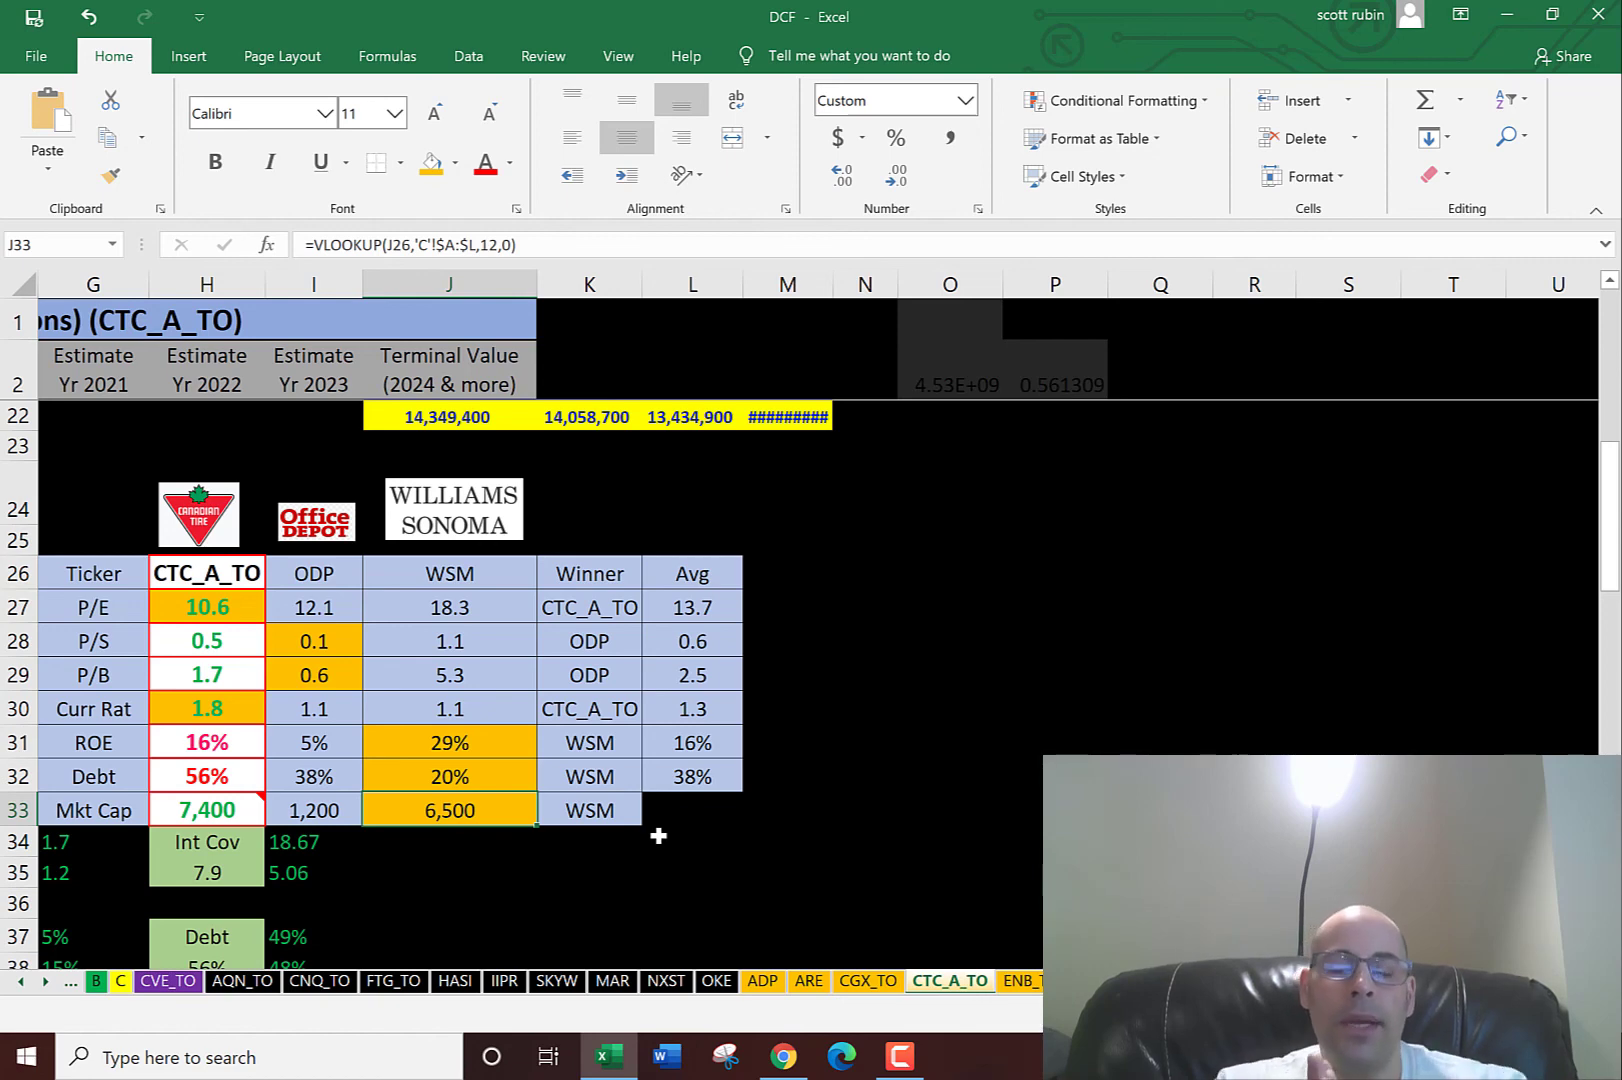